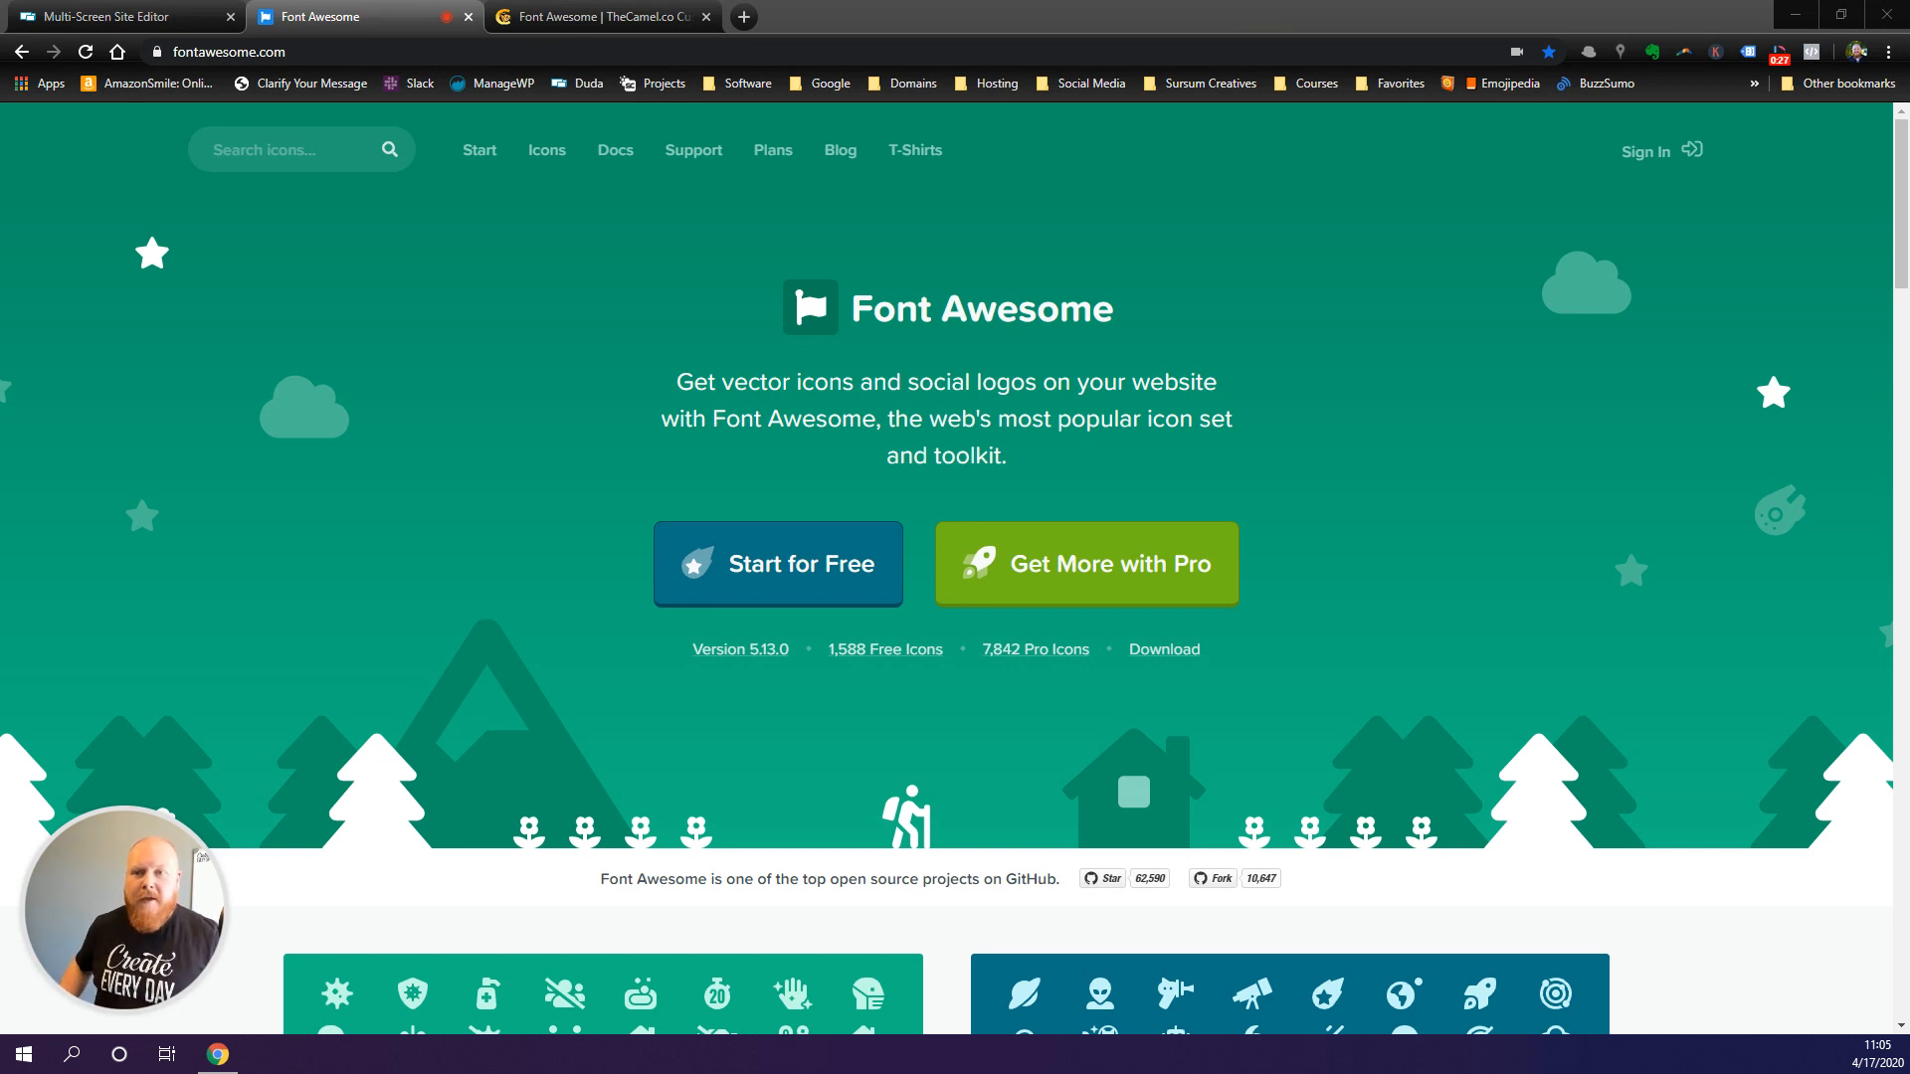
- Switch to TheCamel.co's Font Awesome widget page to compare its $55 Basic-level offer
left_click(597, 16)
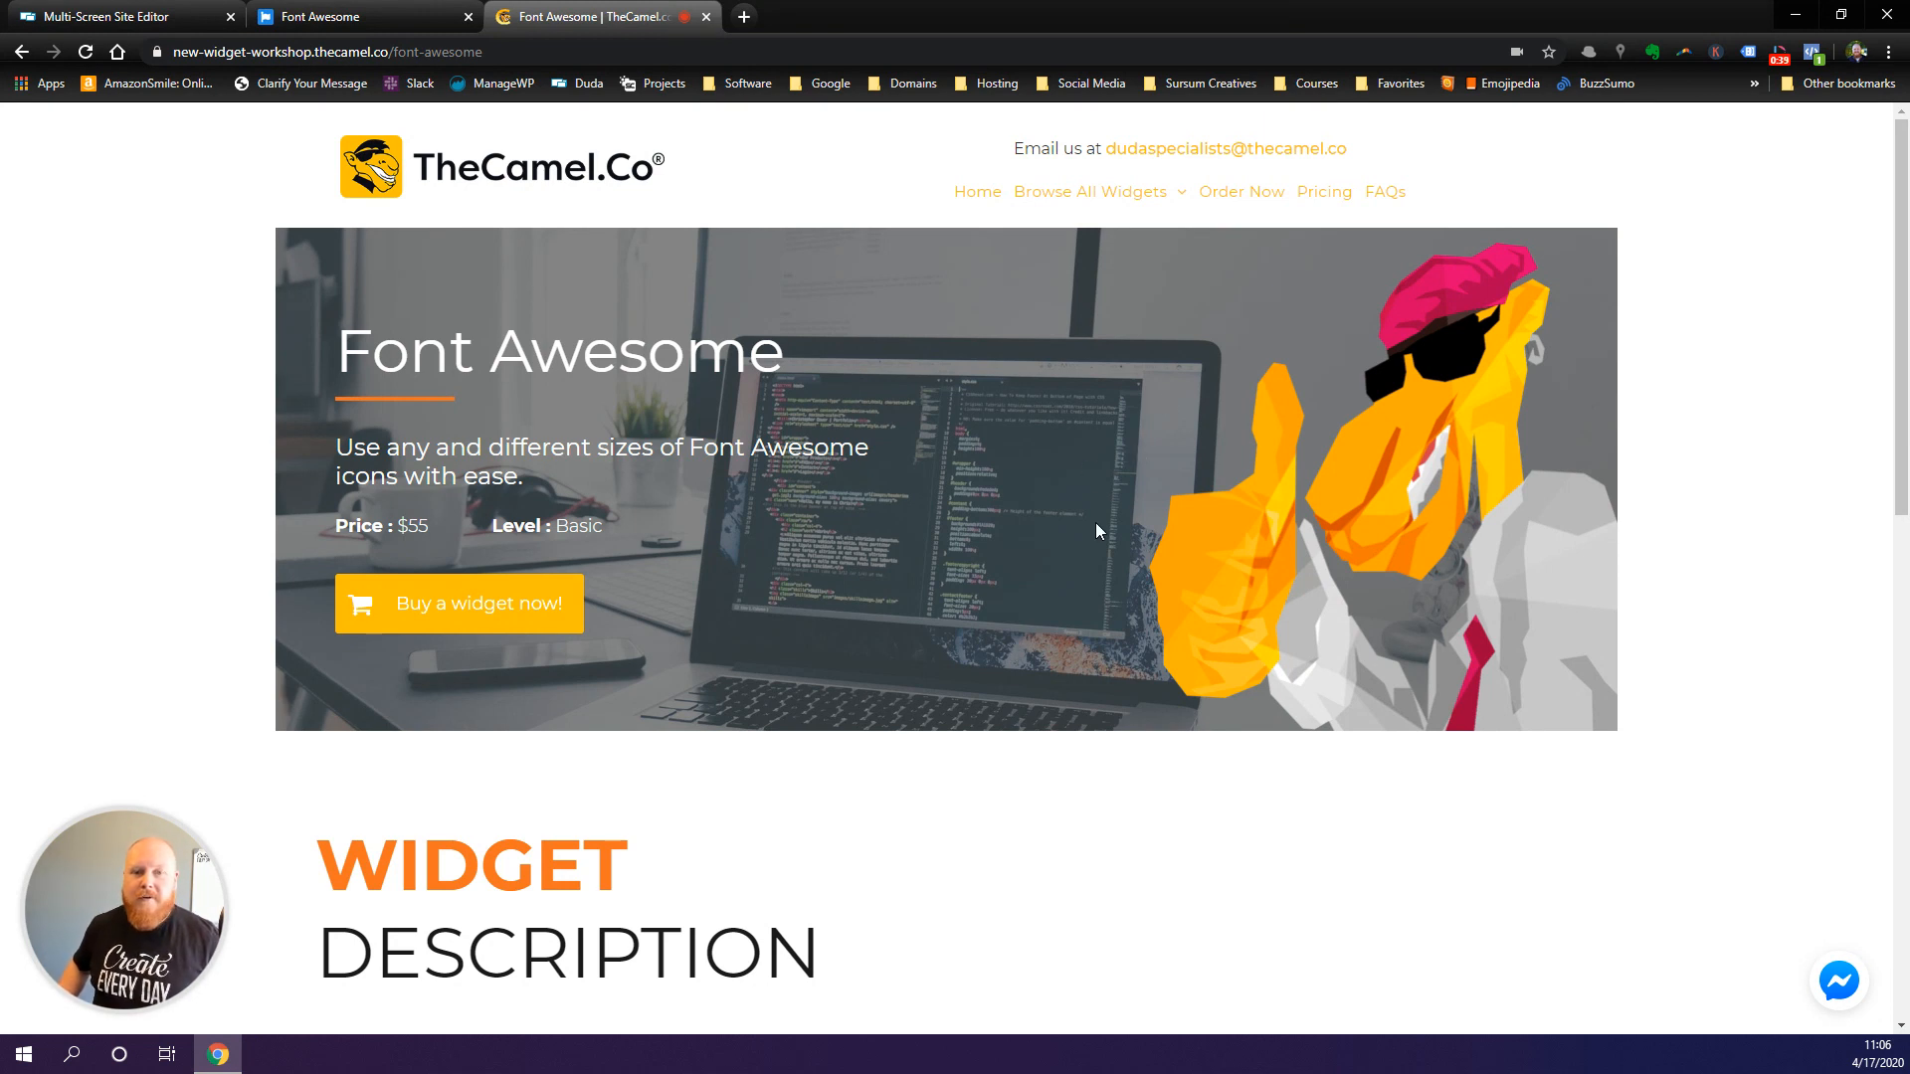
mouse_move(523, 197)
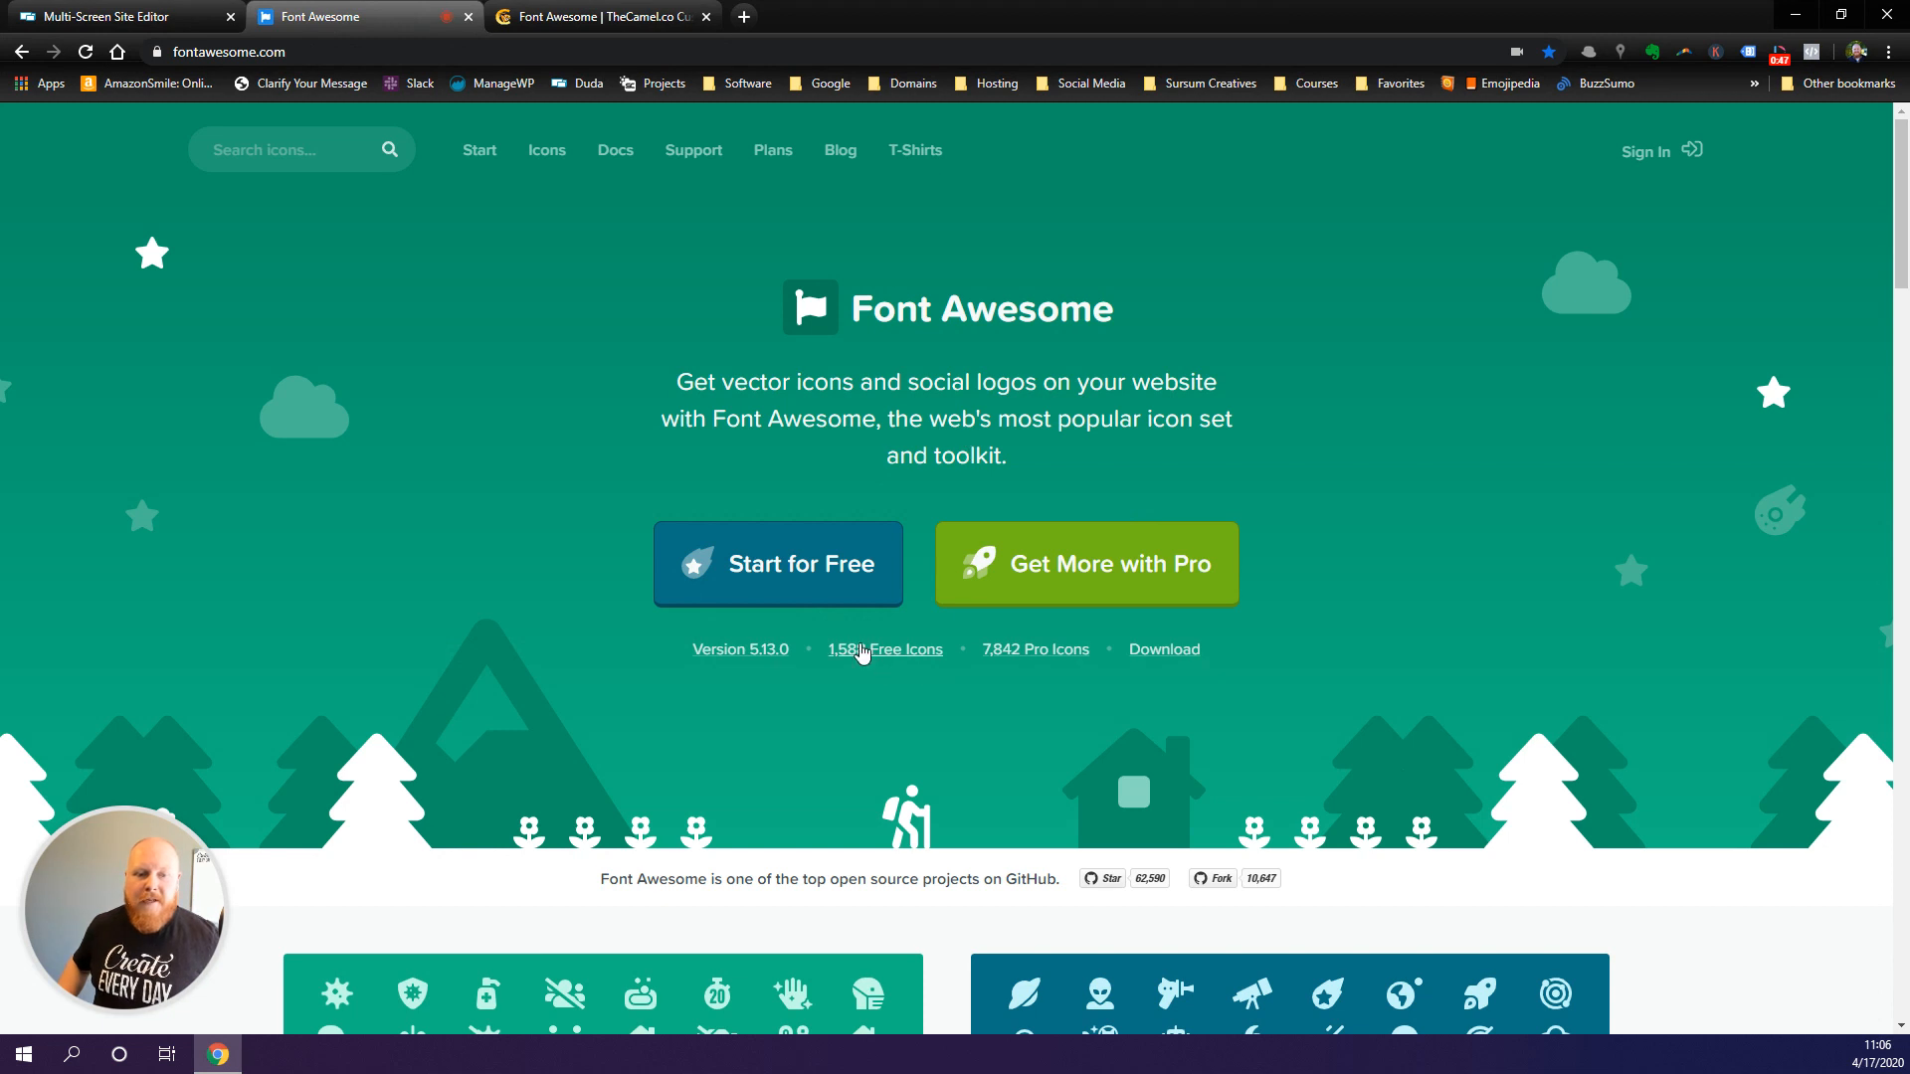
mouse_move(878, 690)
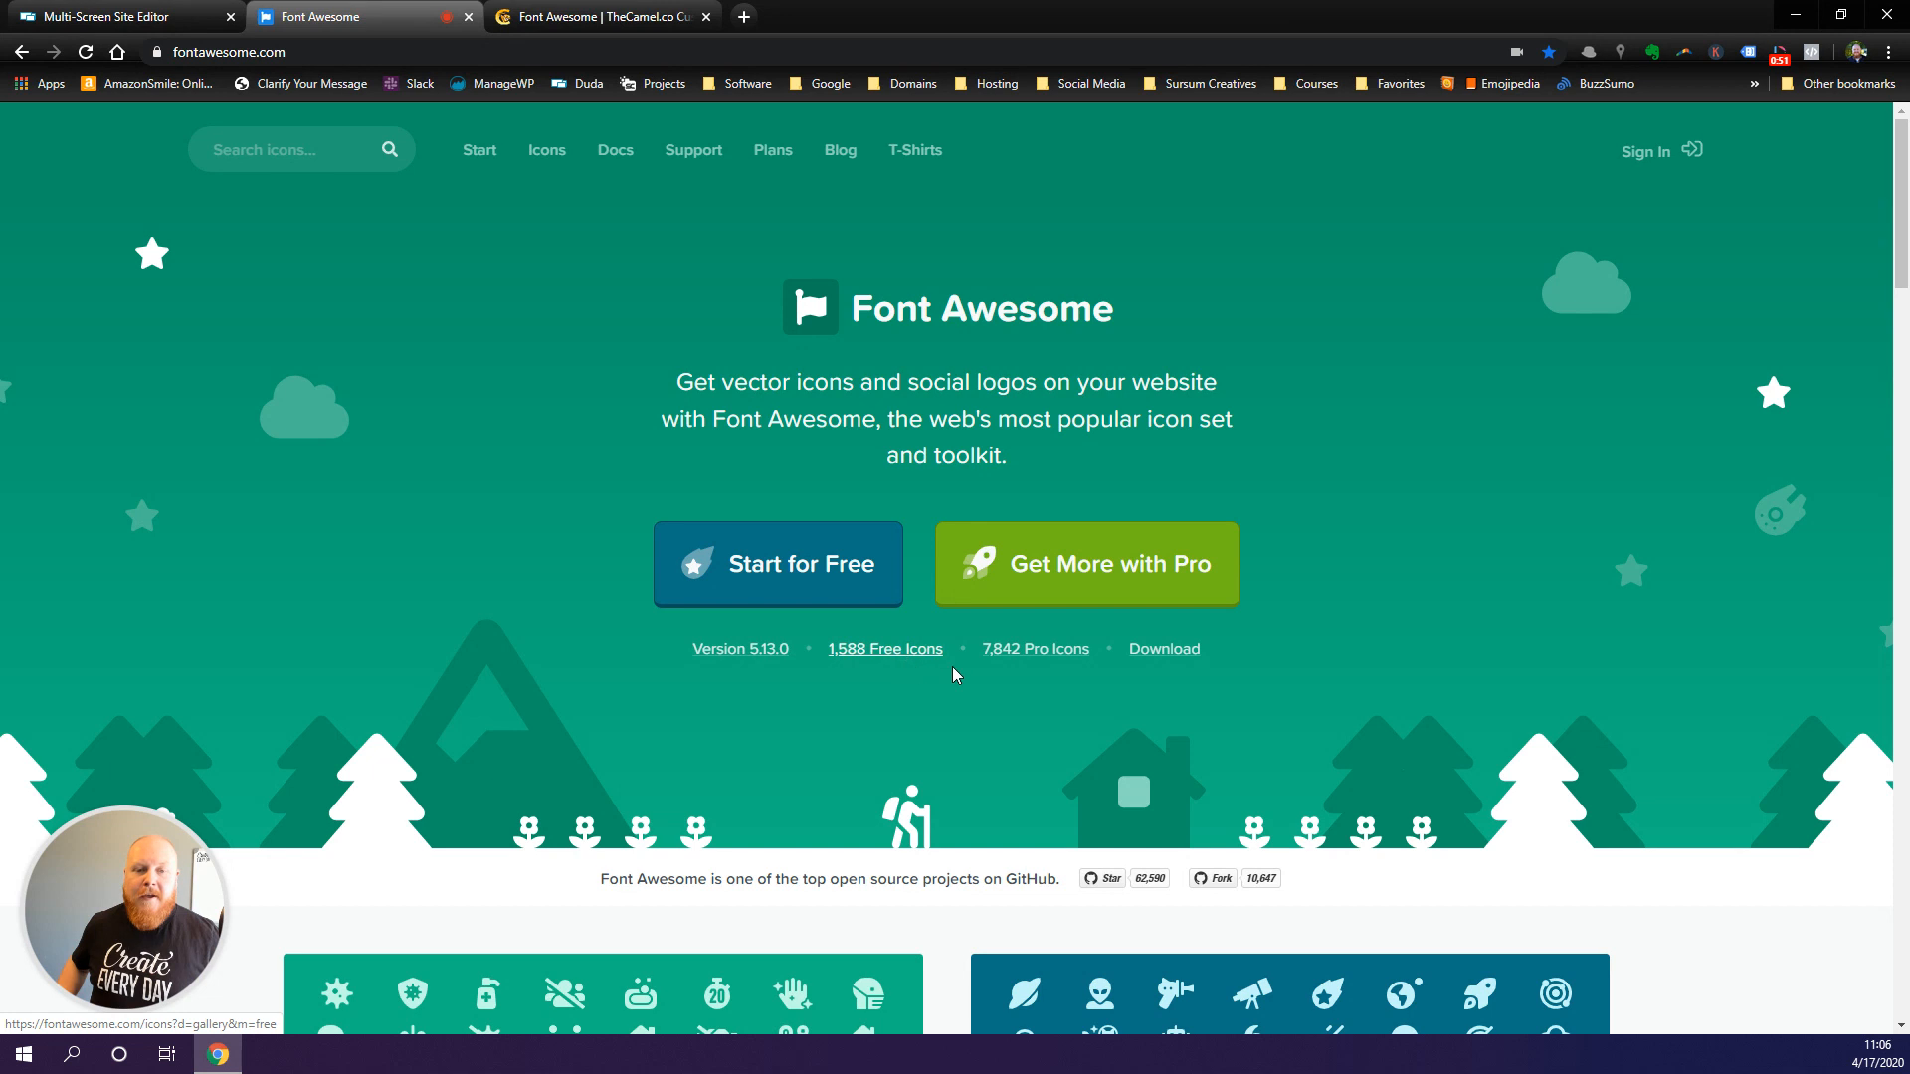
mouse_move(997, 666)
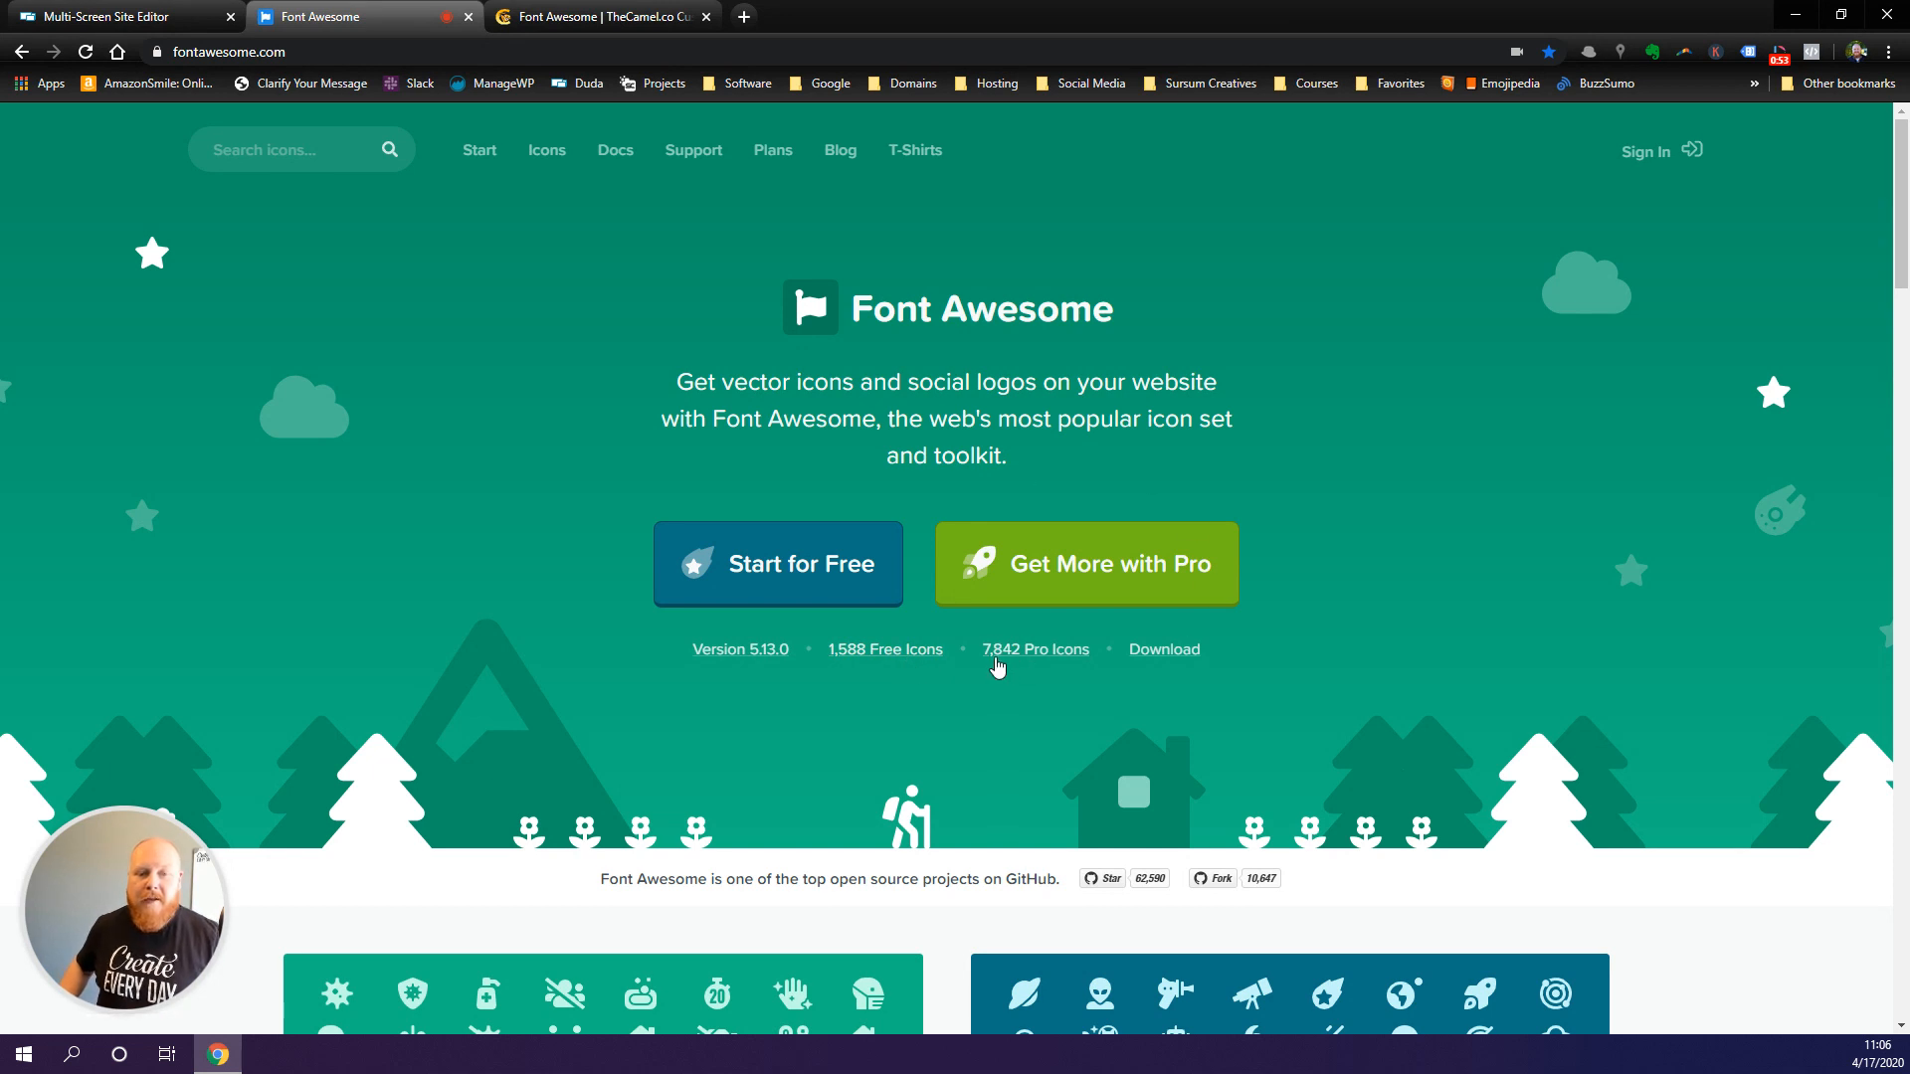
mouse_move(1066, 688)
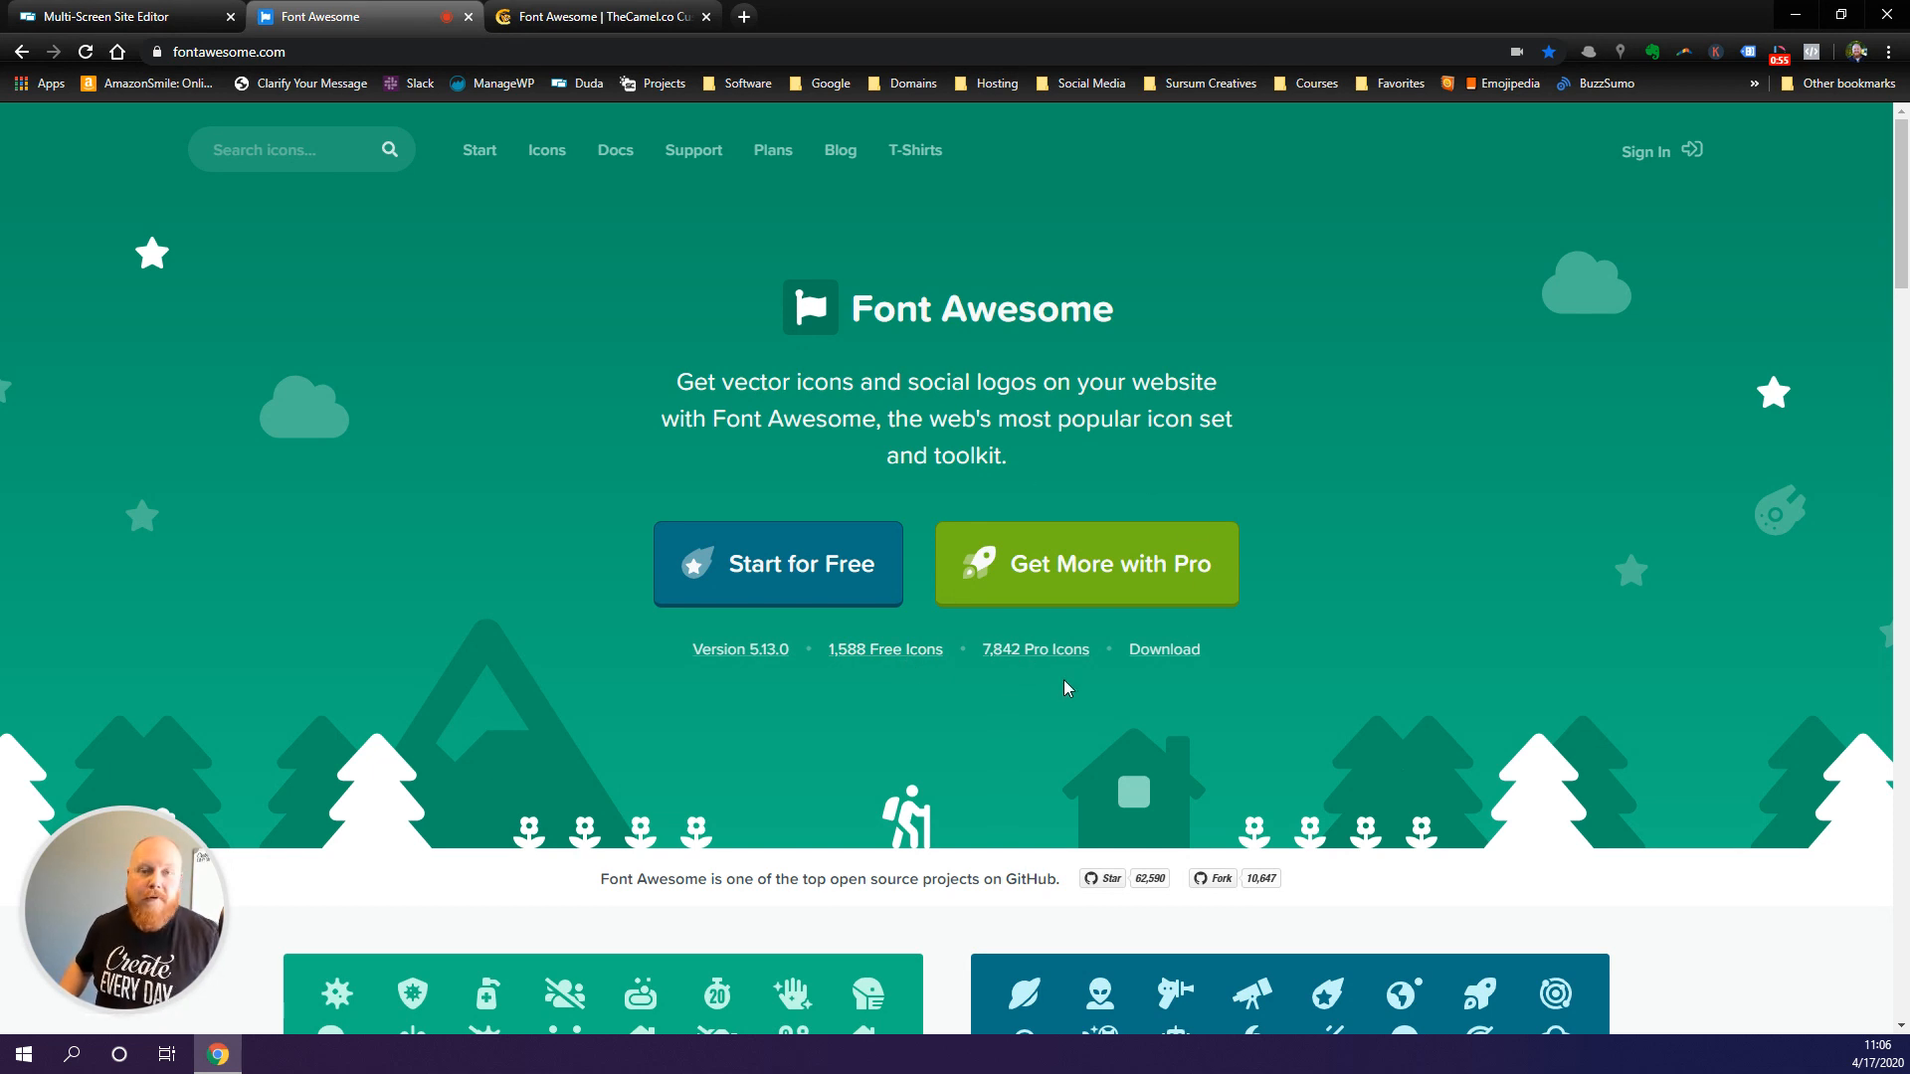
mouse_move(1055, 718)
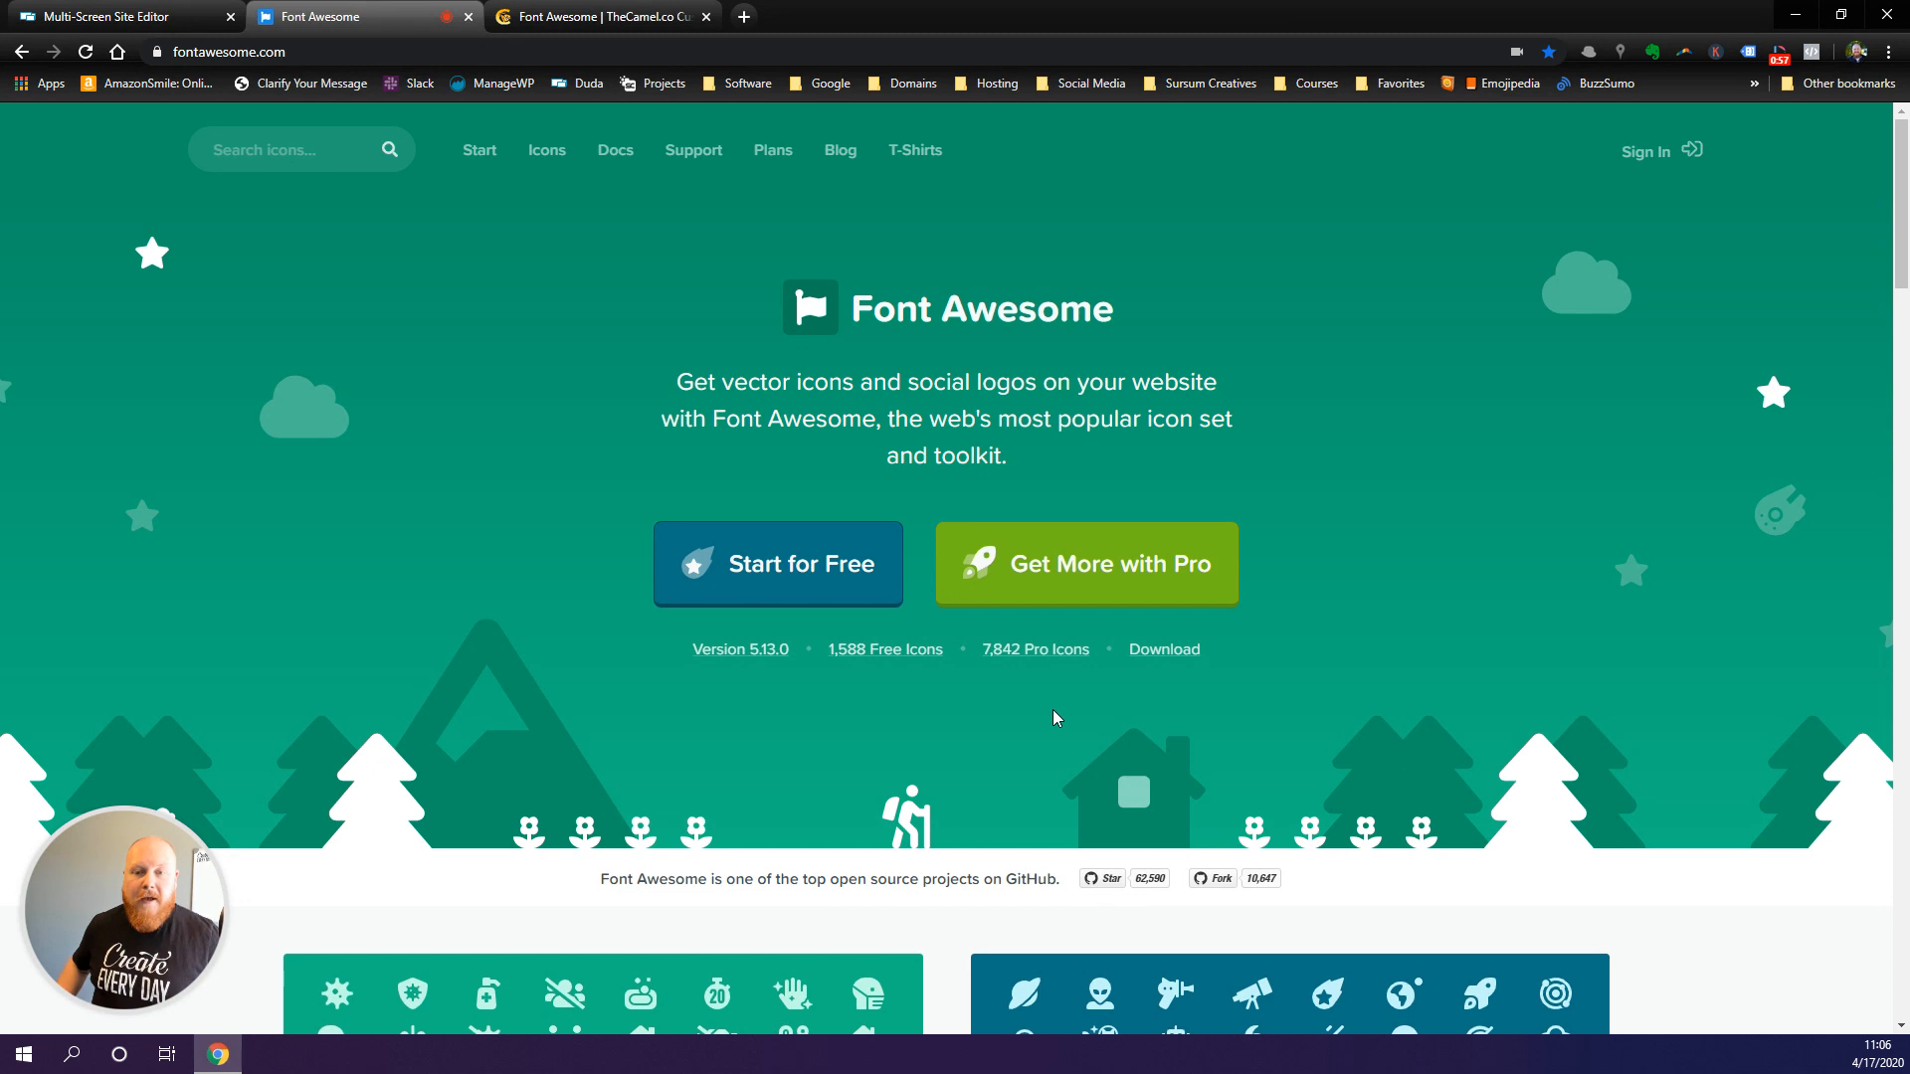
mouse_move(1003, 743)
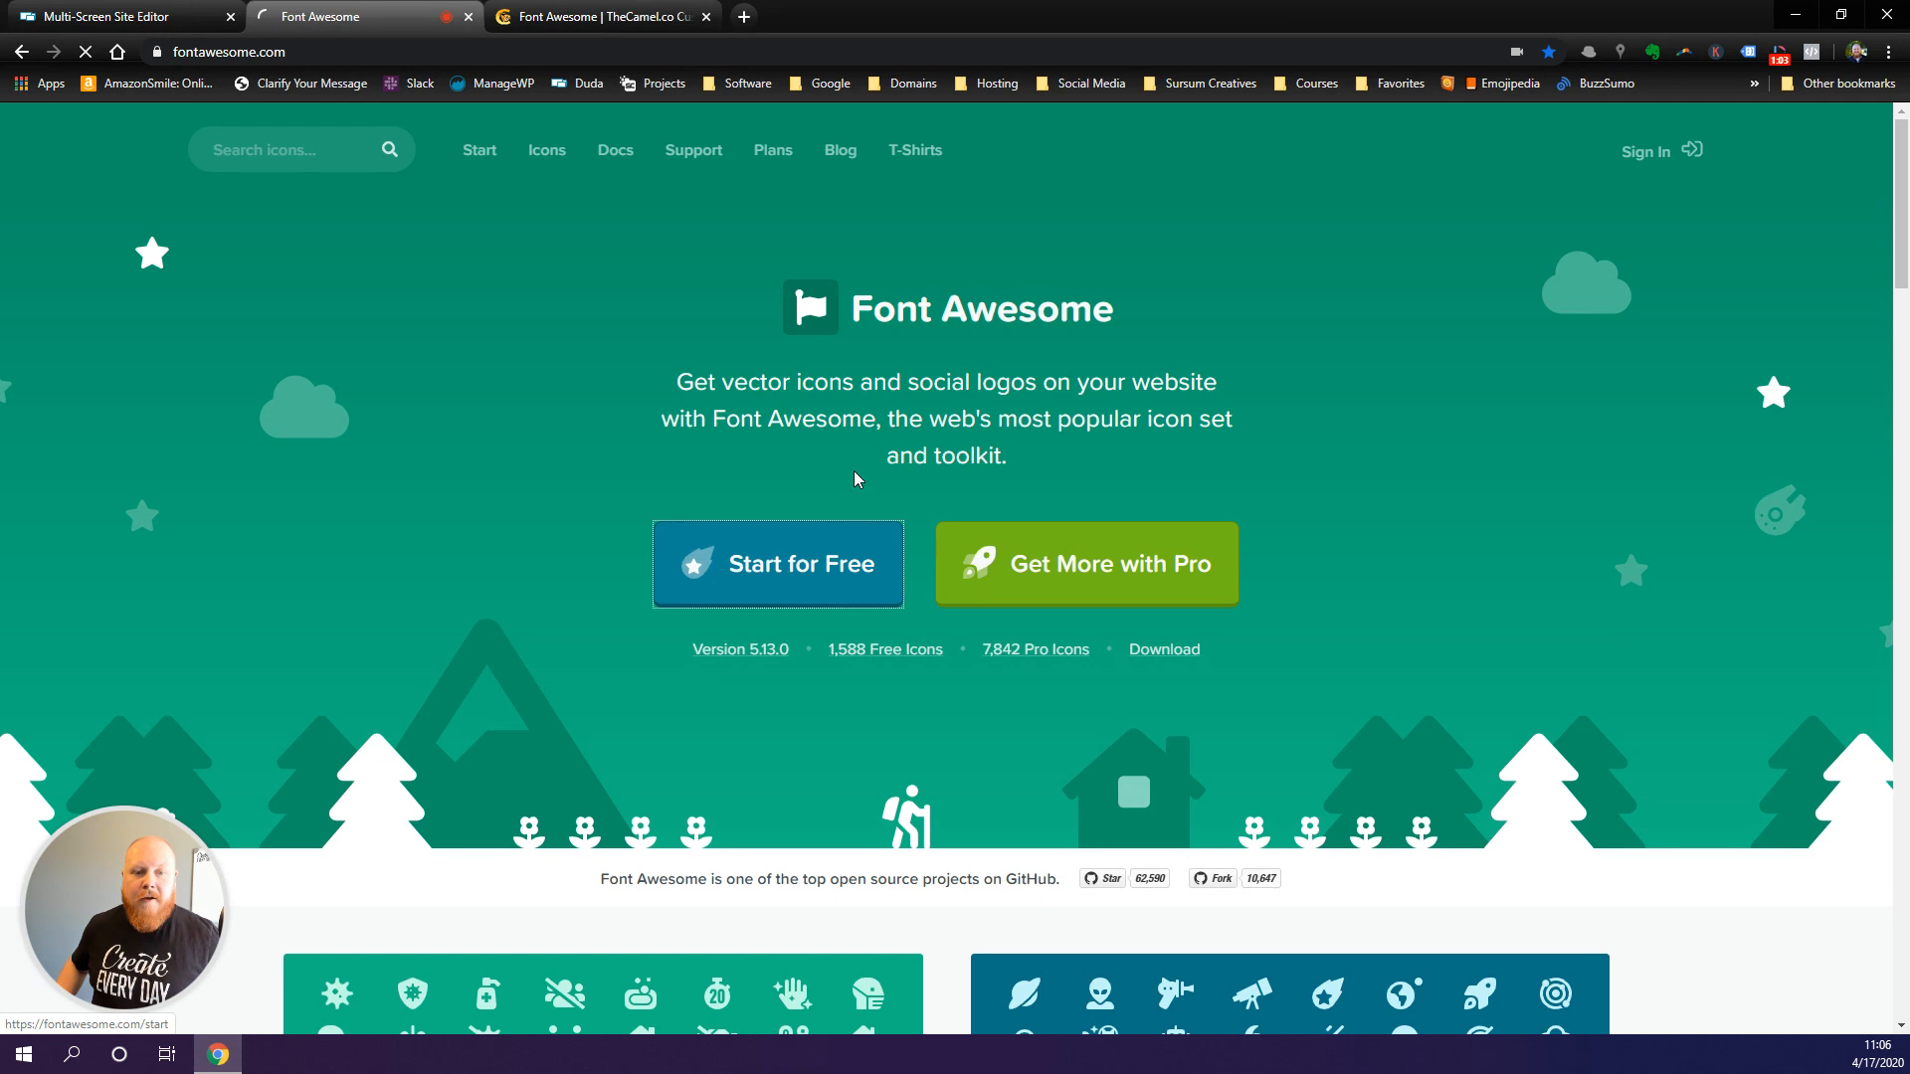
- Start for Free and focus the email field for creating a first icon kit
left_click(778, 563)
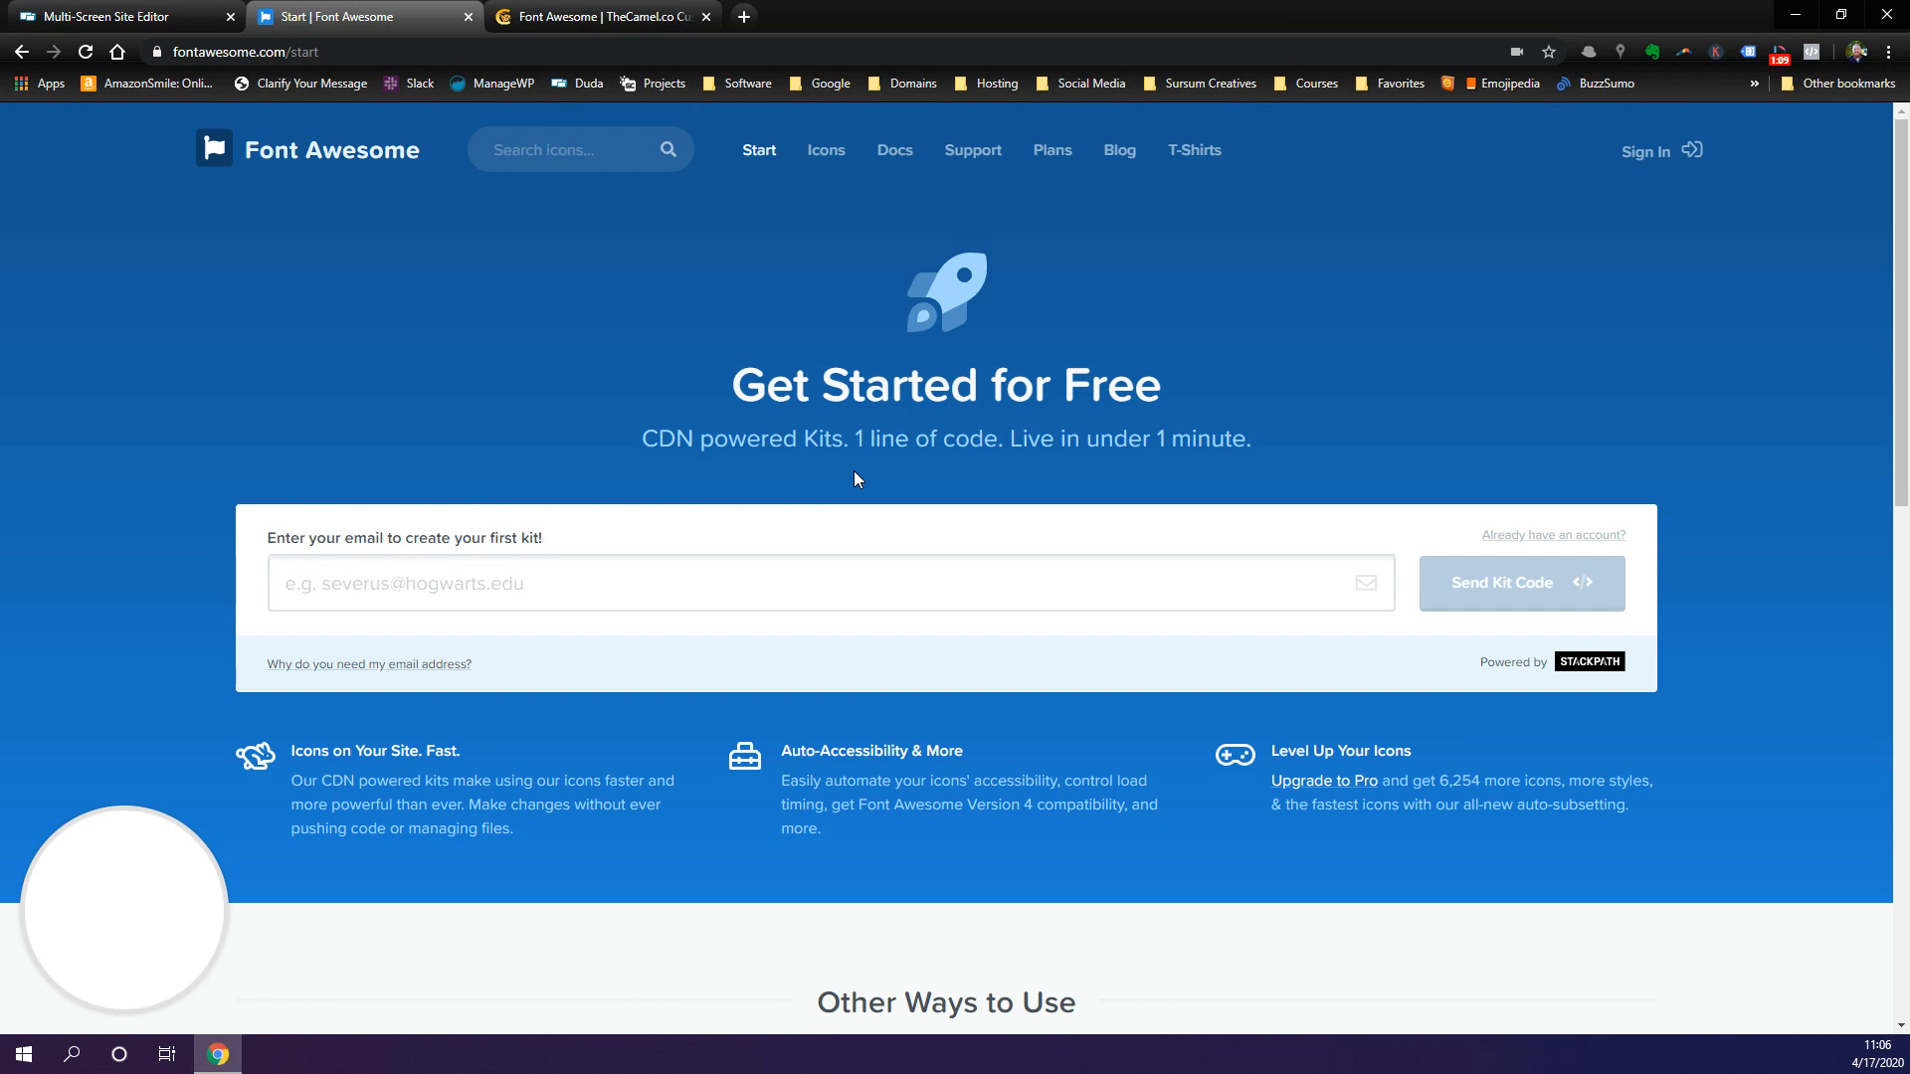
left_click(811, 583)
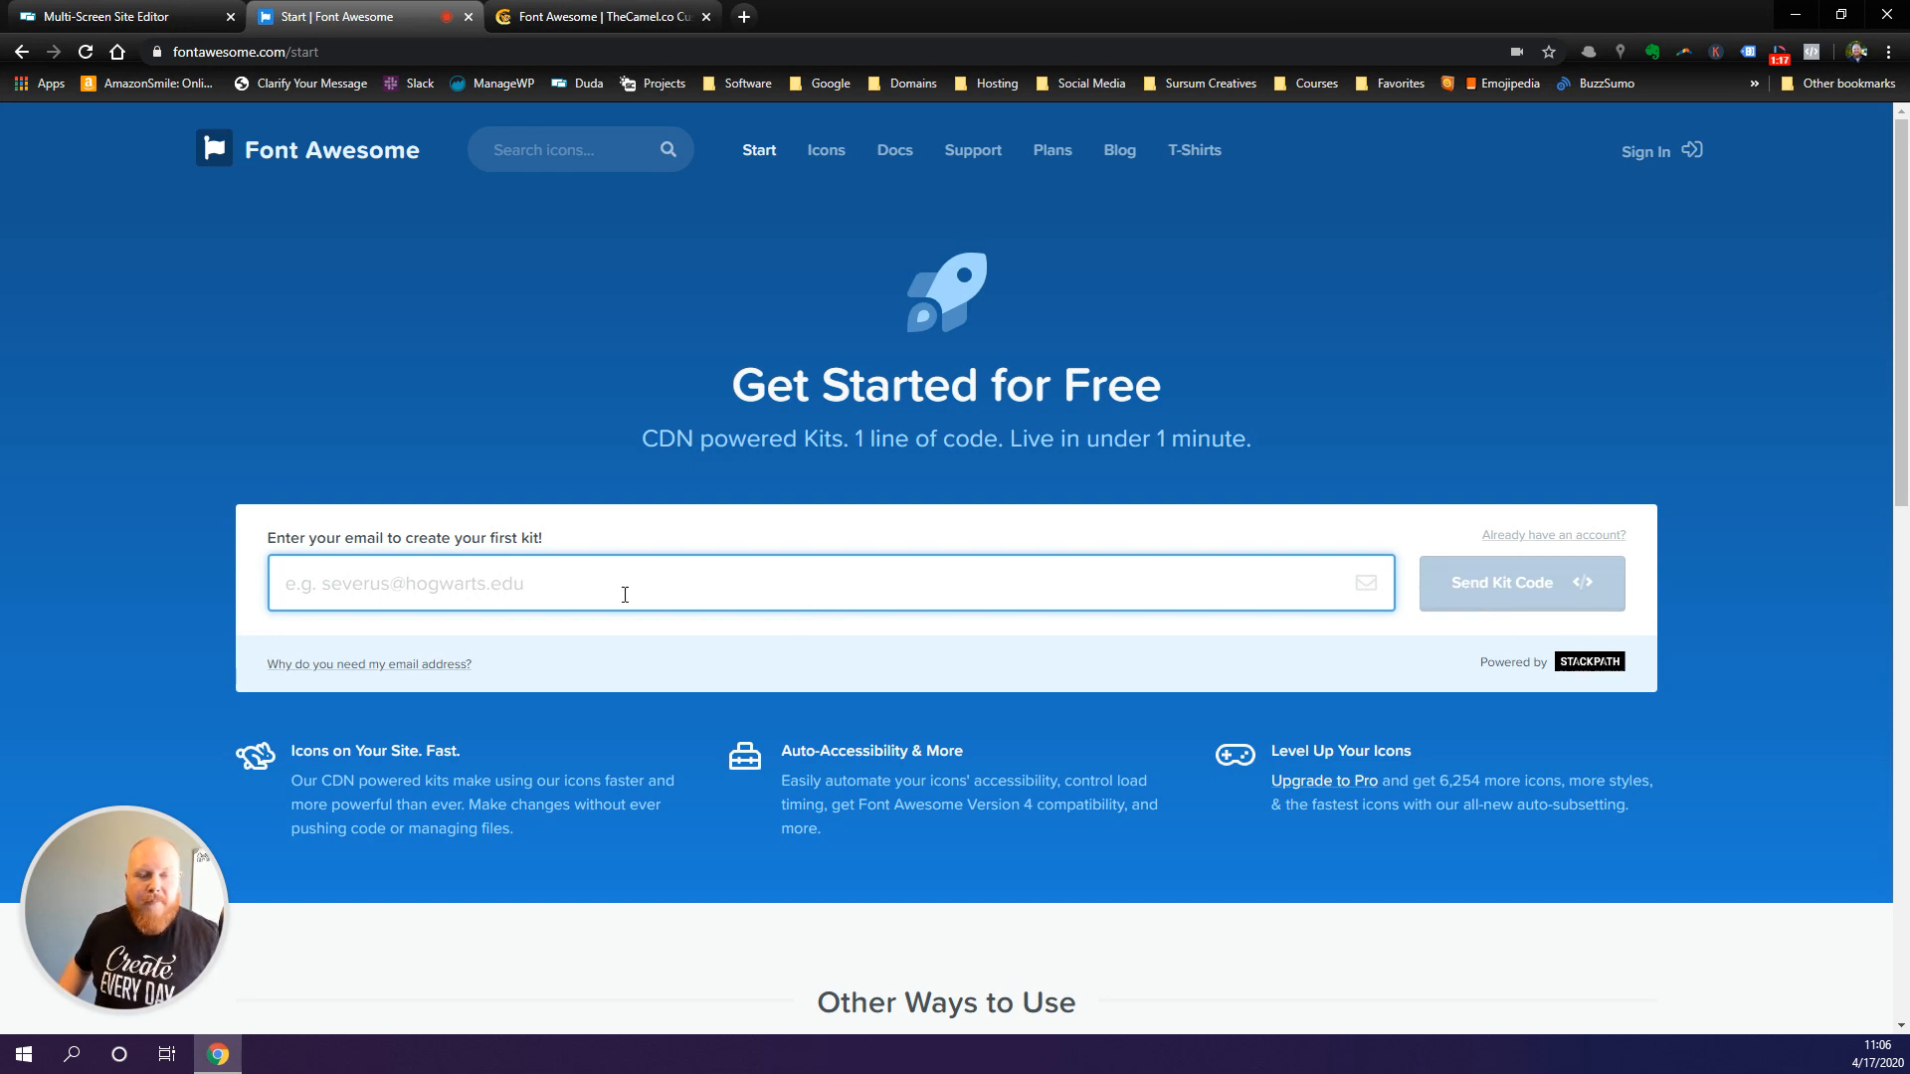
mouse_move(967, 491)
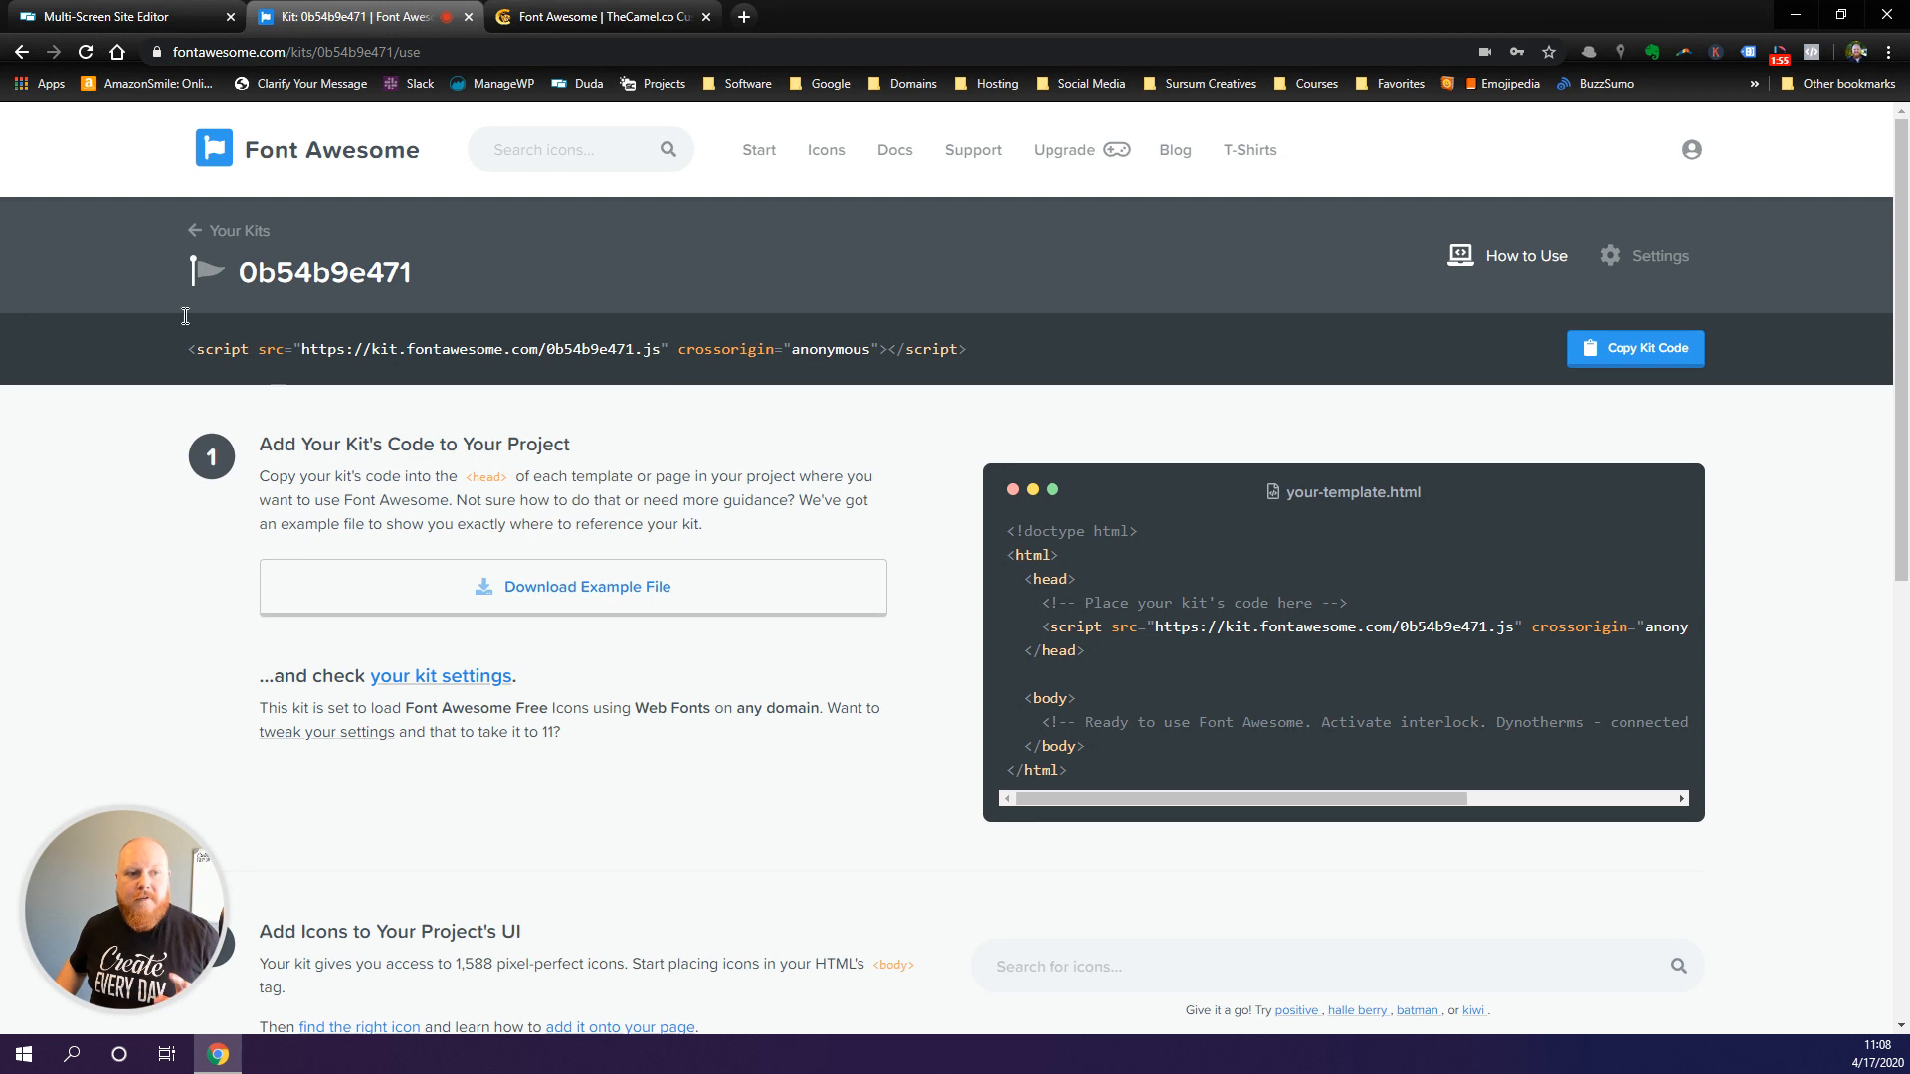
mouse_move(977, 436)
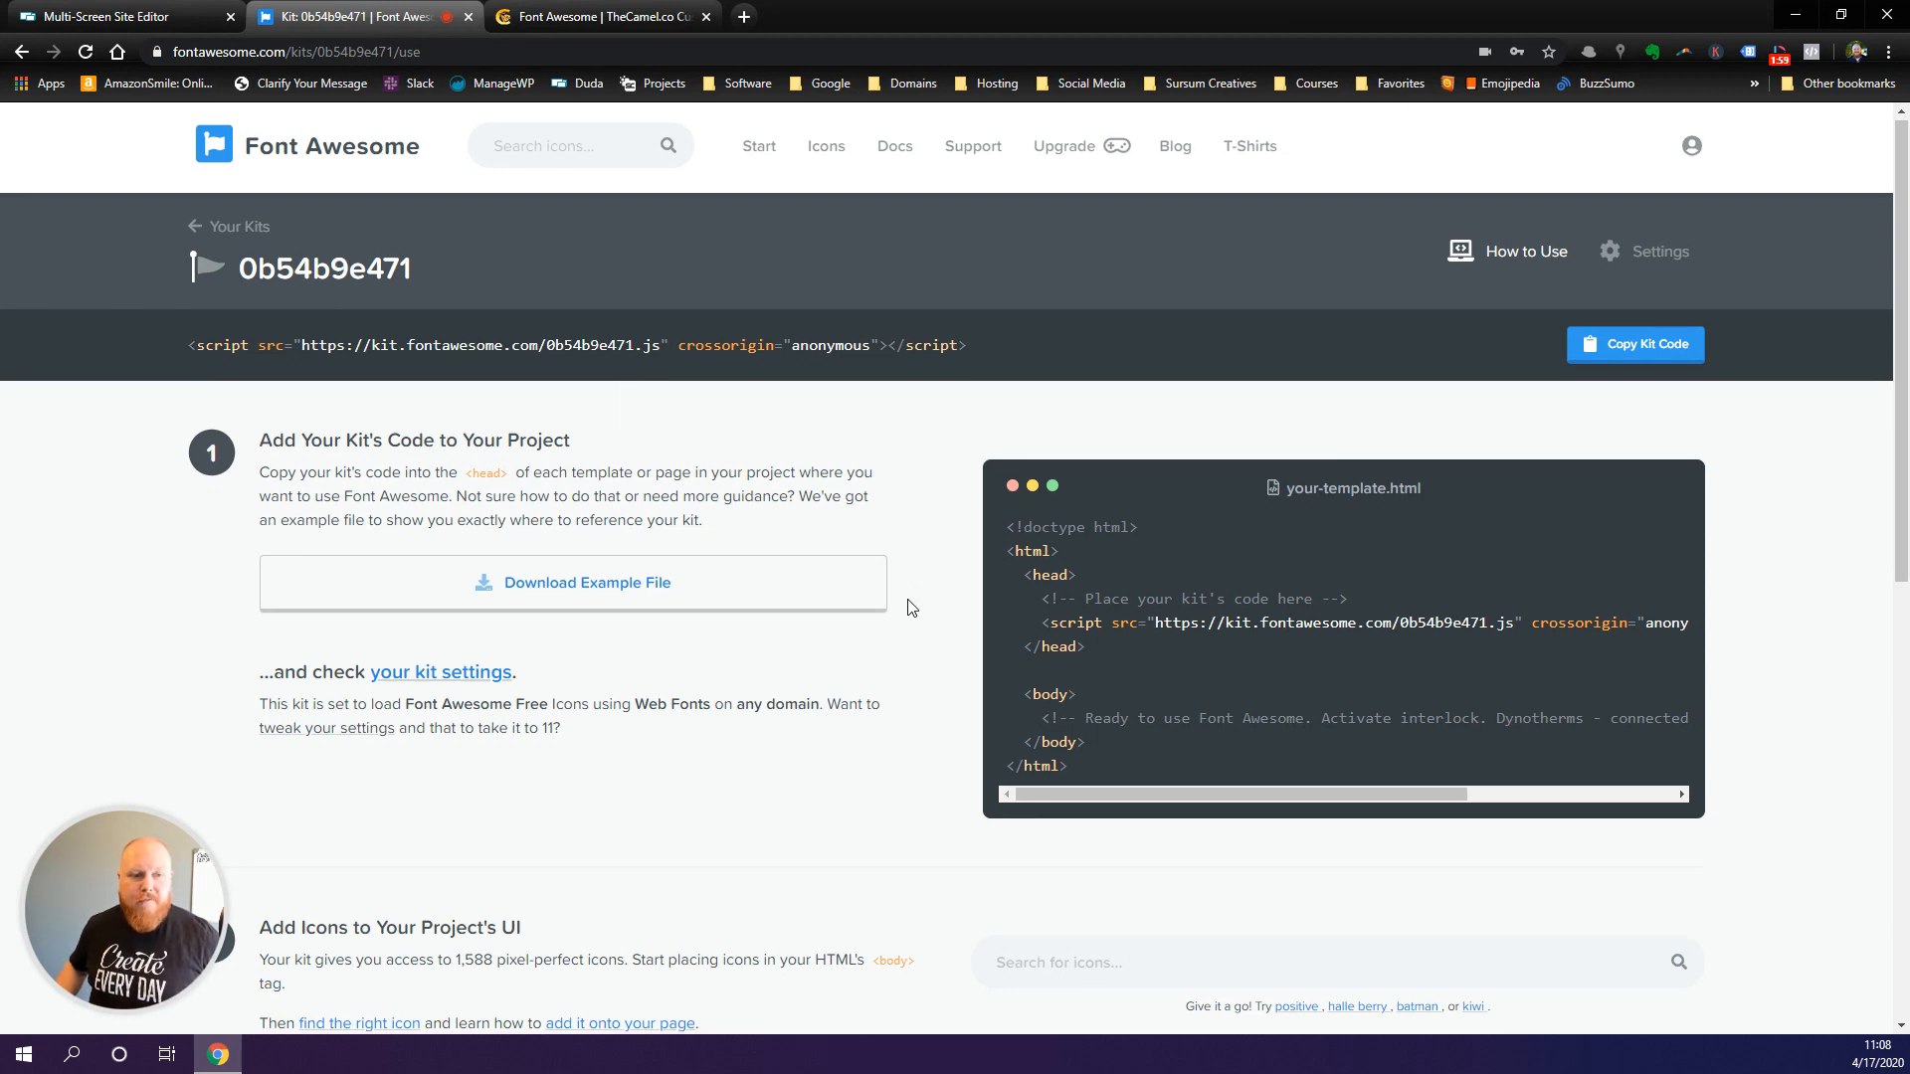
- Copy the new kit's script embed code from its How to Use page
scroll("down", 3)
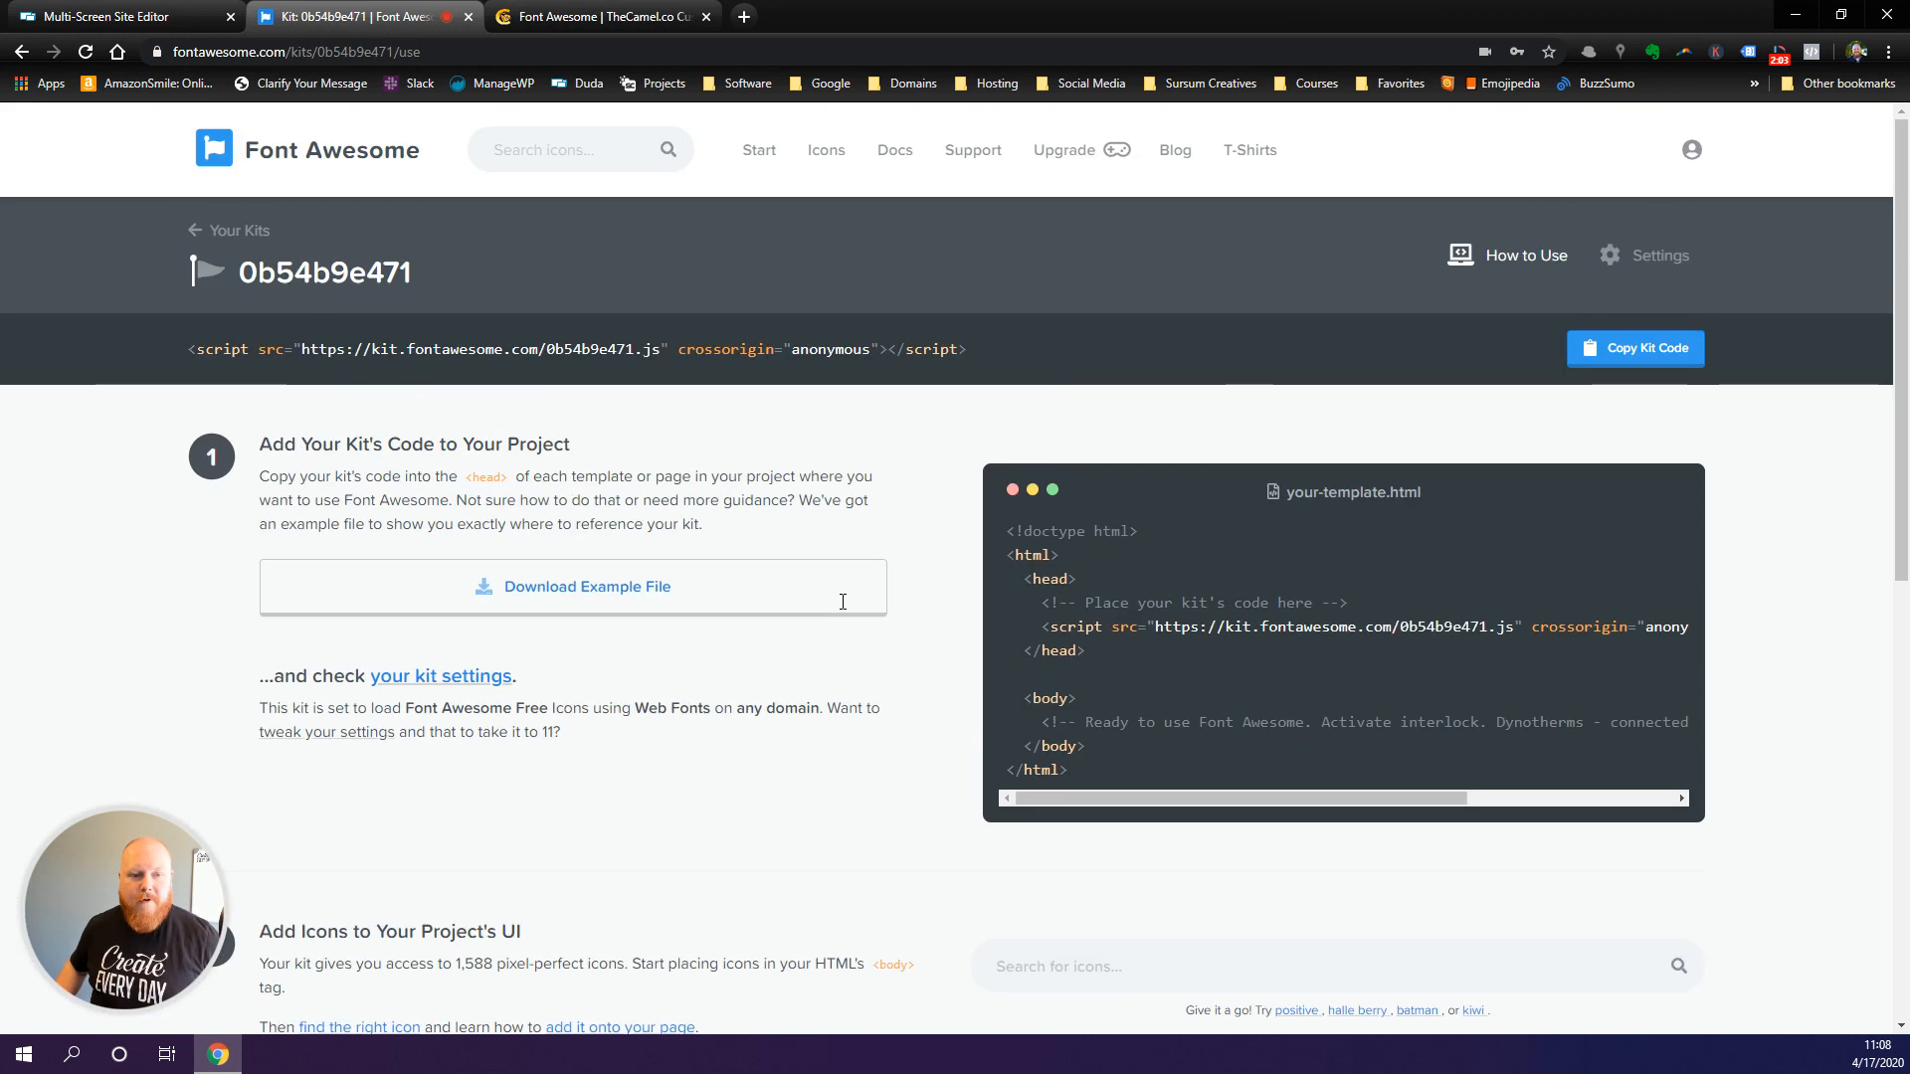
scroll("down", 3)
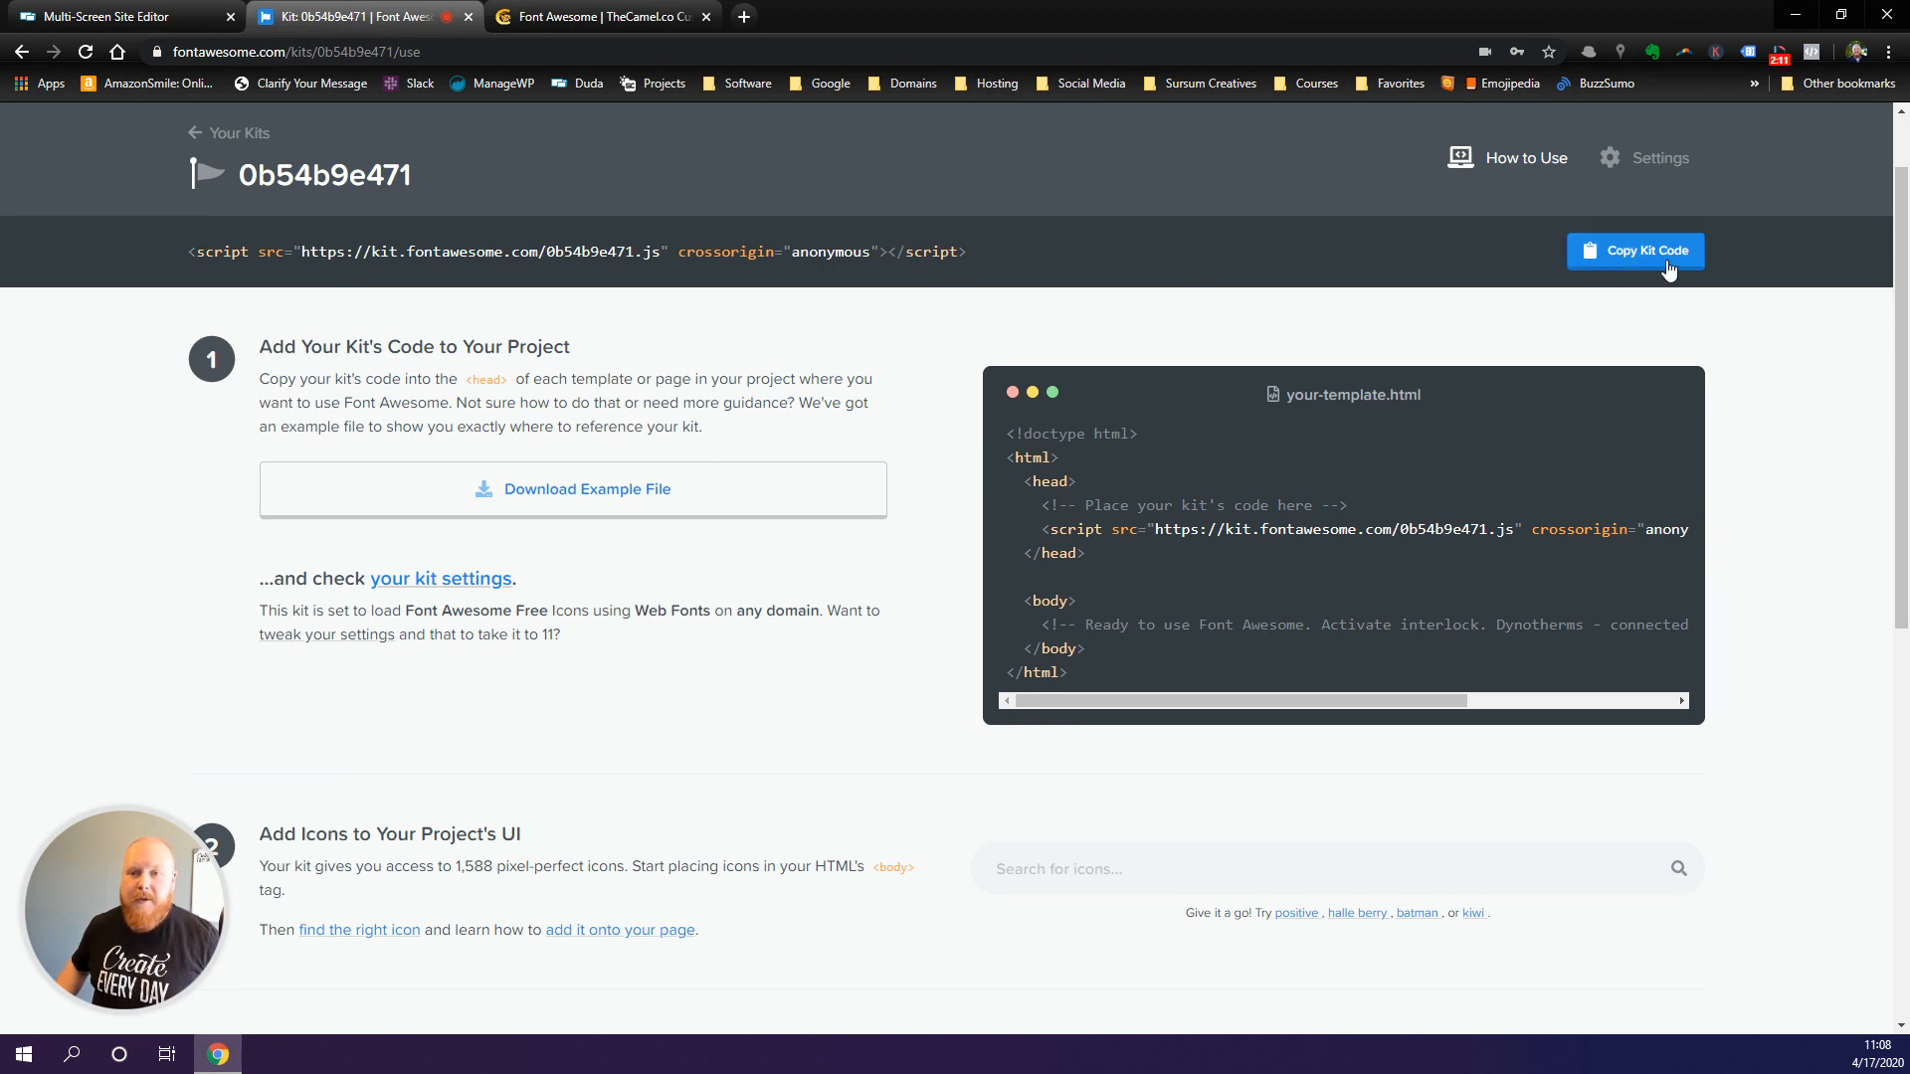
left_click(1635, 250)
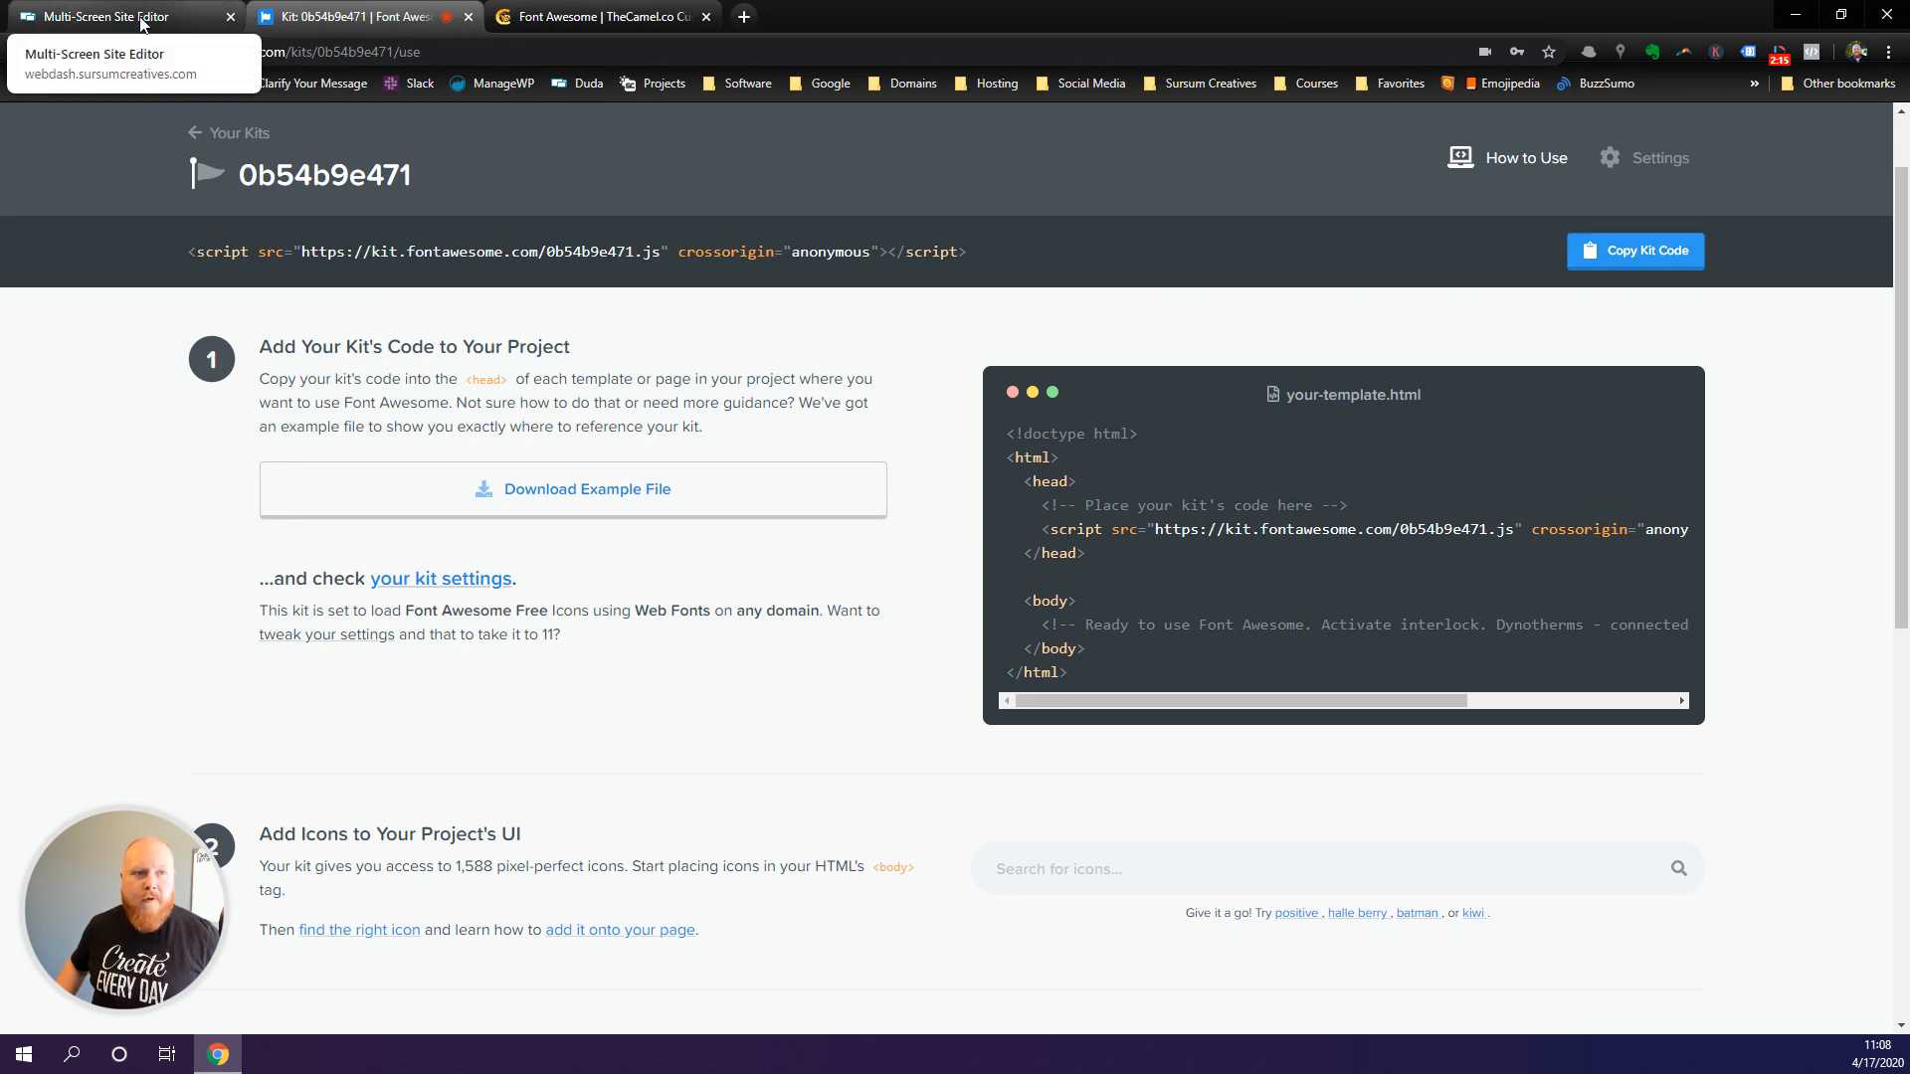
- Return to the dental site editor and enter developer mode for HTML/CSS editing
left_click(109, 16)
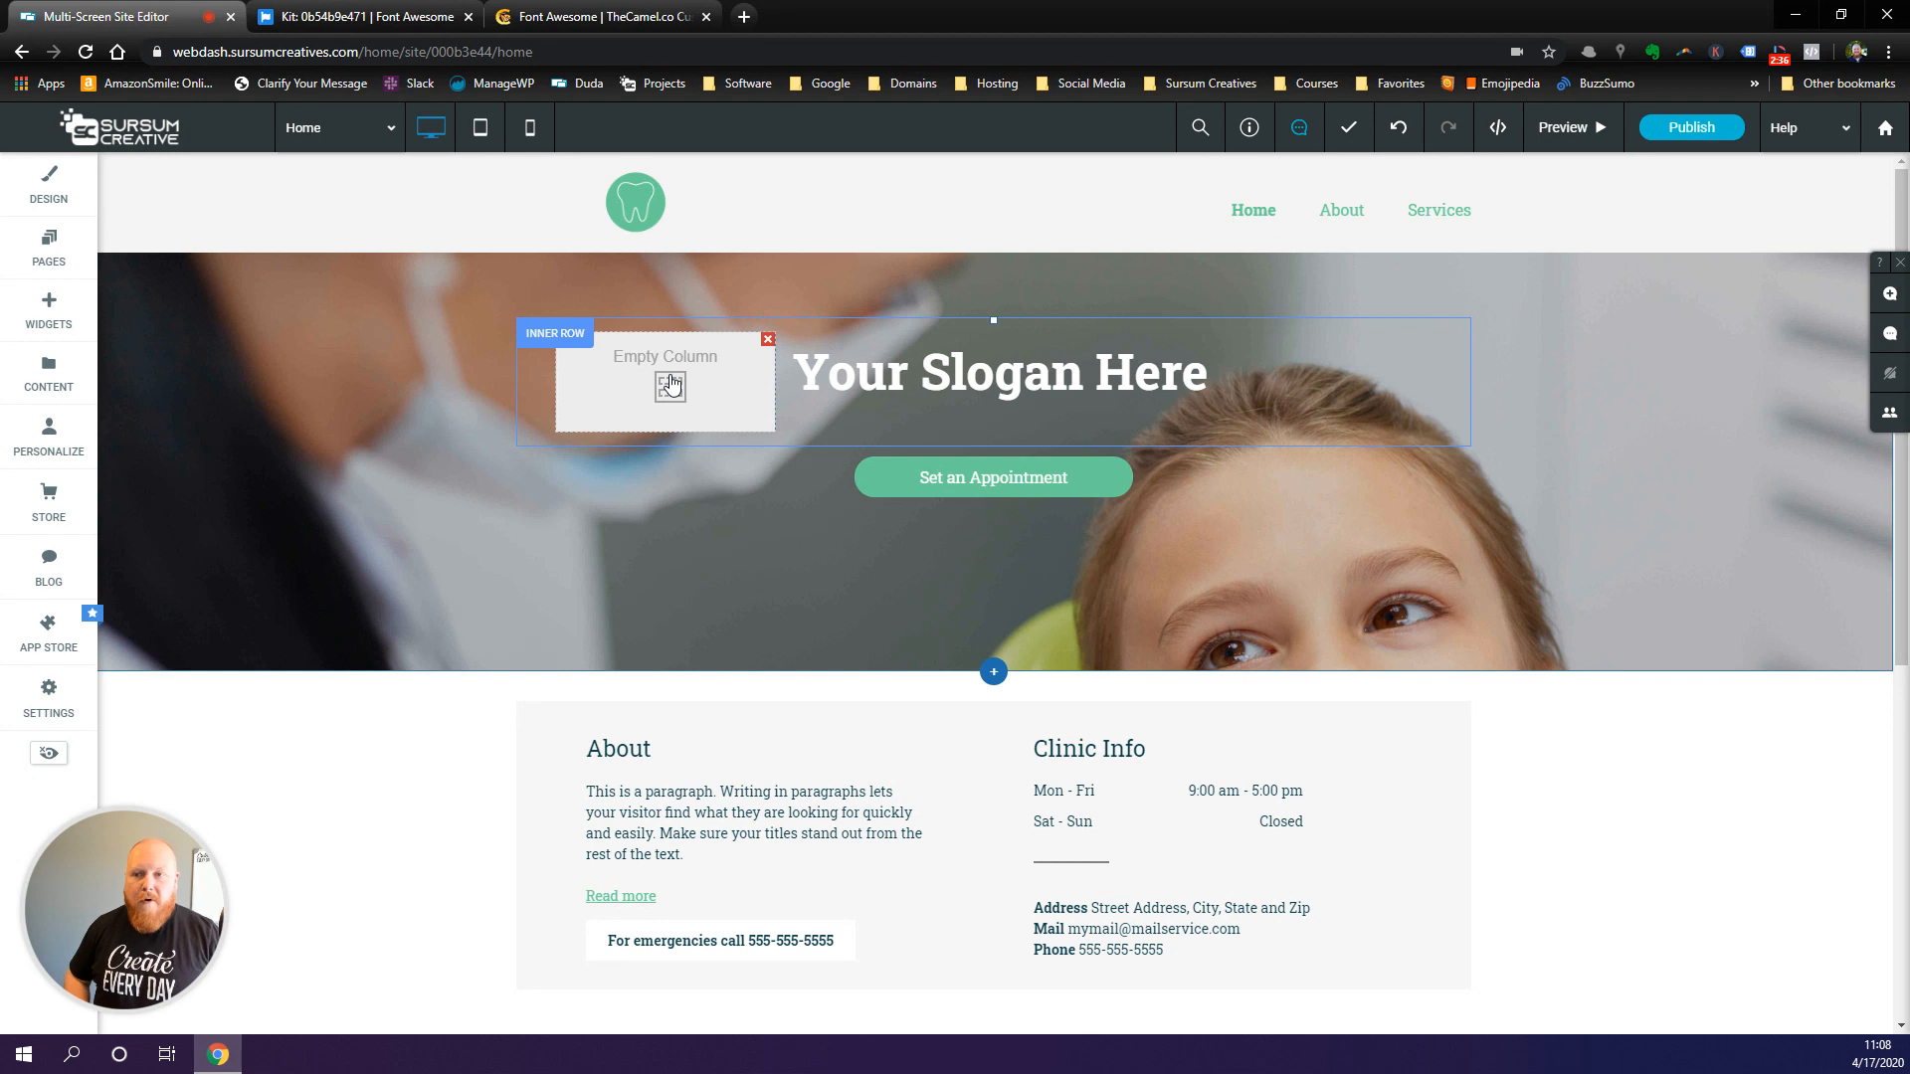
mouse_move(1198, 297)
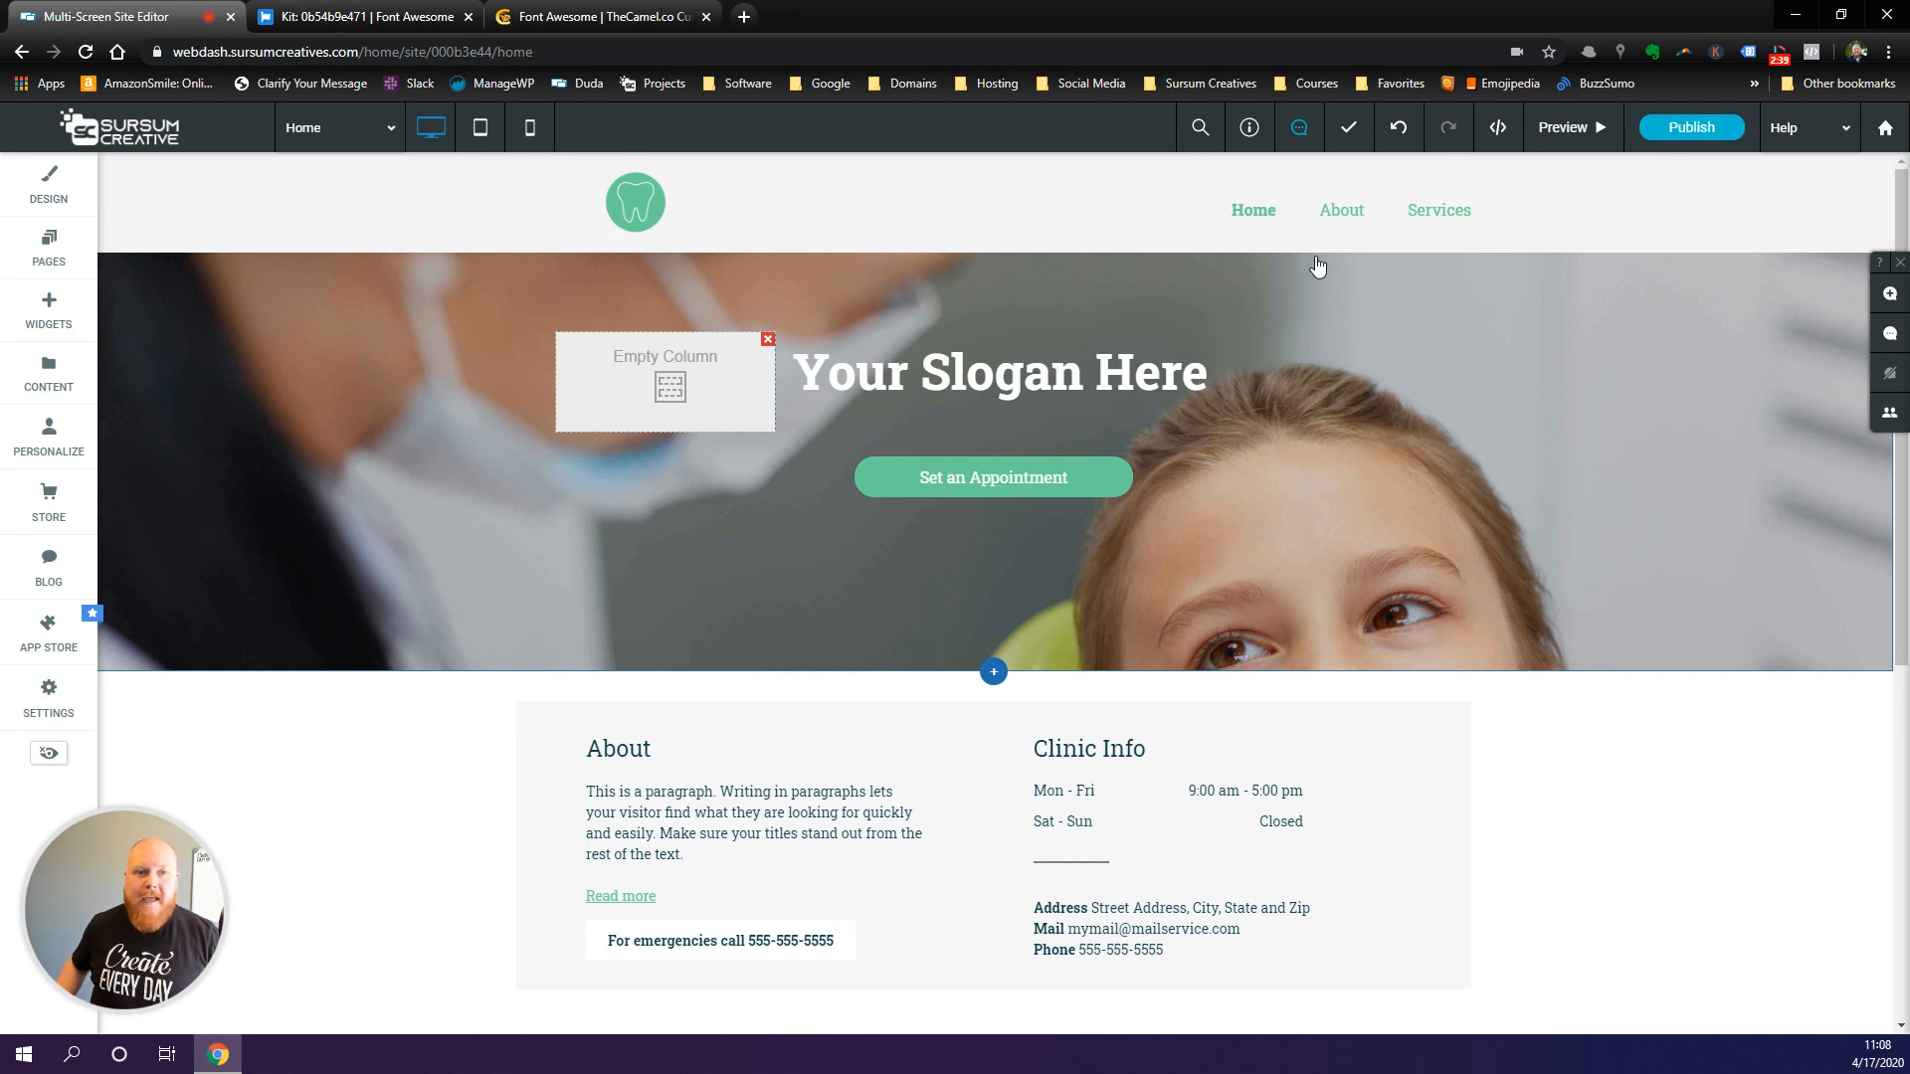
mouse_move(1496, 128)
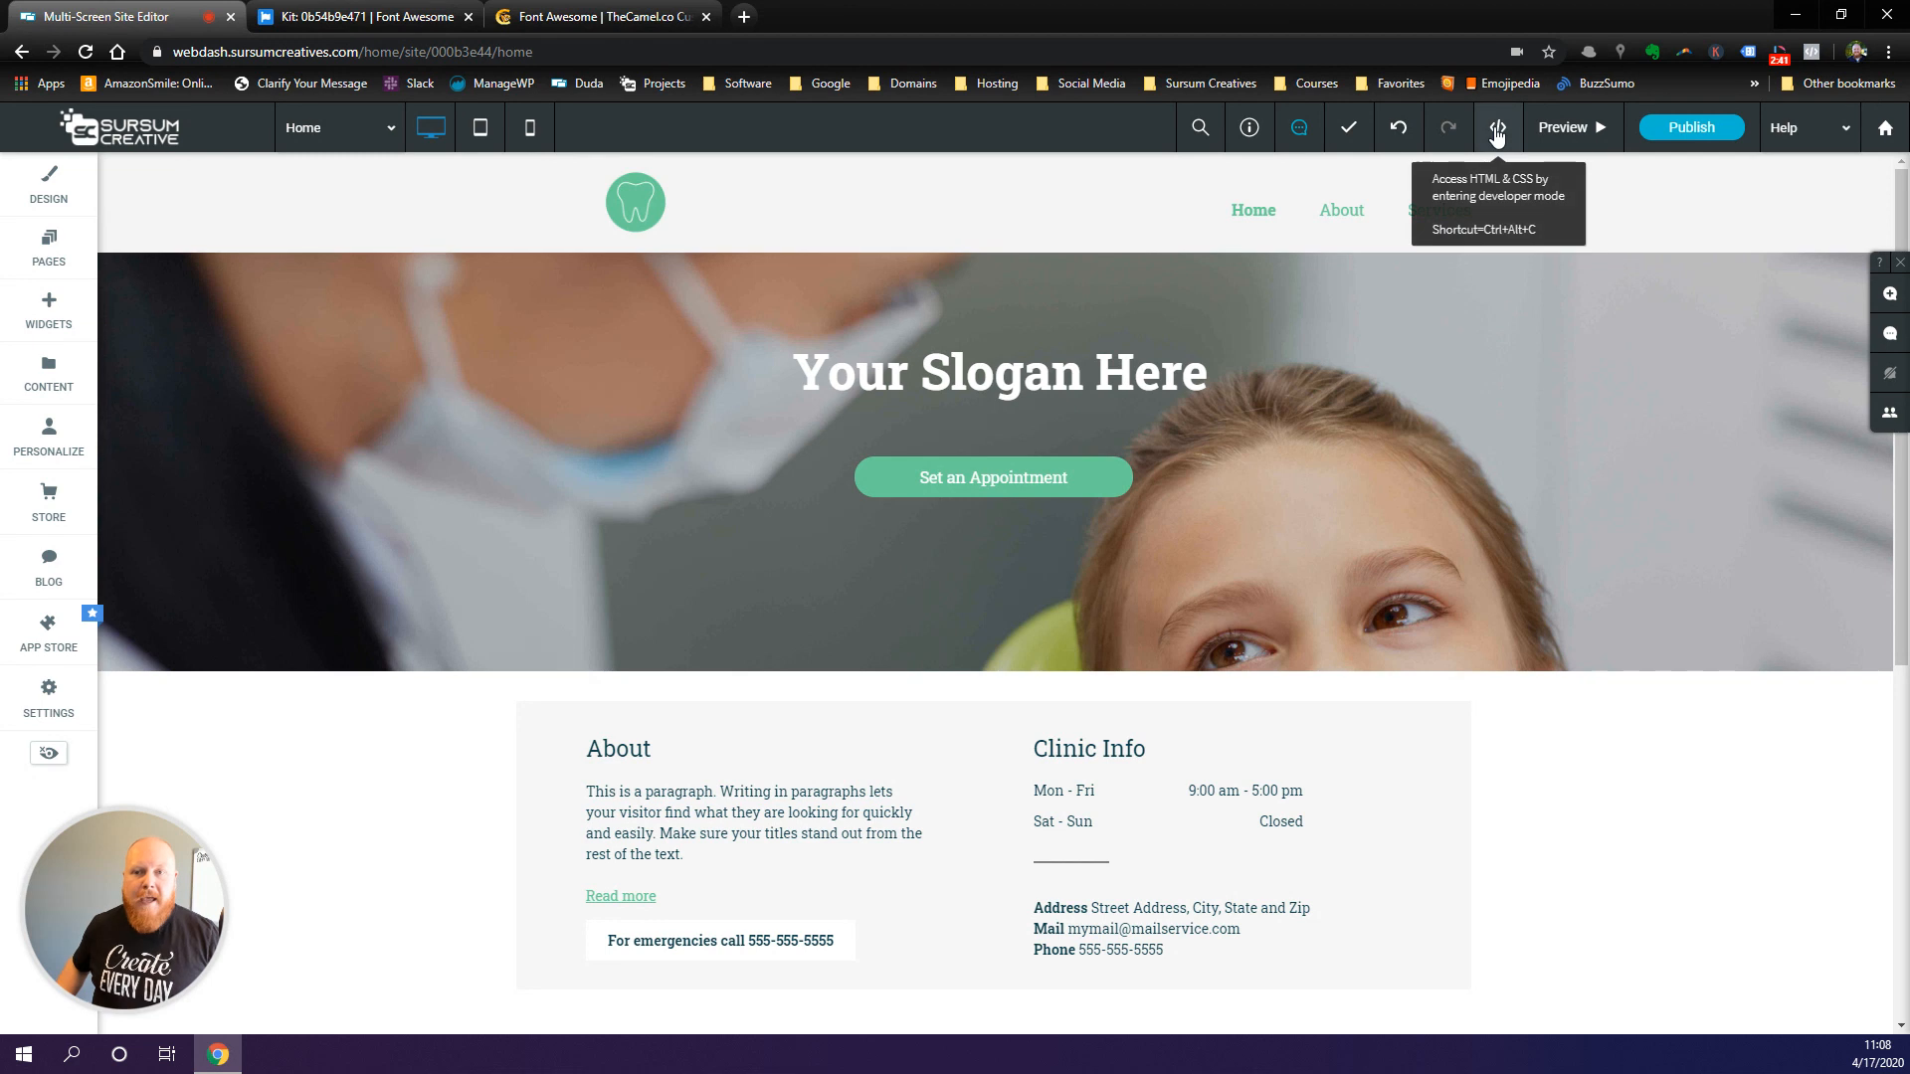
mouse_move(1510, 149)
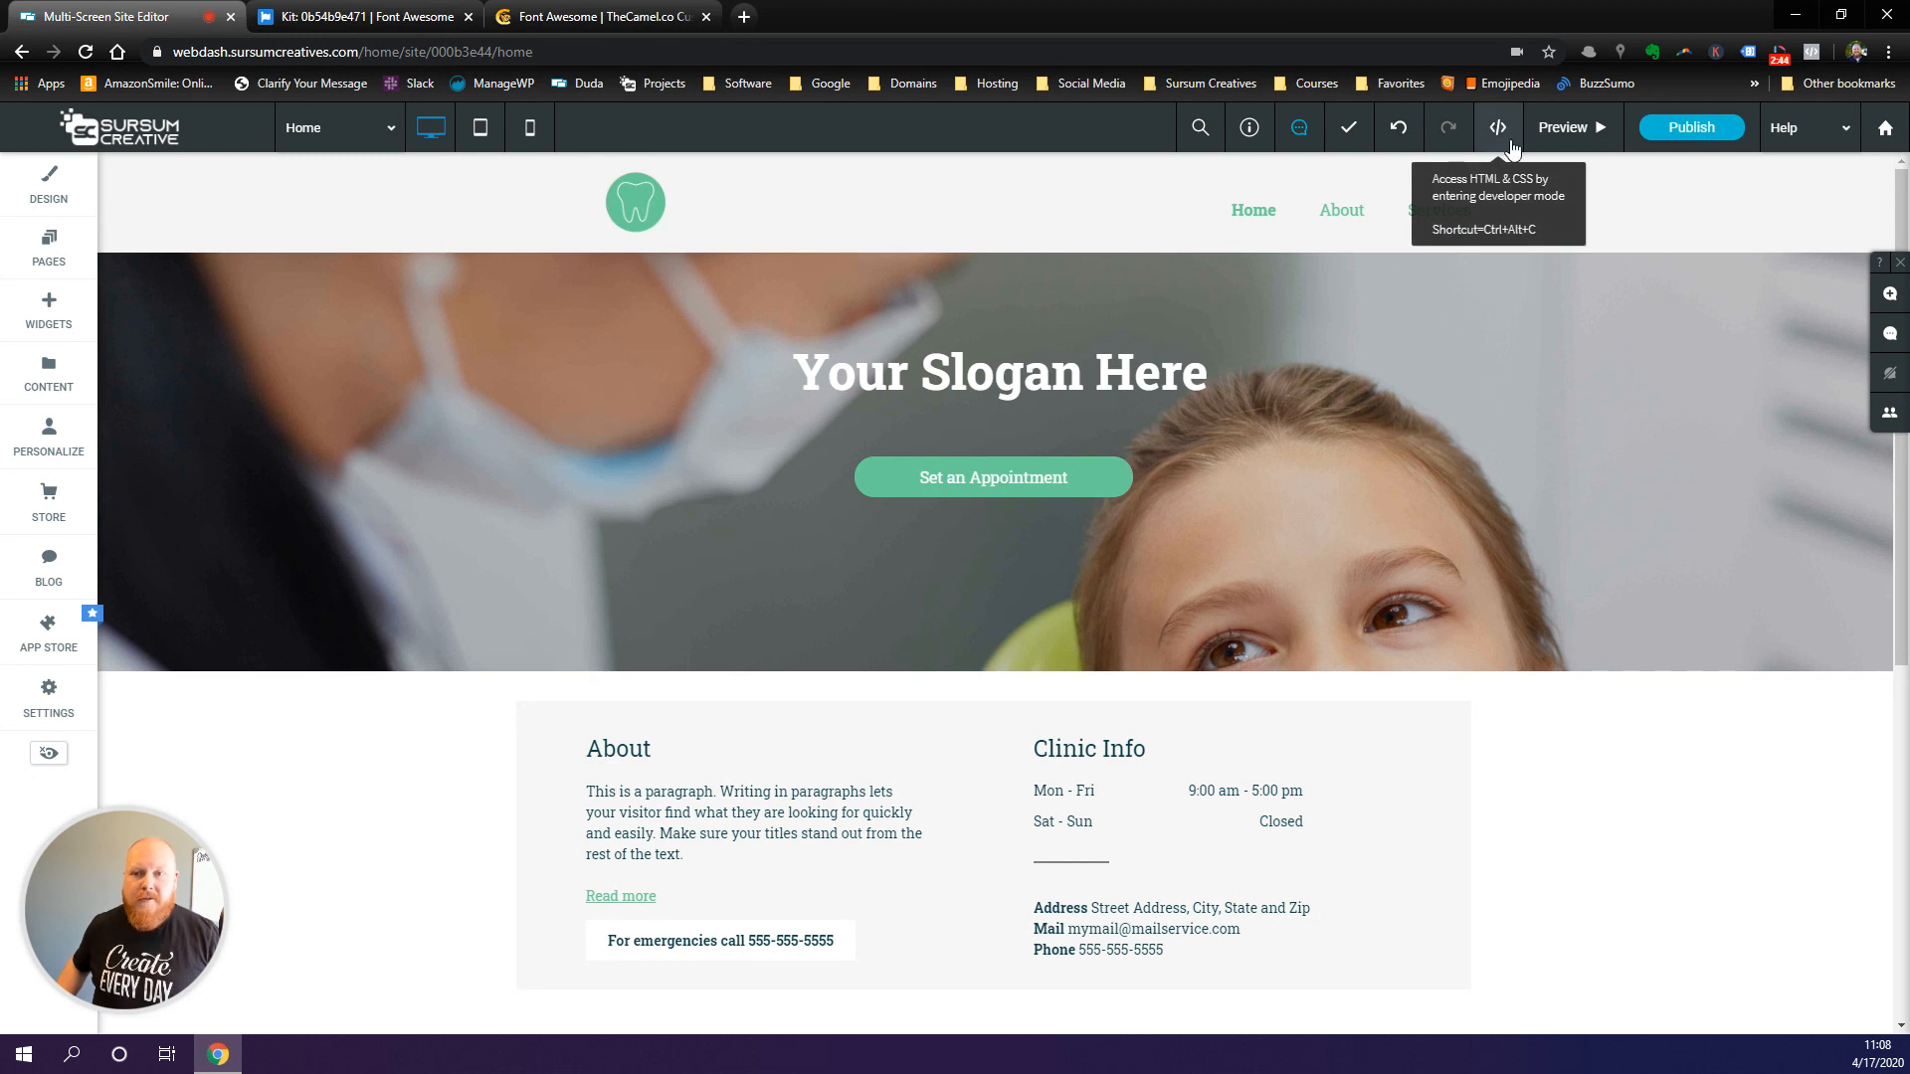
left_click(1497, 127)
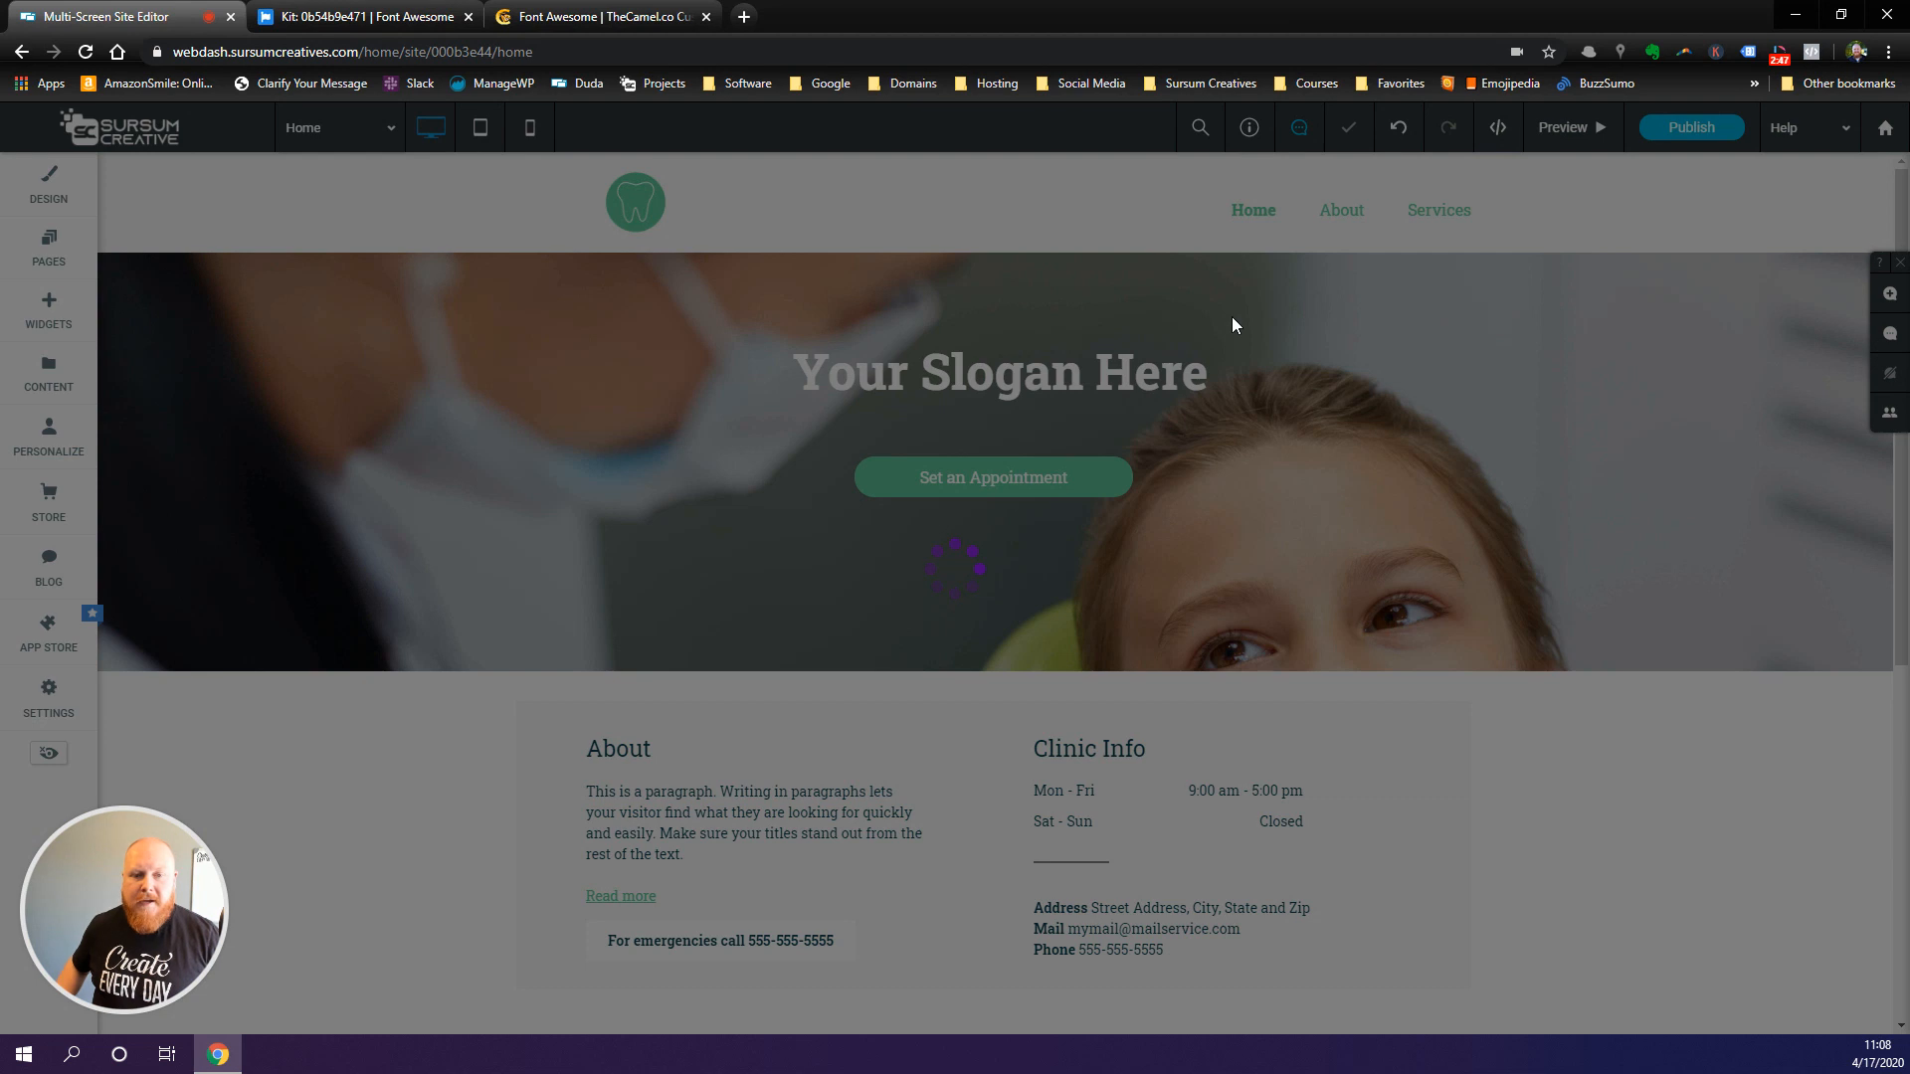
- Paste the kit script (kit.fontawesome.com/0b54b9e471.js) into head-section.html, save, and close developer mode
left_click(1496, 128)
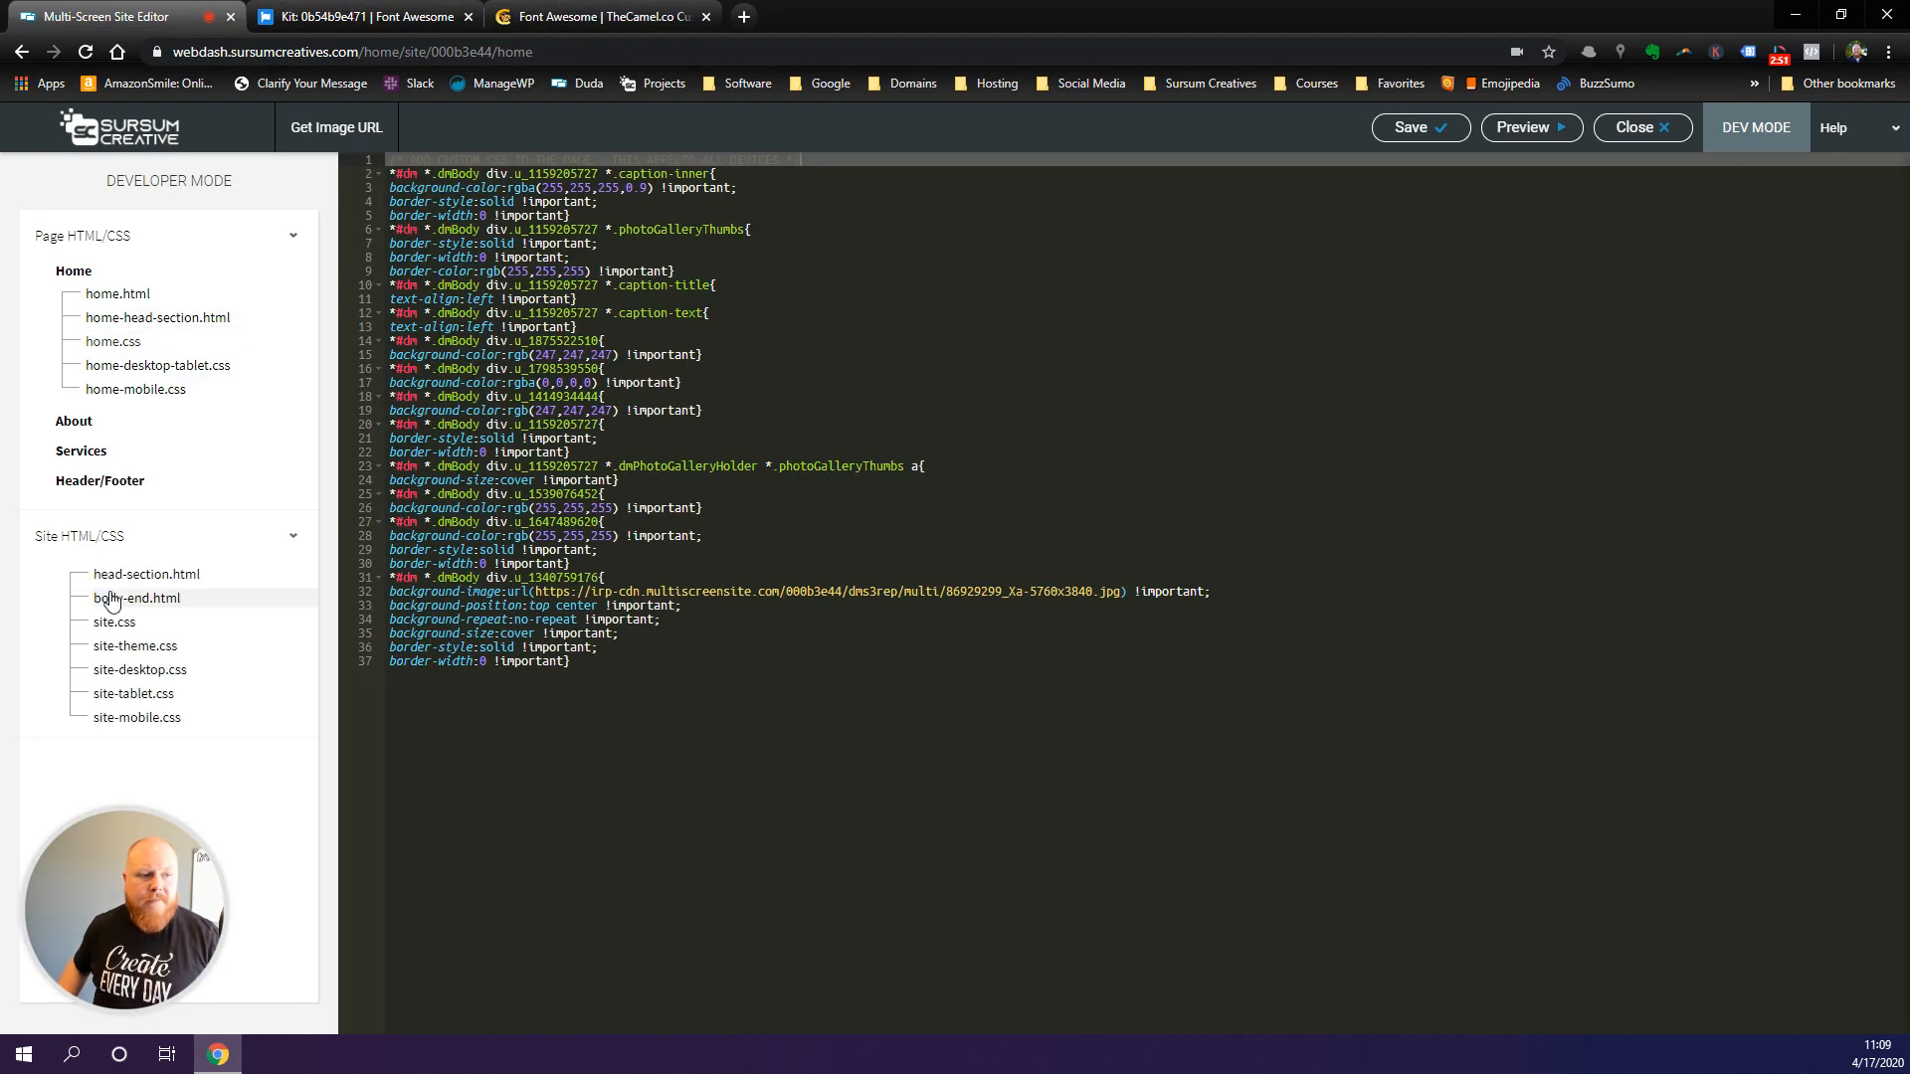
left_click(145, 573)
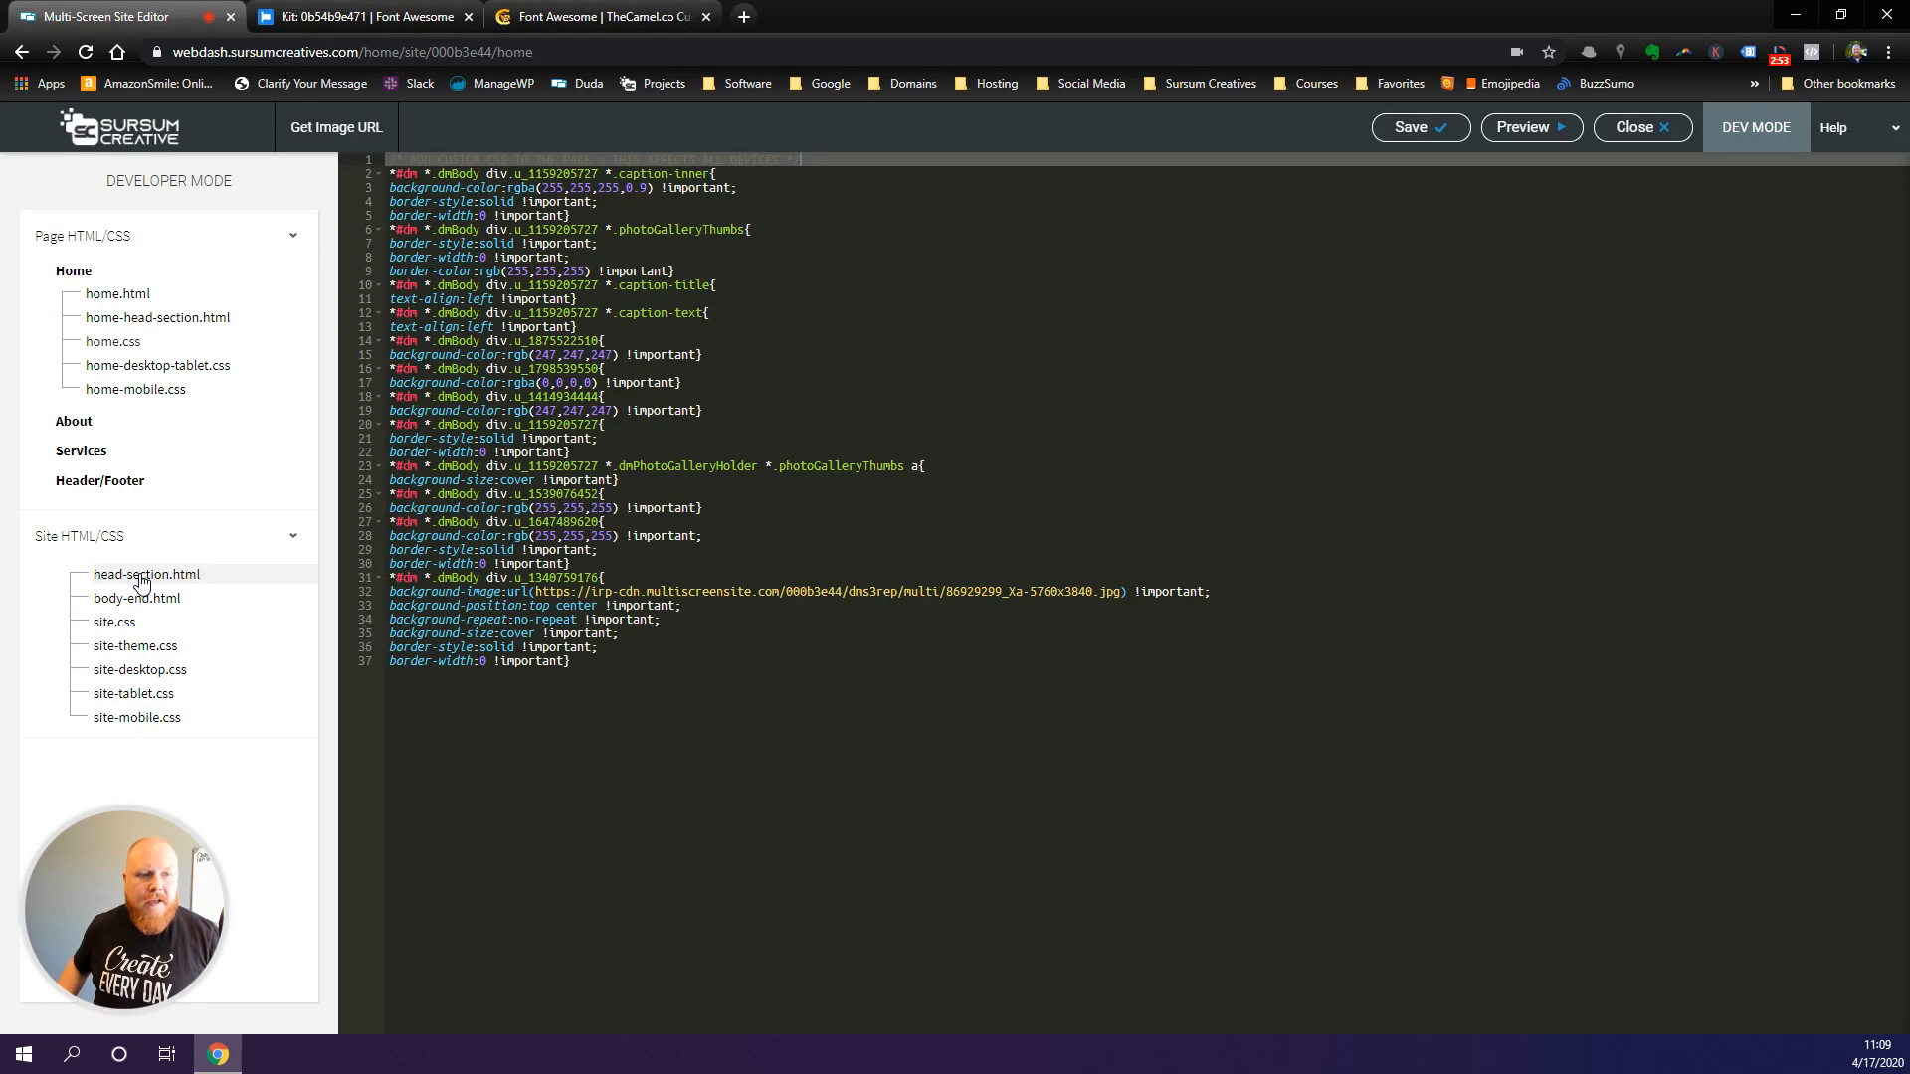
left_click(146, 573)
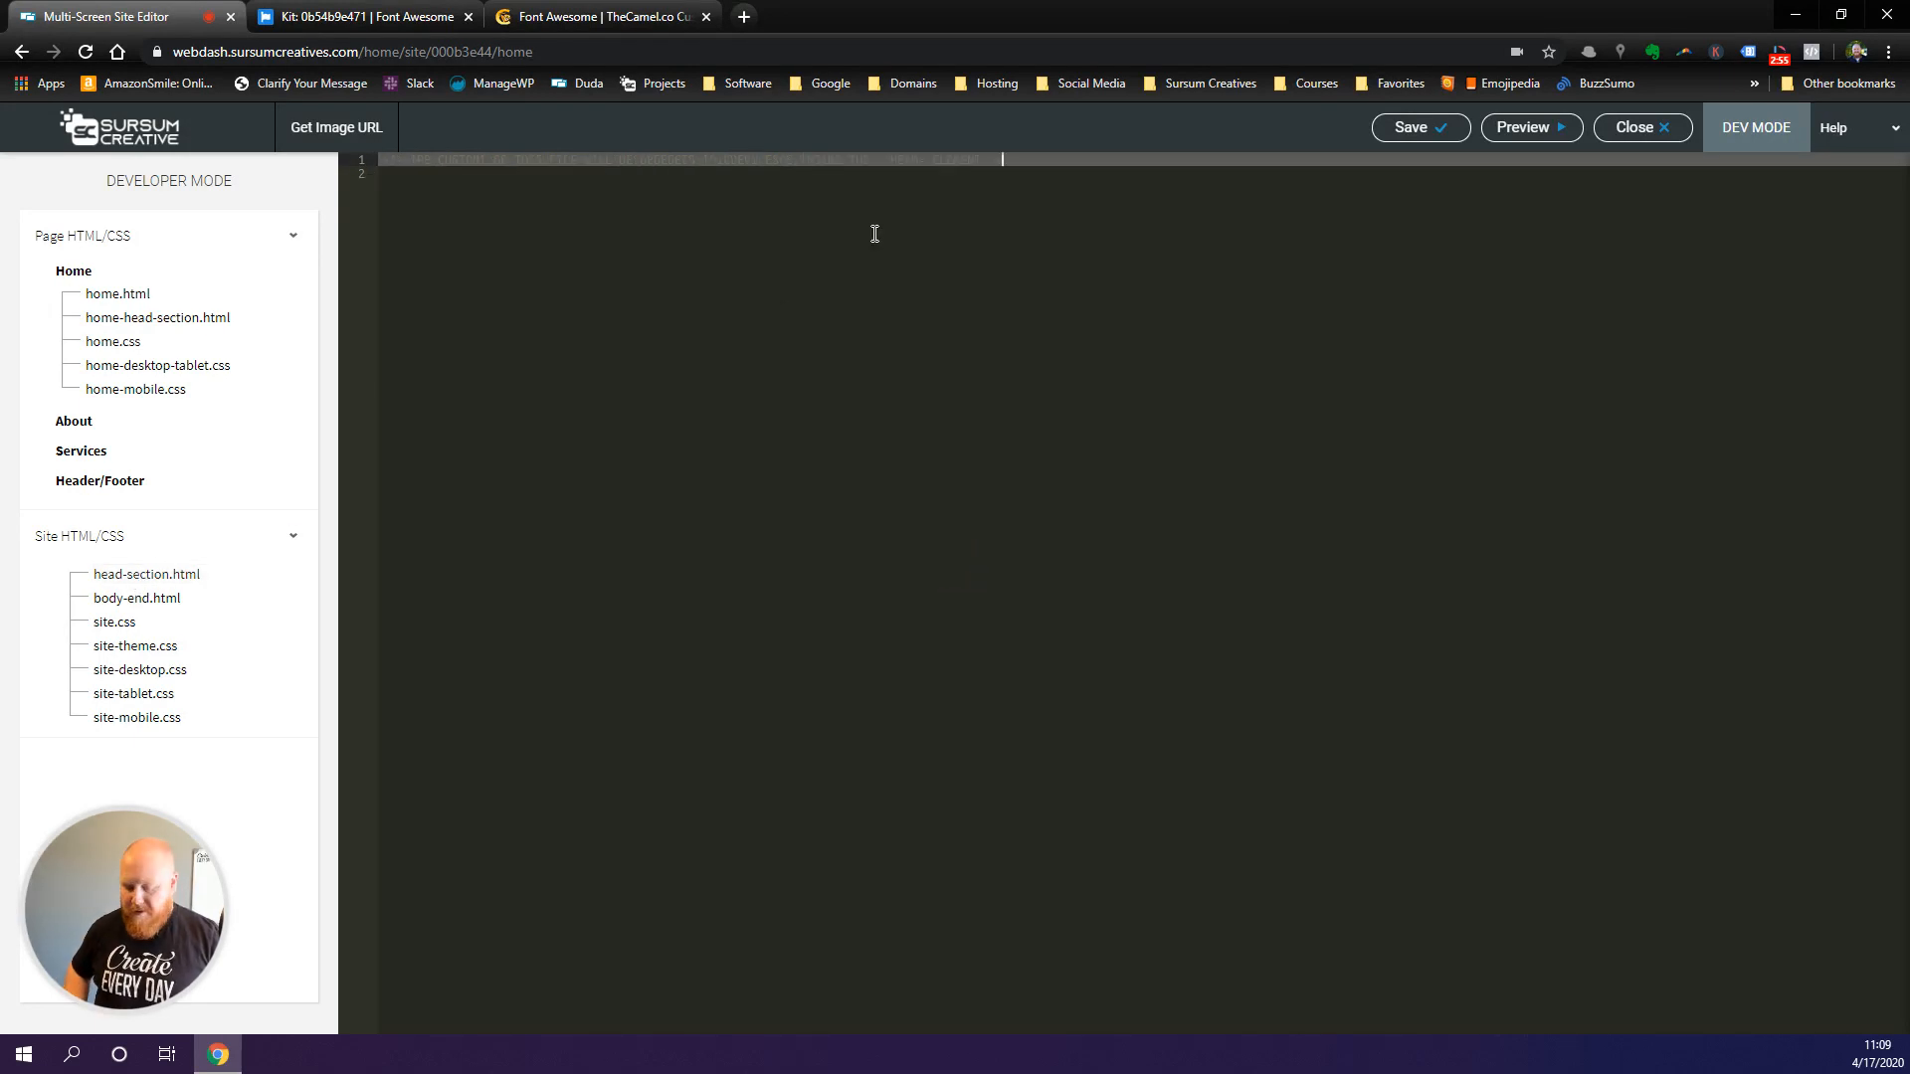
type("<script src=\"https://kit.fontawesome.com/0b54b9e471.js\" crossorigin=\"anonymous\"></script>")
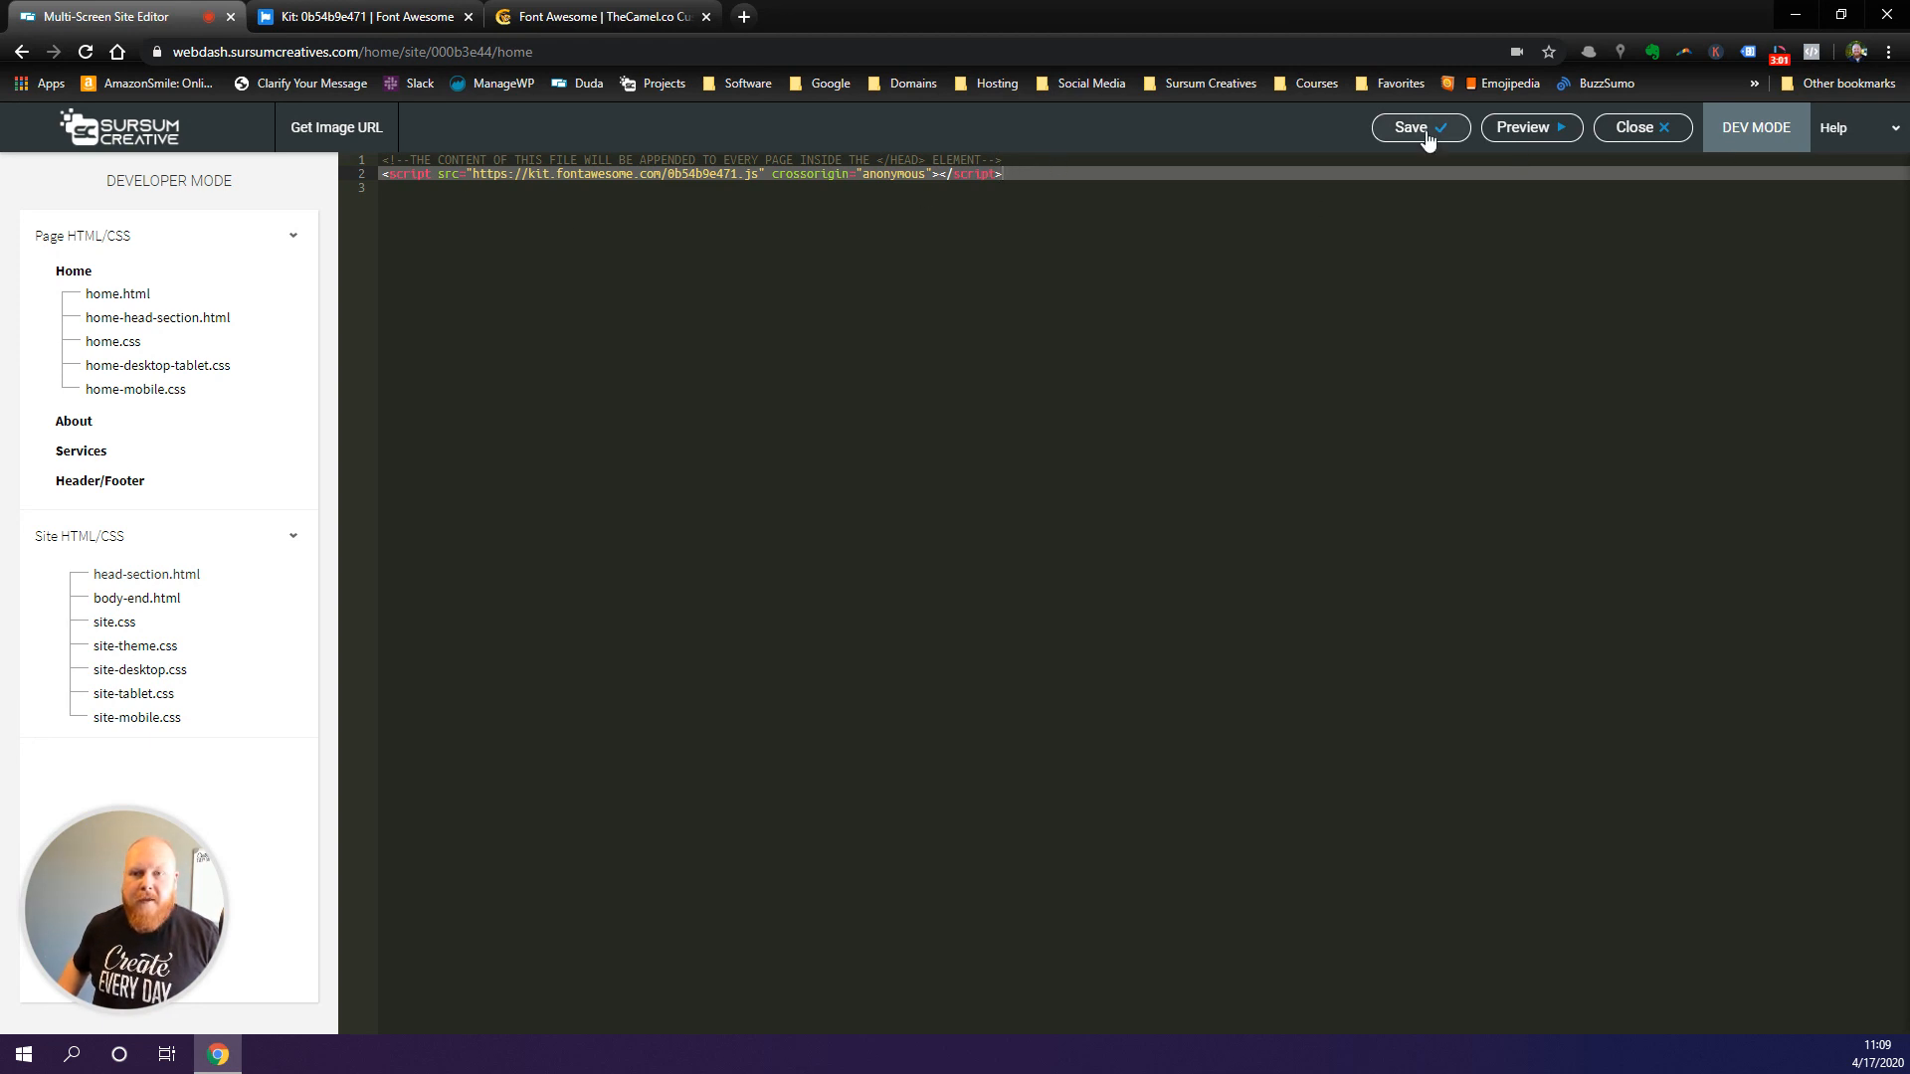
left_click(1413, 127)
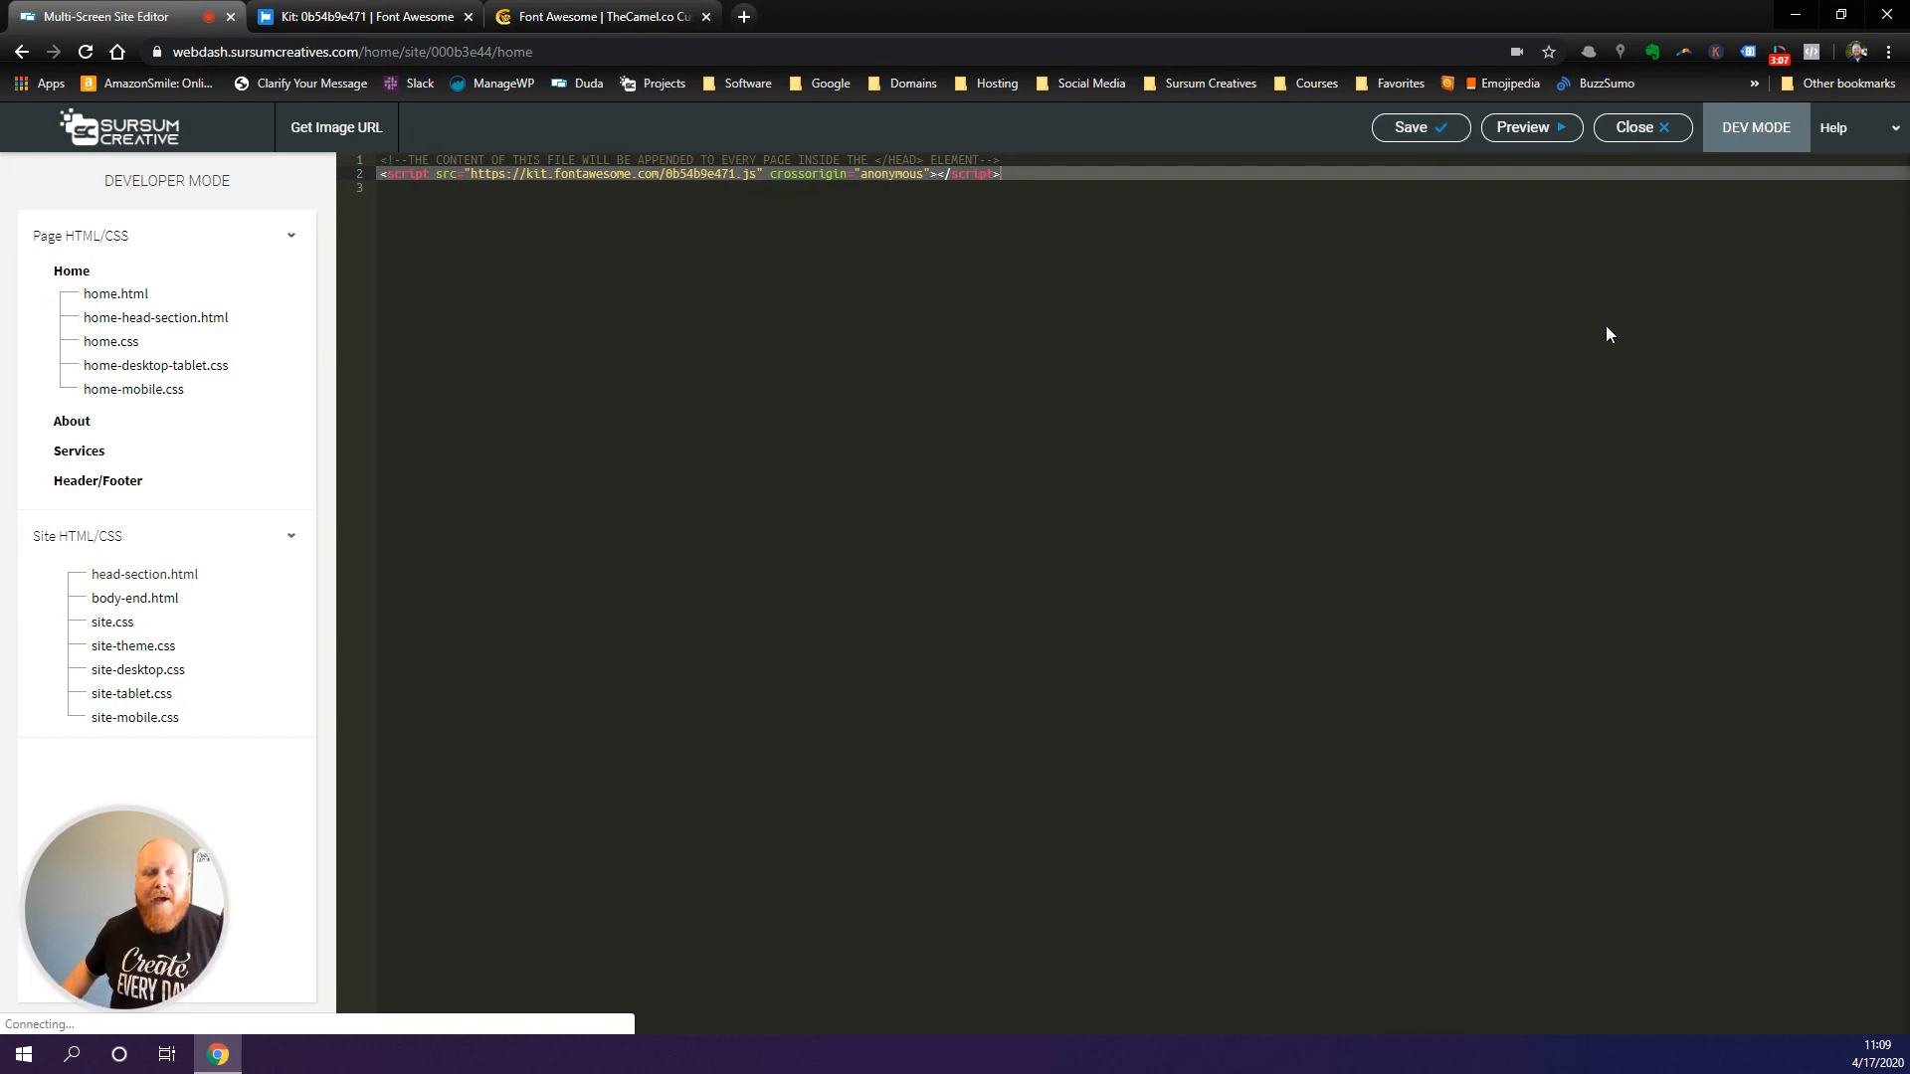
left_click(1642, 128)
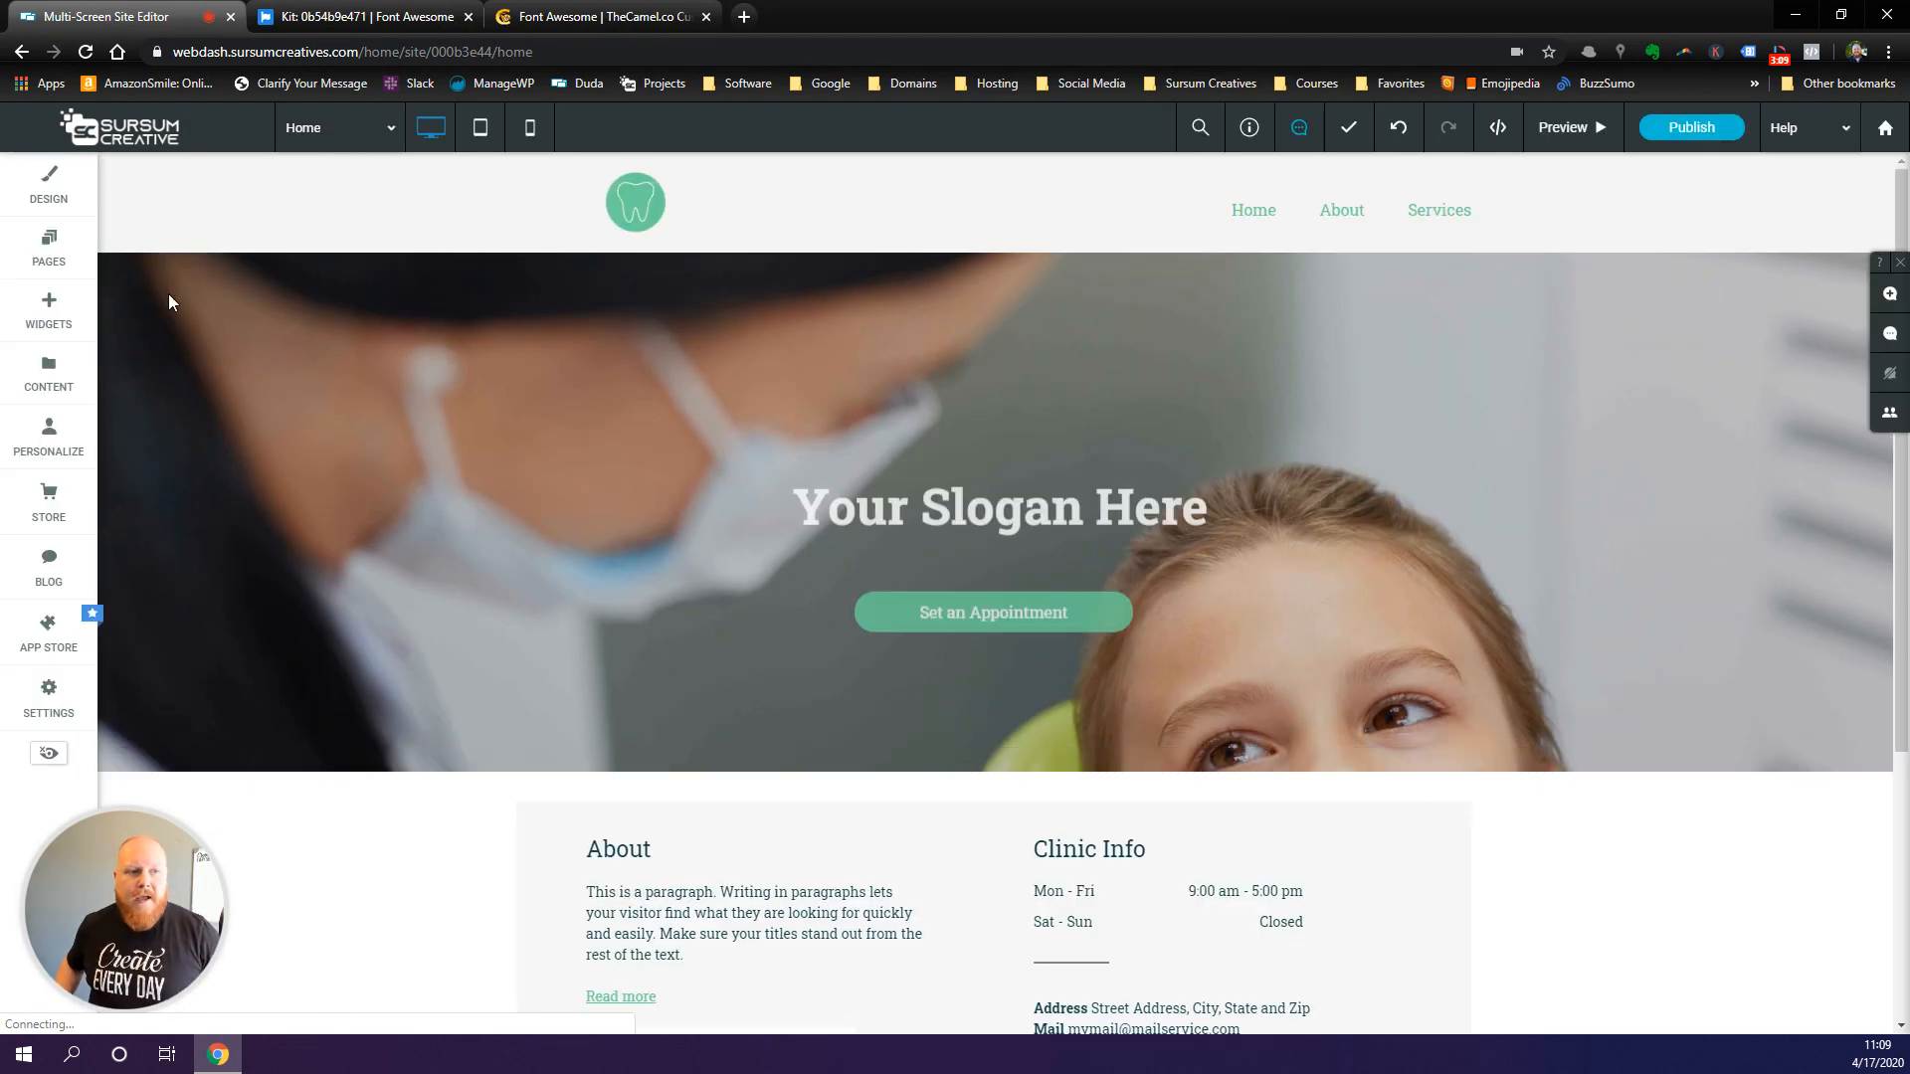
- Drag an HTML widget into the hero section, then switch to the Font Awesome kit tab
left_click(48, 311)
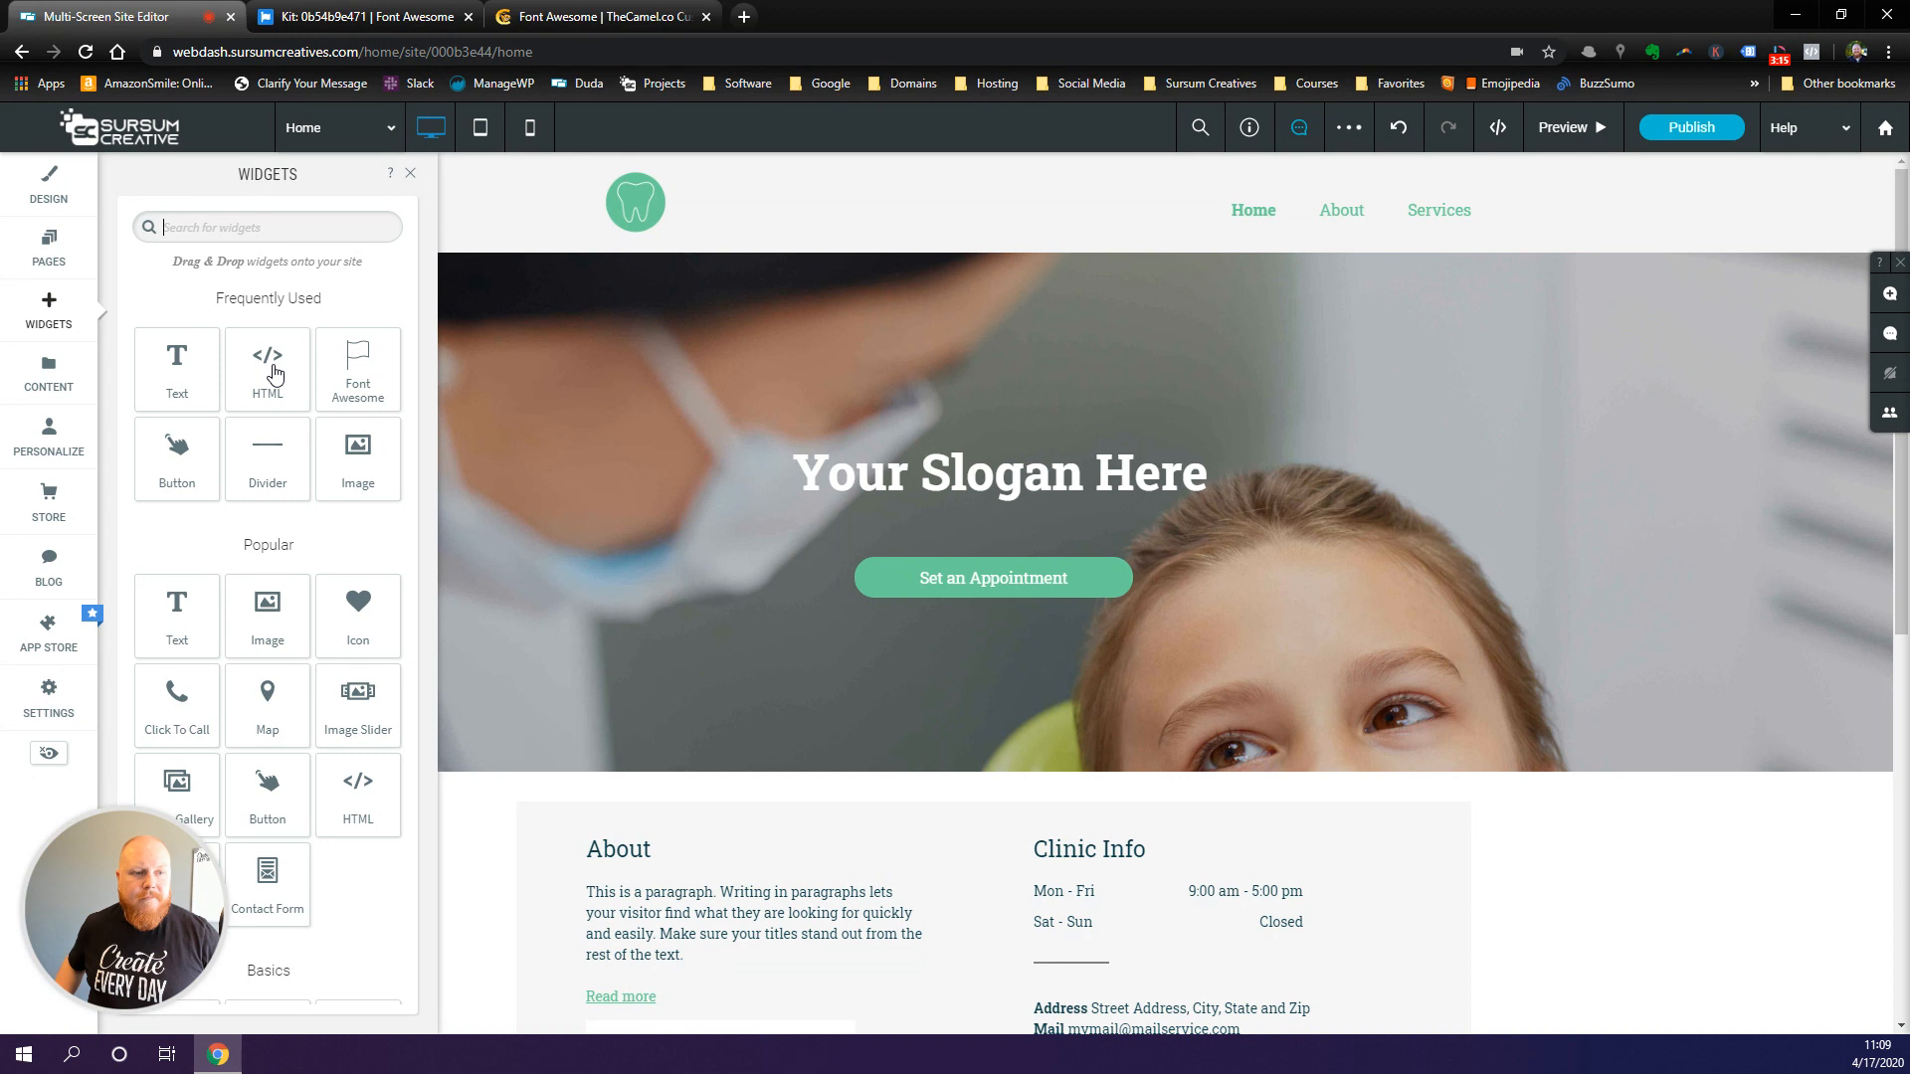
left_click_drag(267, 366, 700, 479)
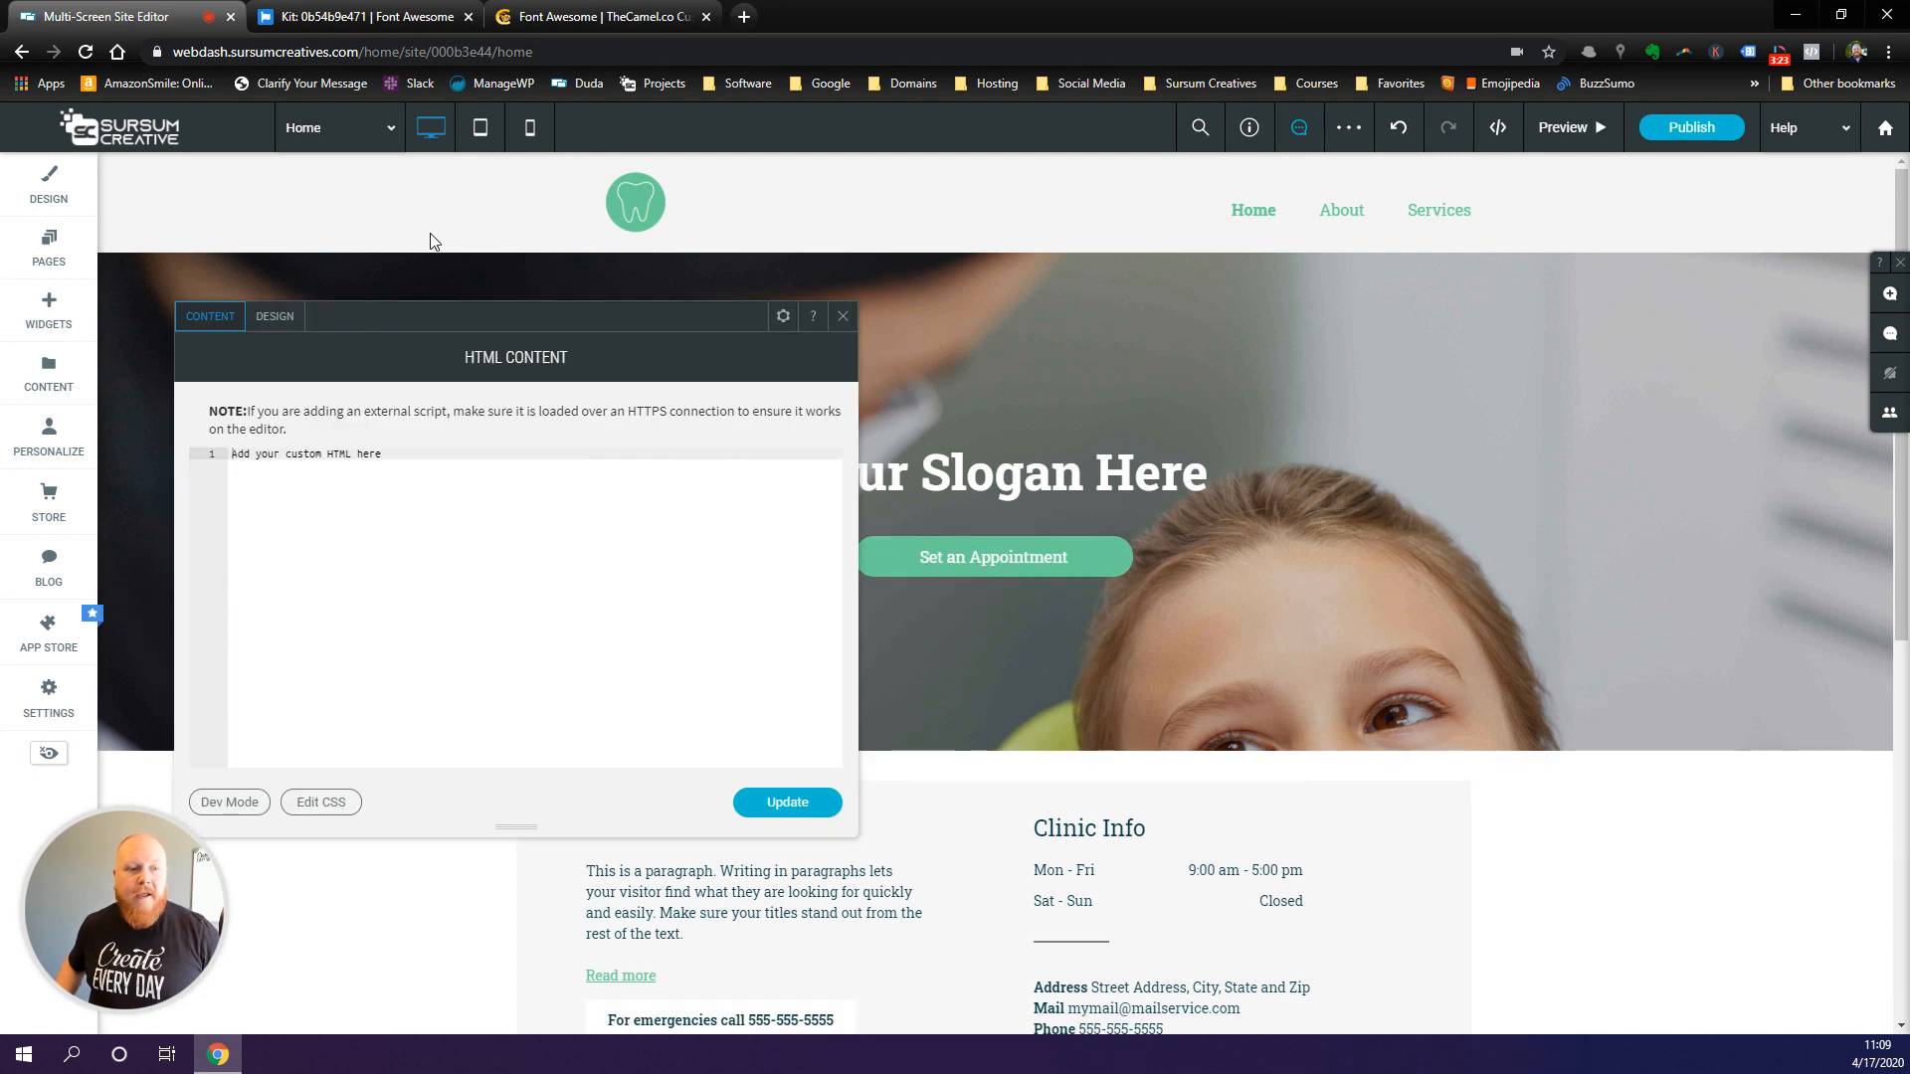
left_click(362, 16)
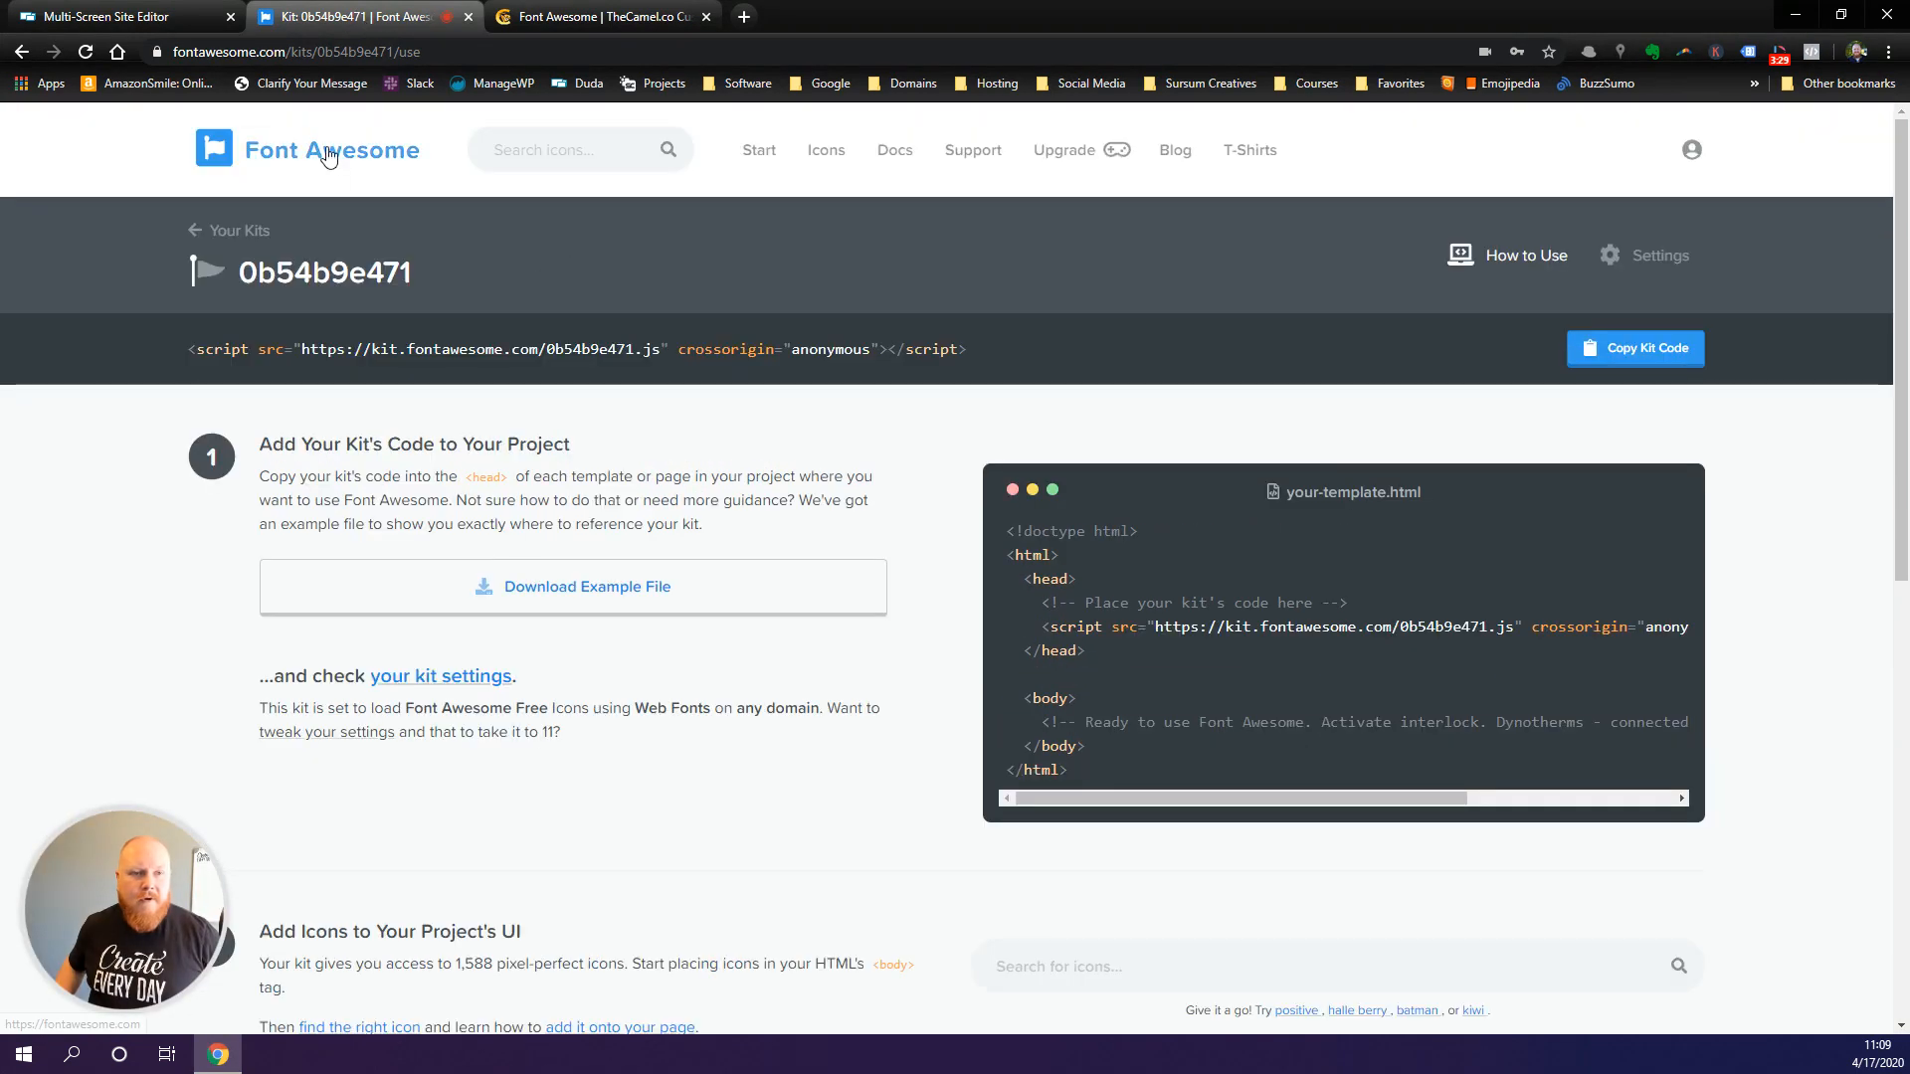
- Open the Font Awesome homepage in a new tab and search the icon gallery for 'dentist'
right_click(329, 149)
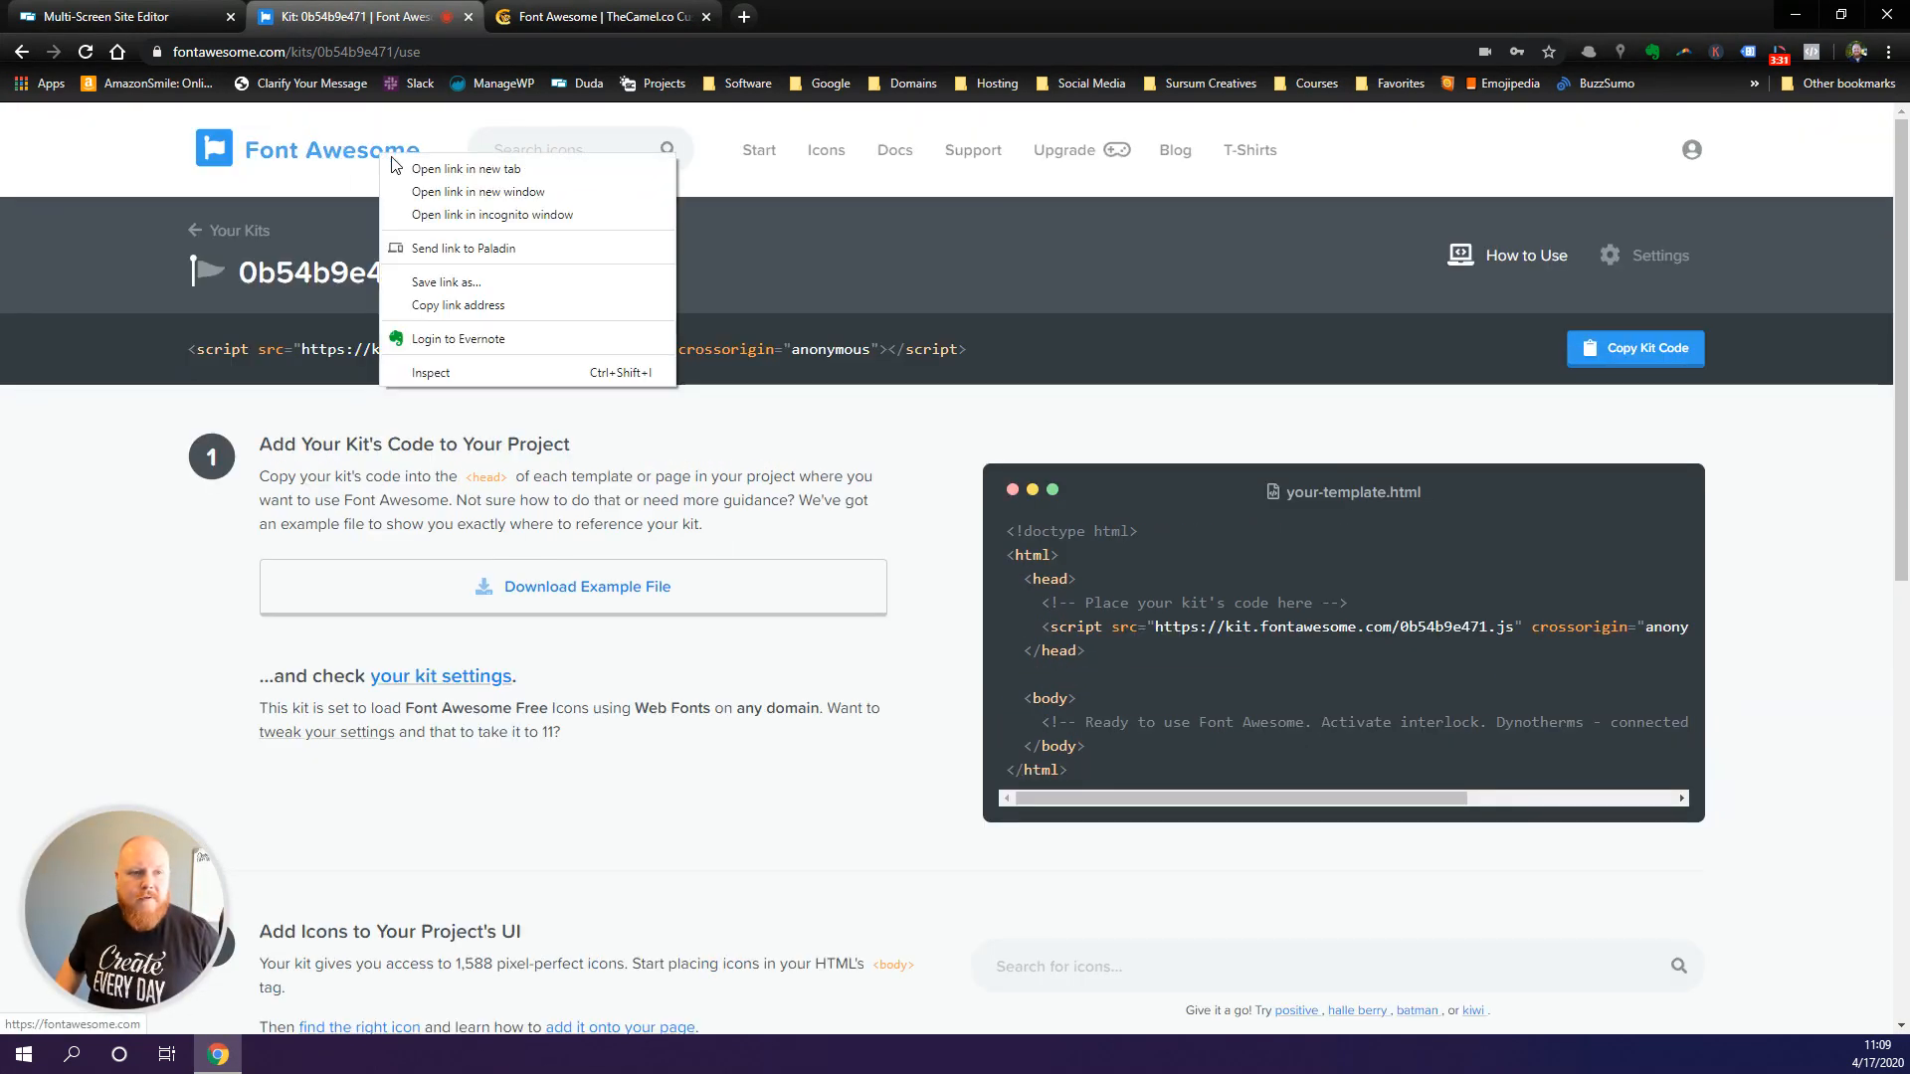
left_click(466, 167)
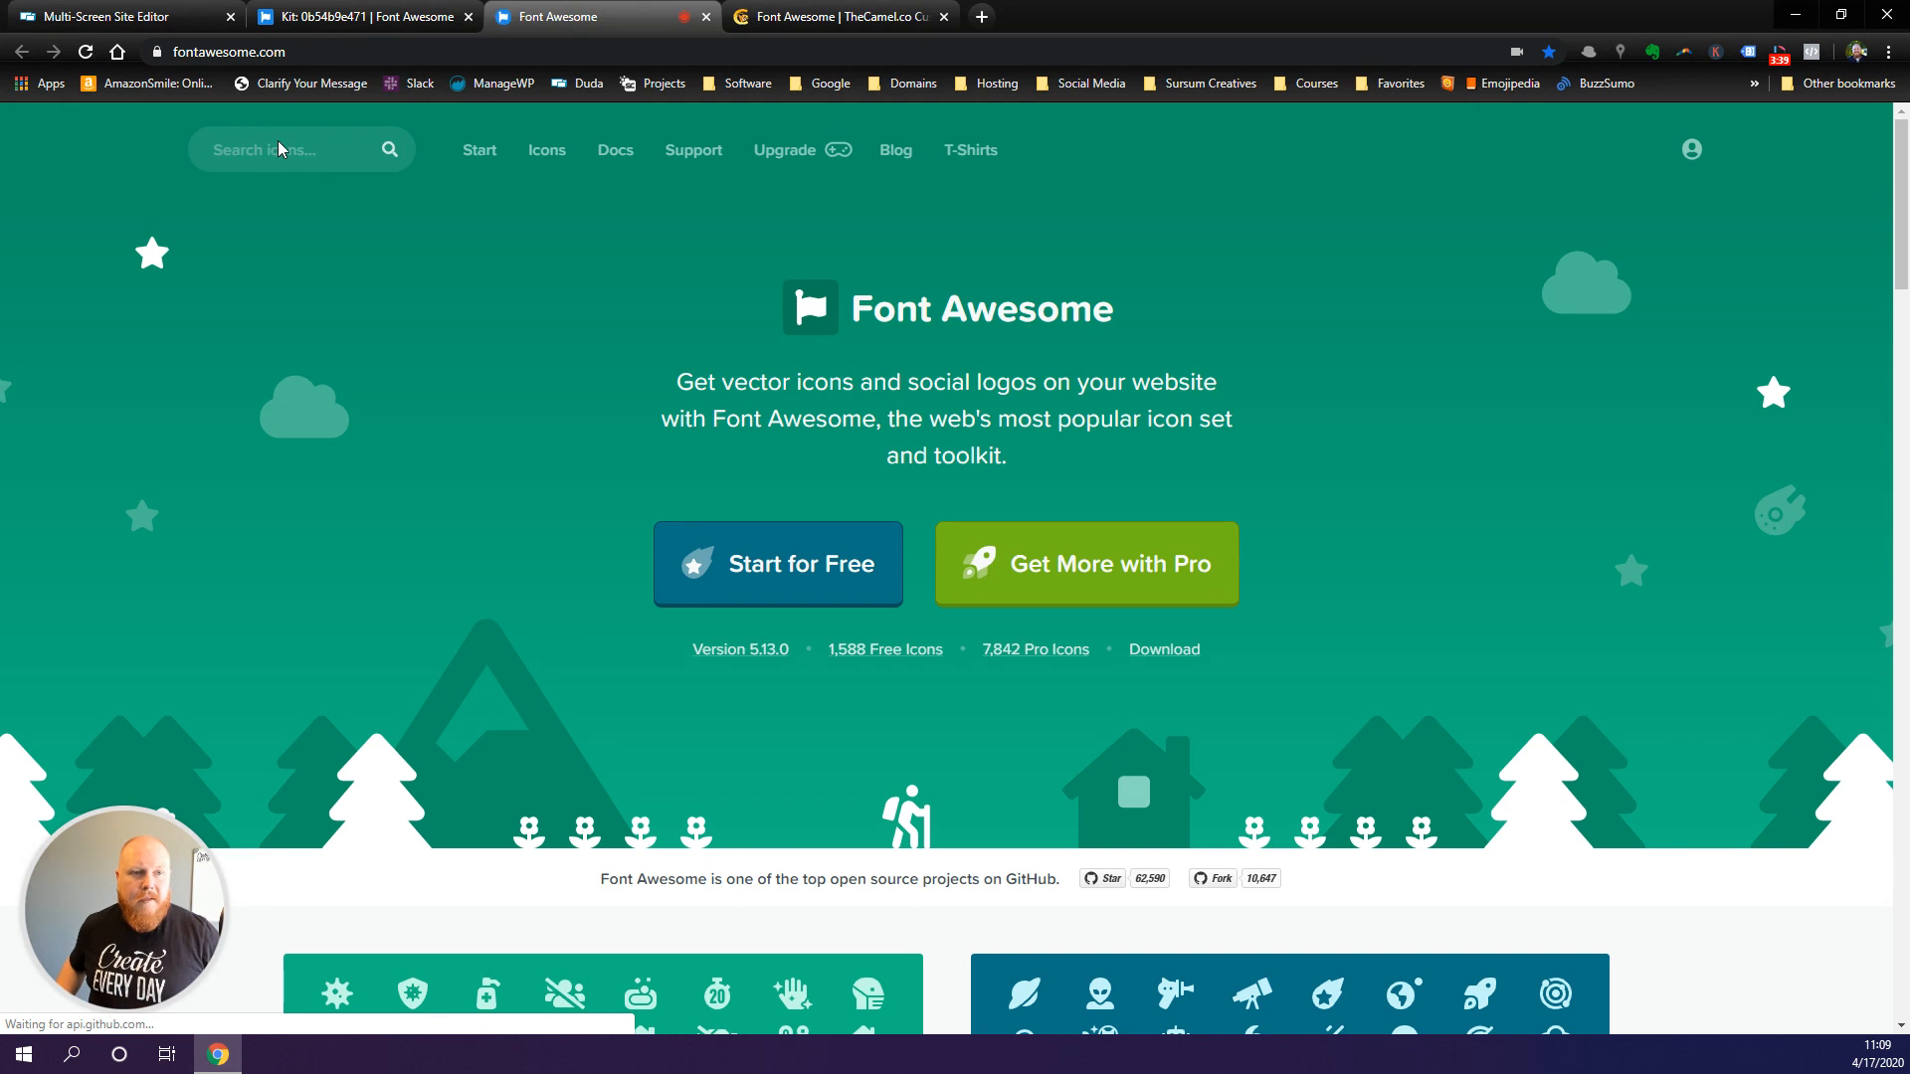
left_click(292, 149)
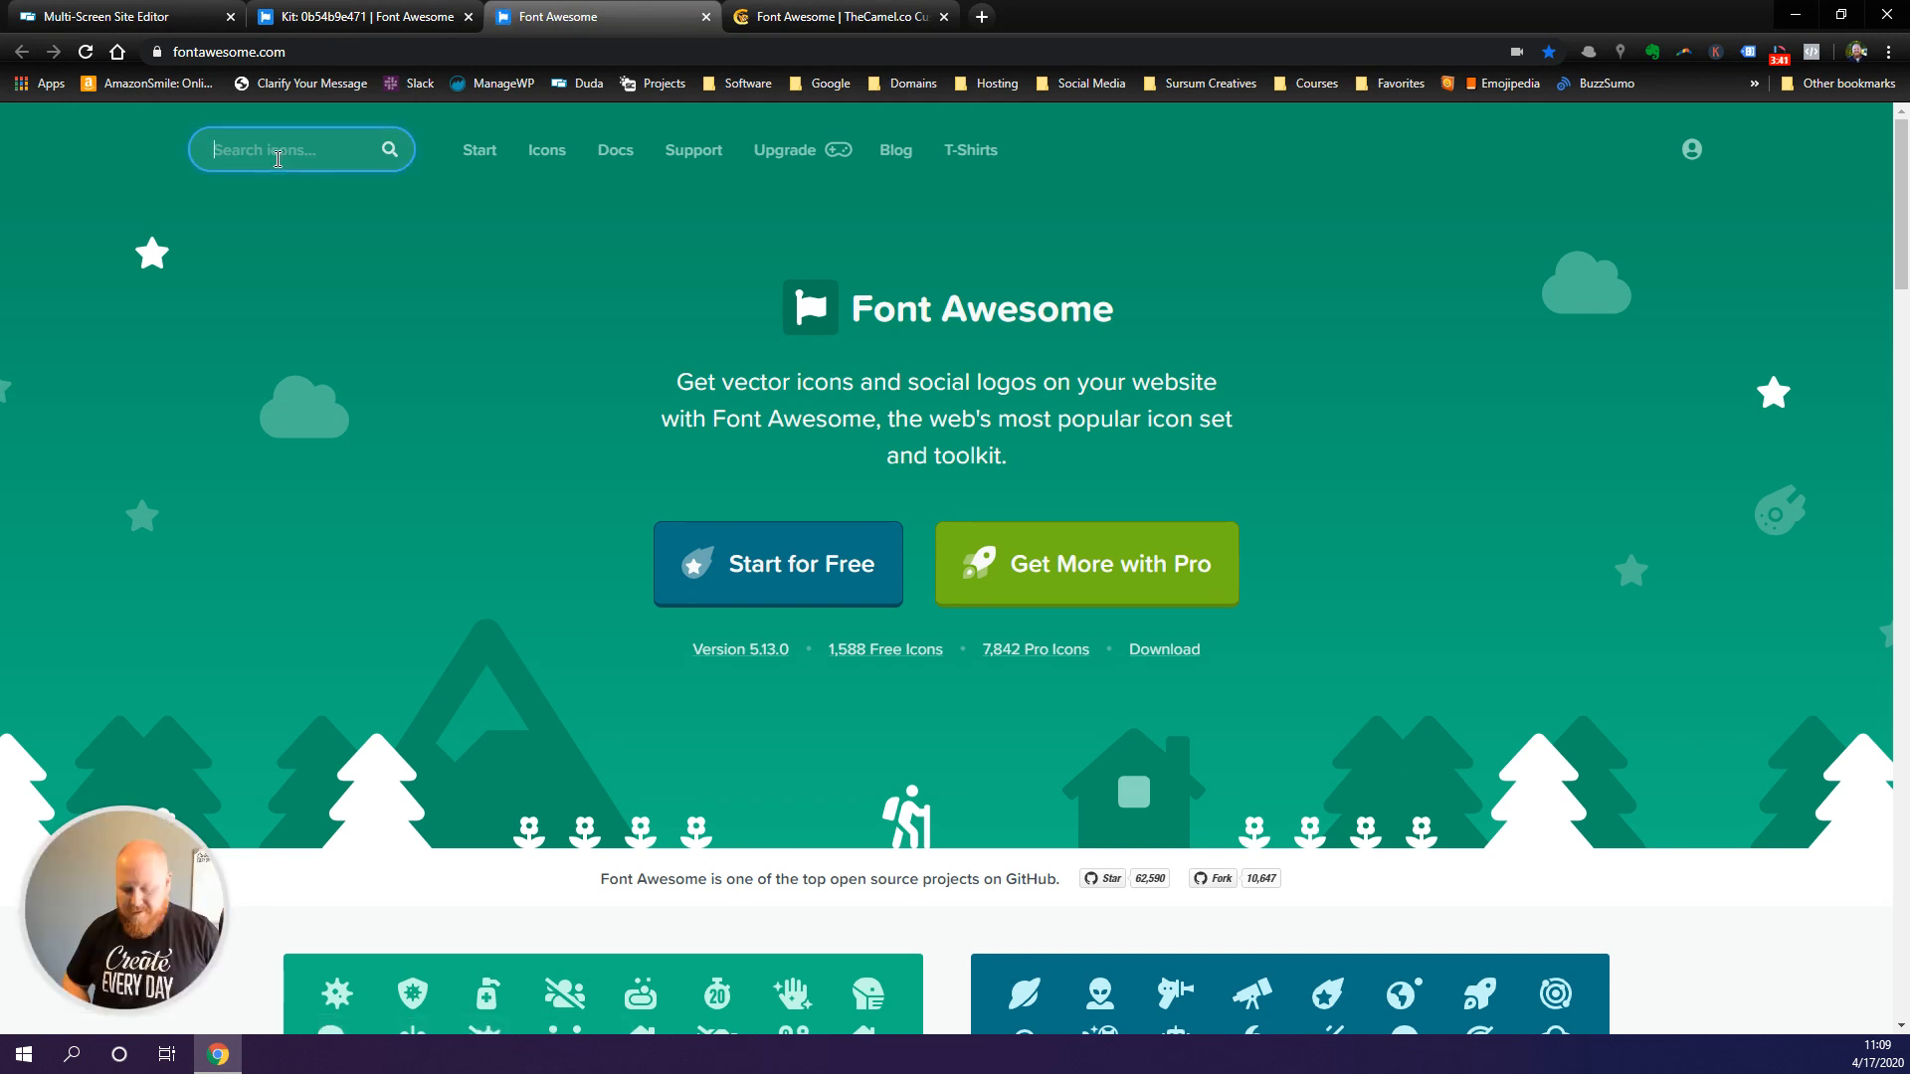
type("dentist")
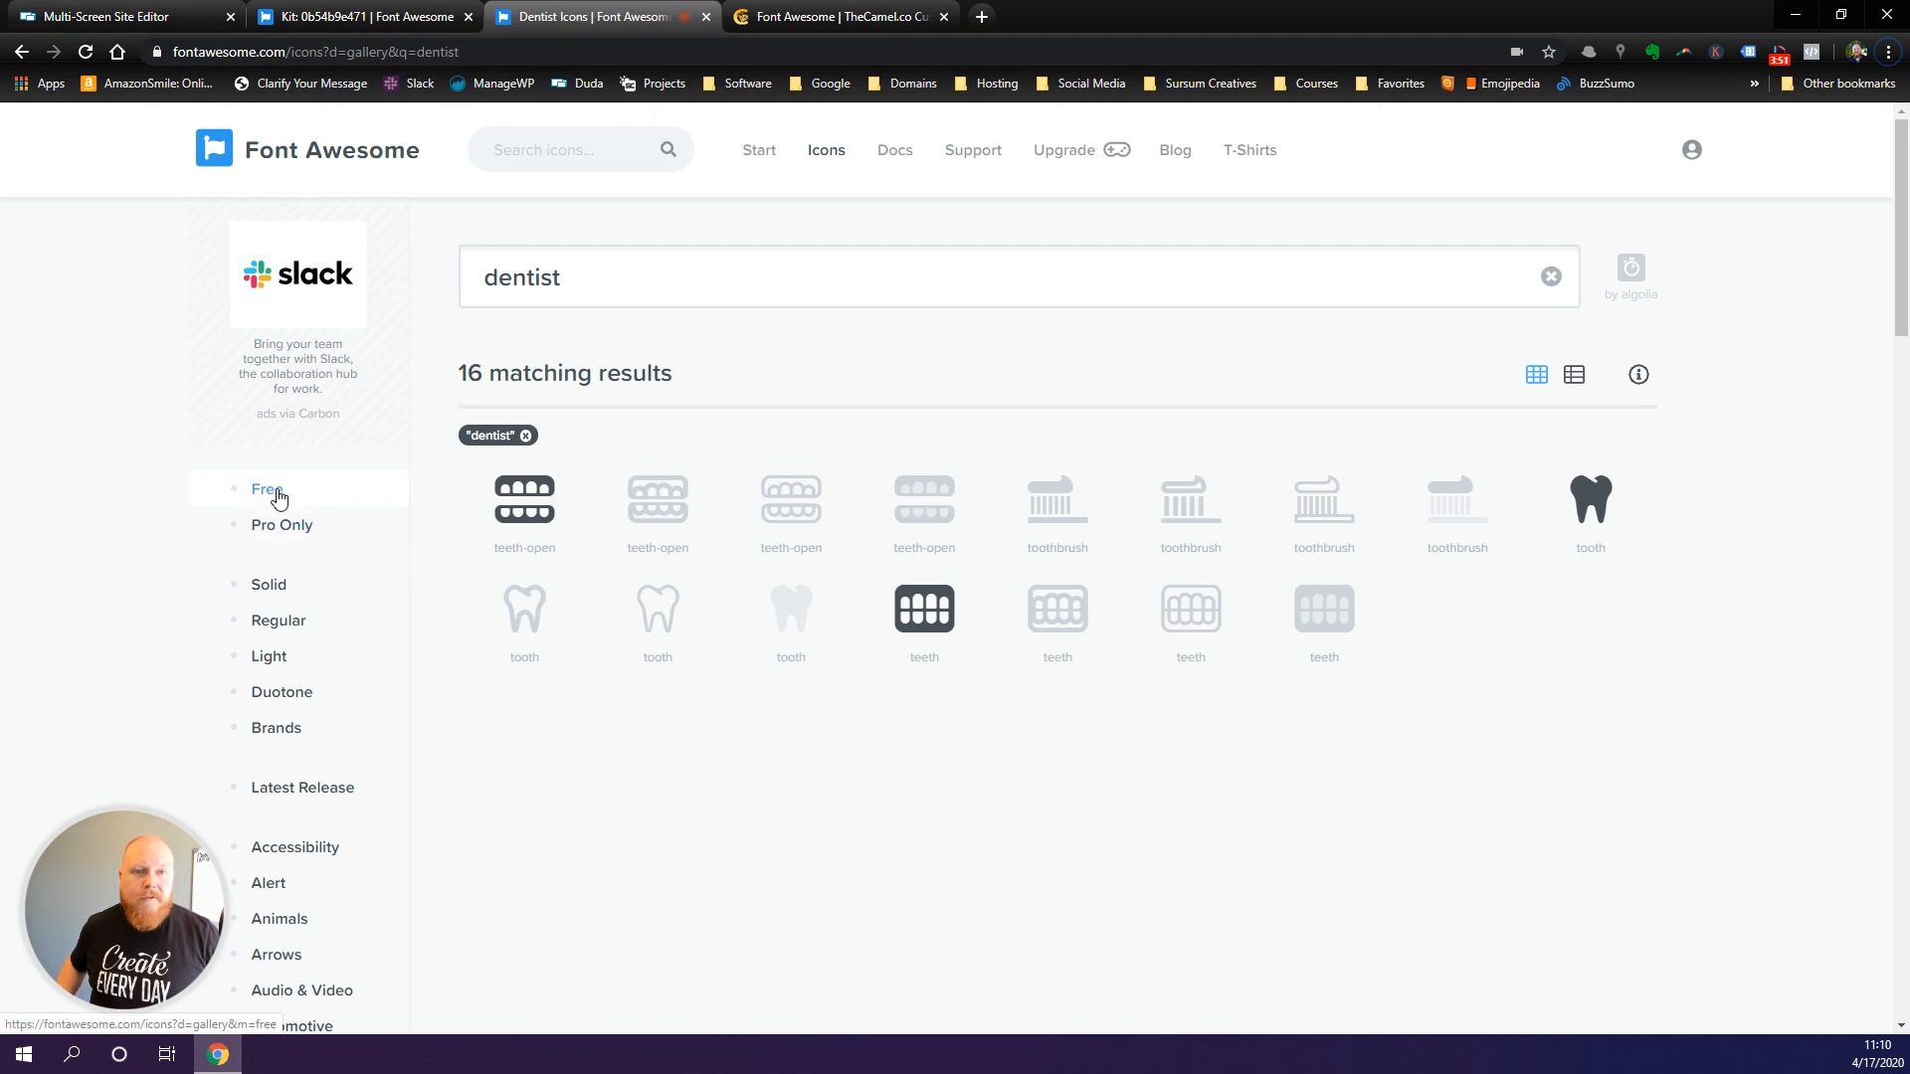
- Filter to free icons, open the tooth icon and copy its <i class> HTML snippet
left_click(265, 489)
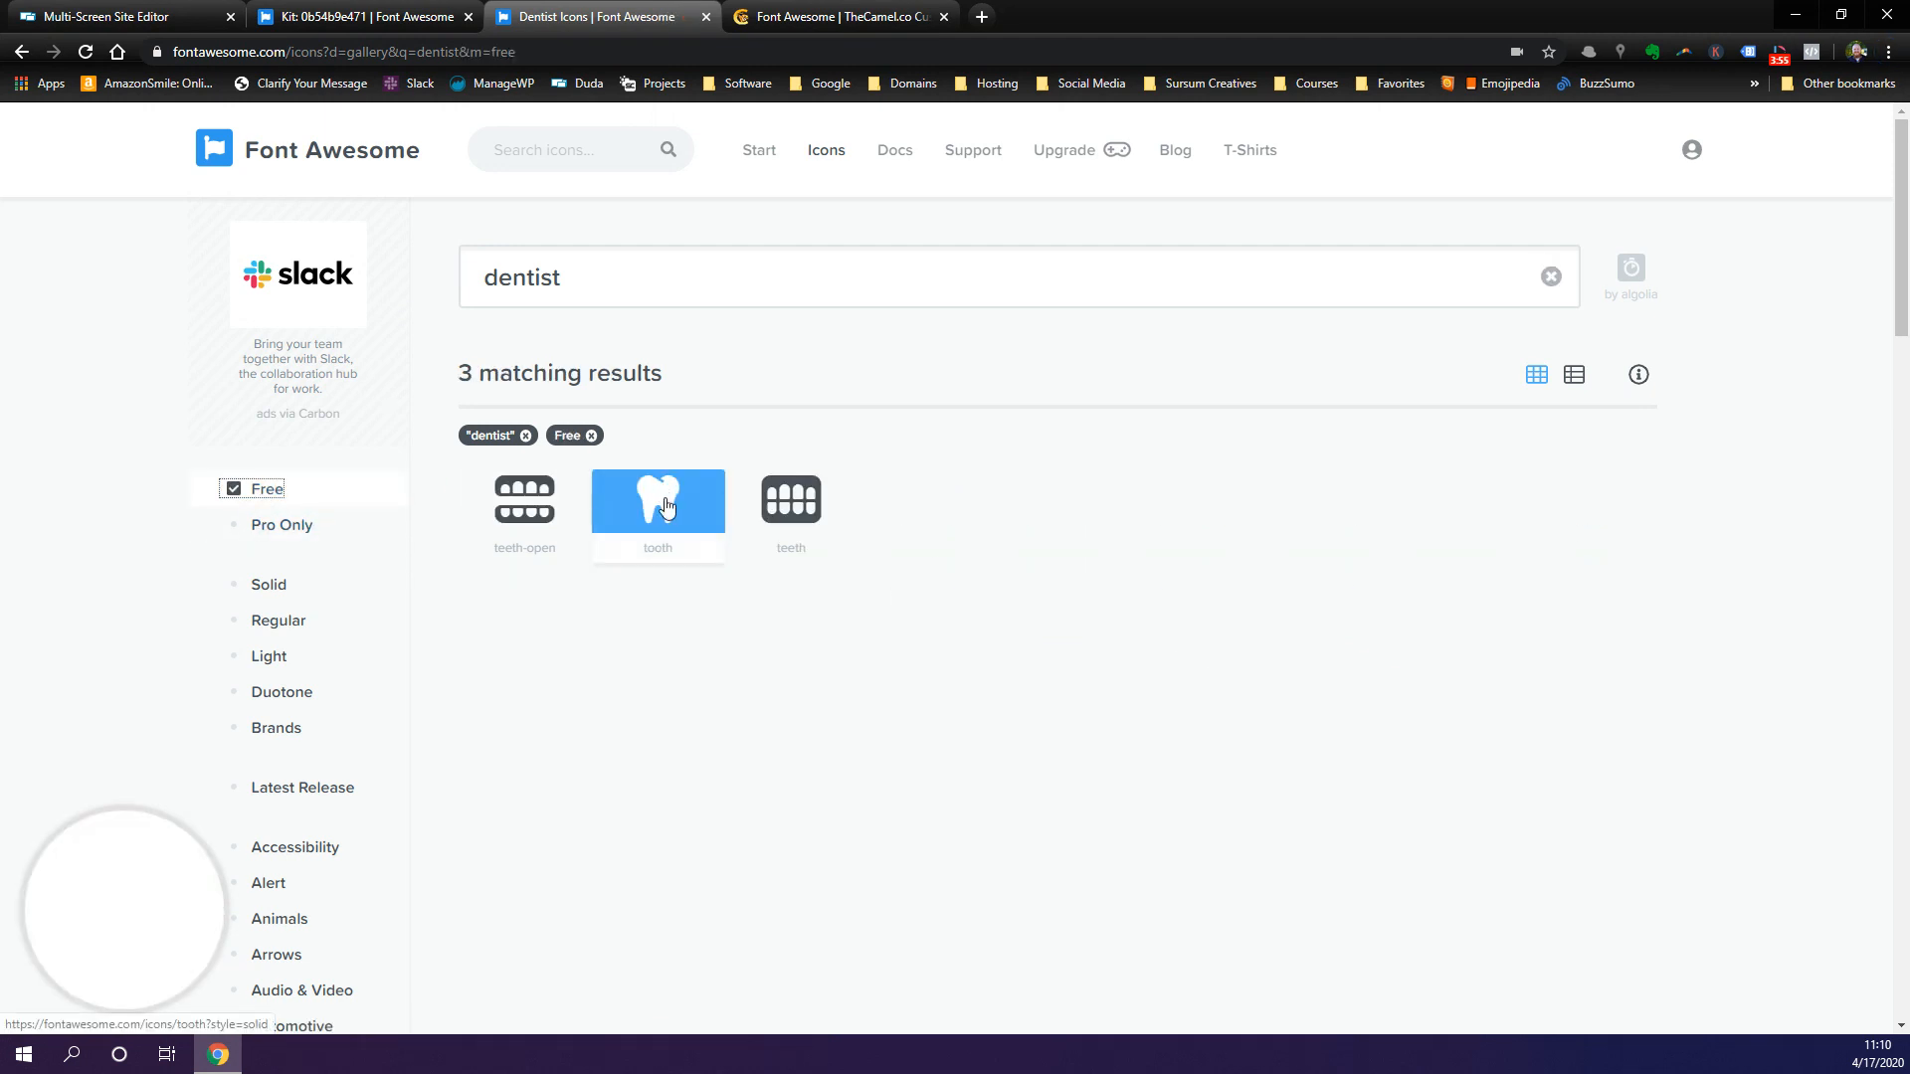
left_click(656, 498)
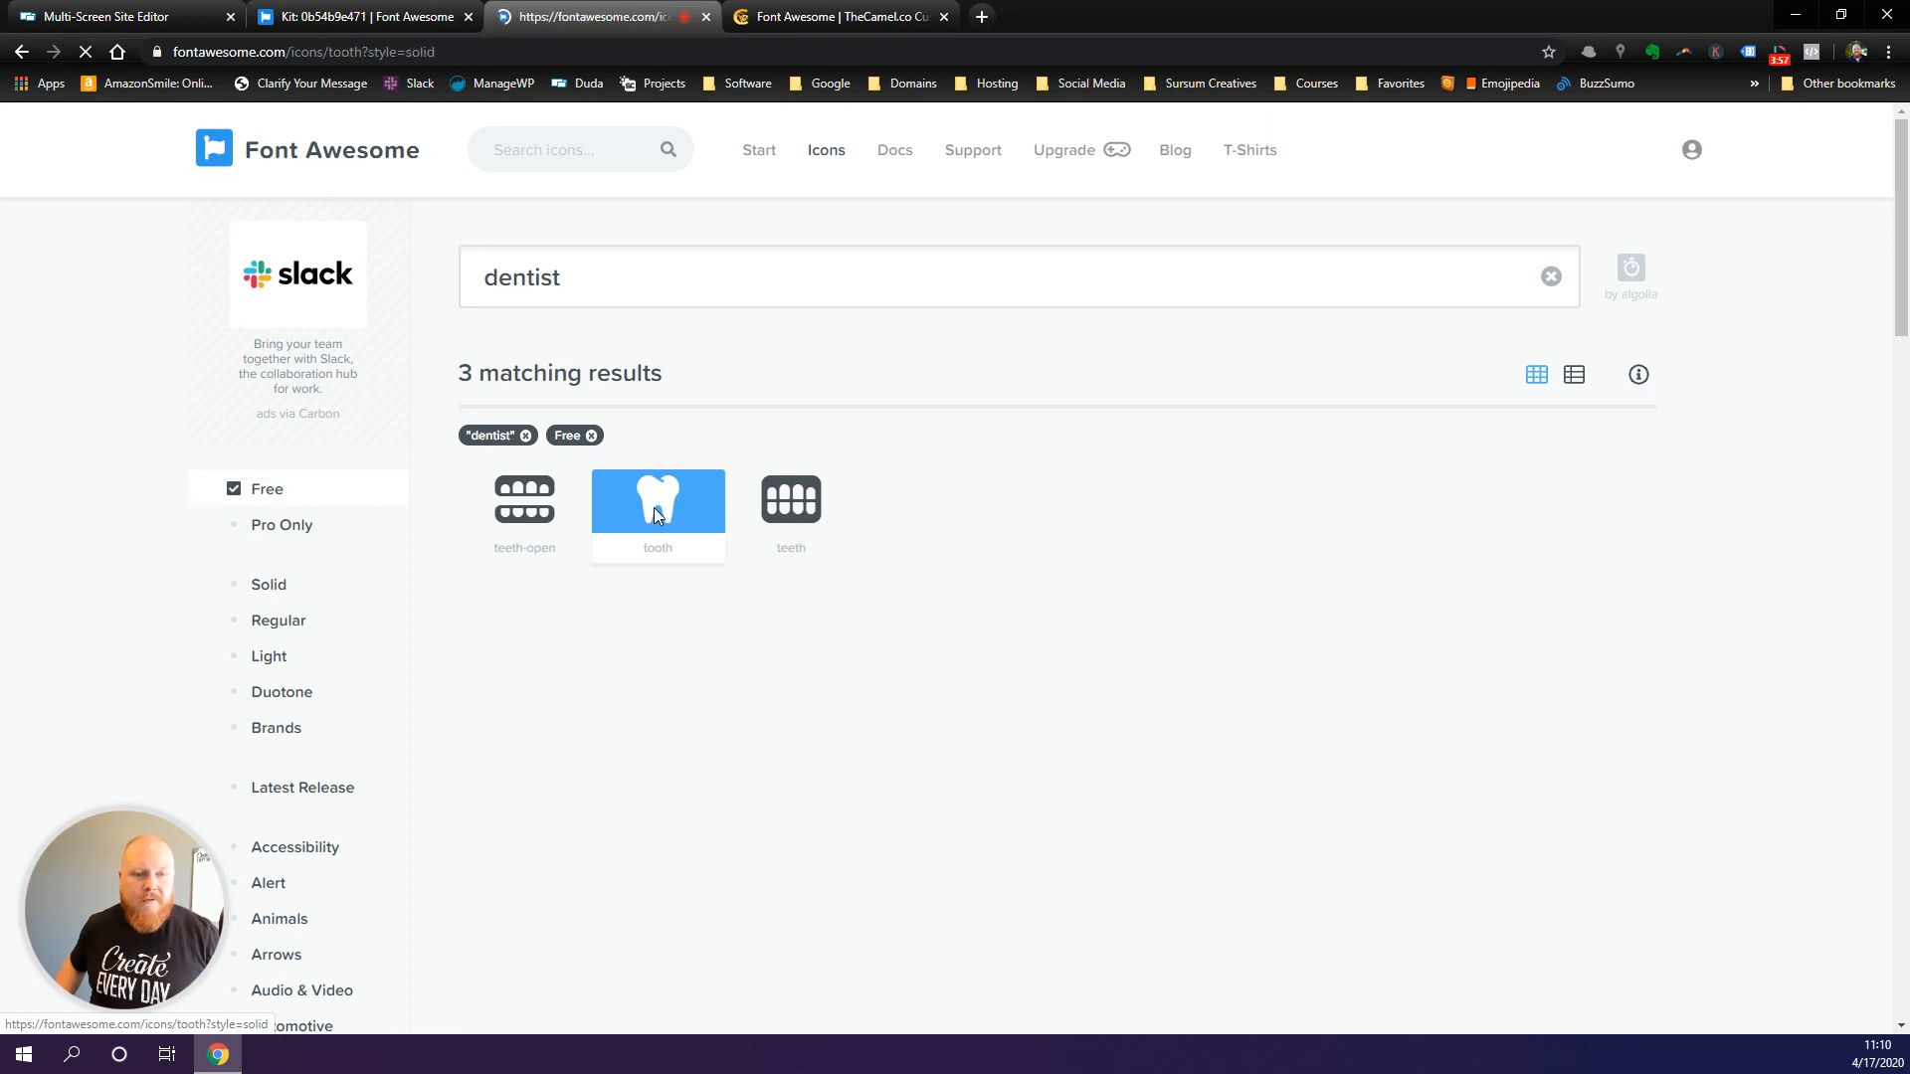
left_click(656, 500)
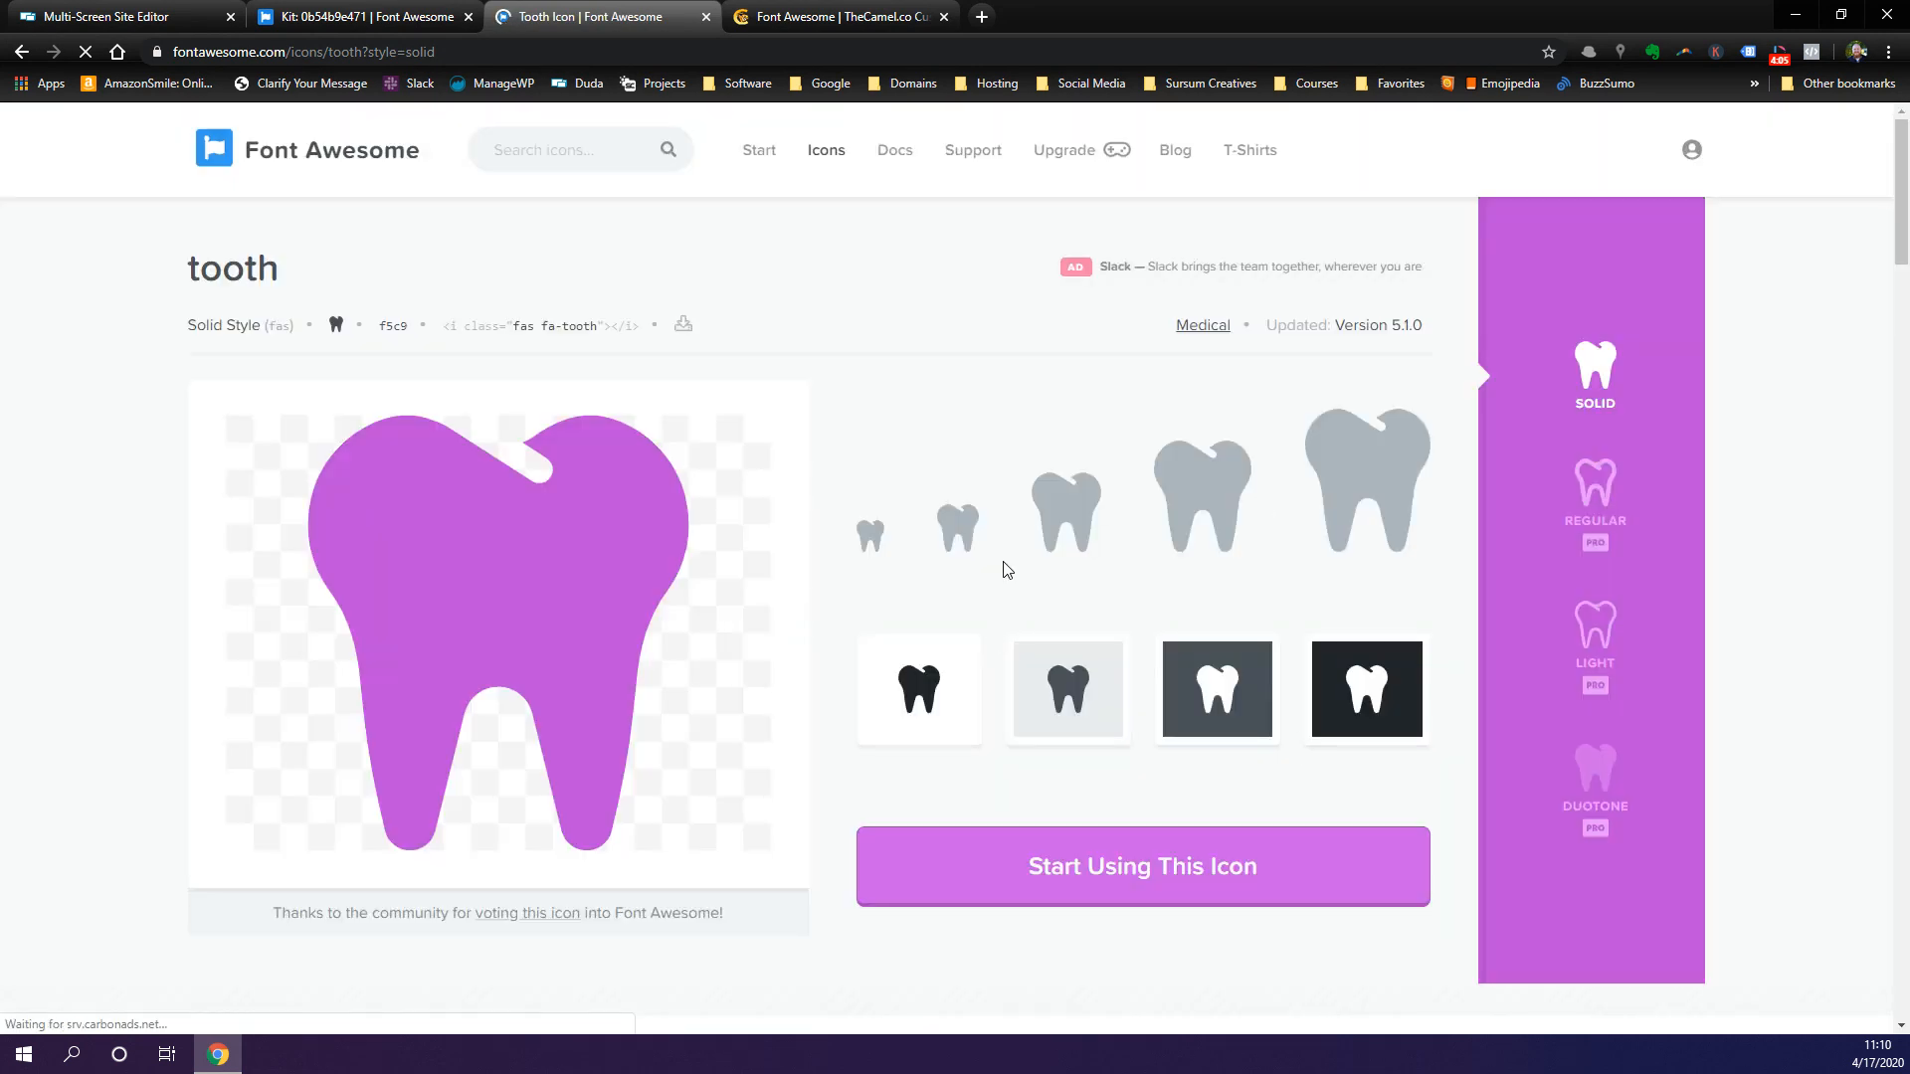
mouse_move(957, 525)
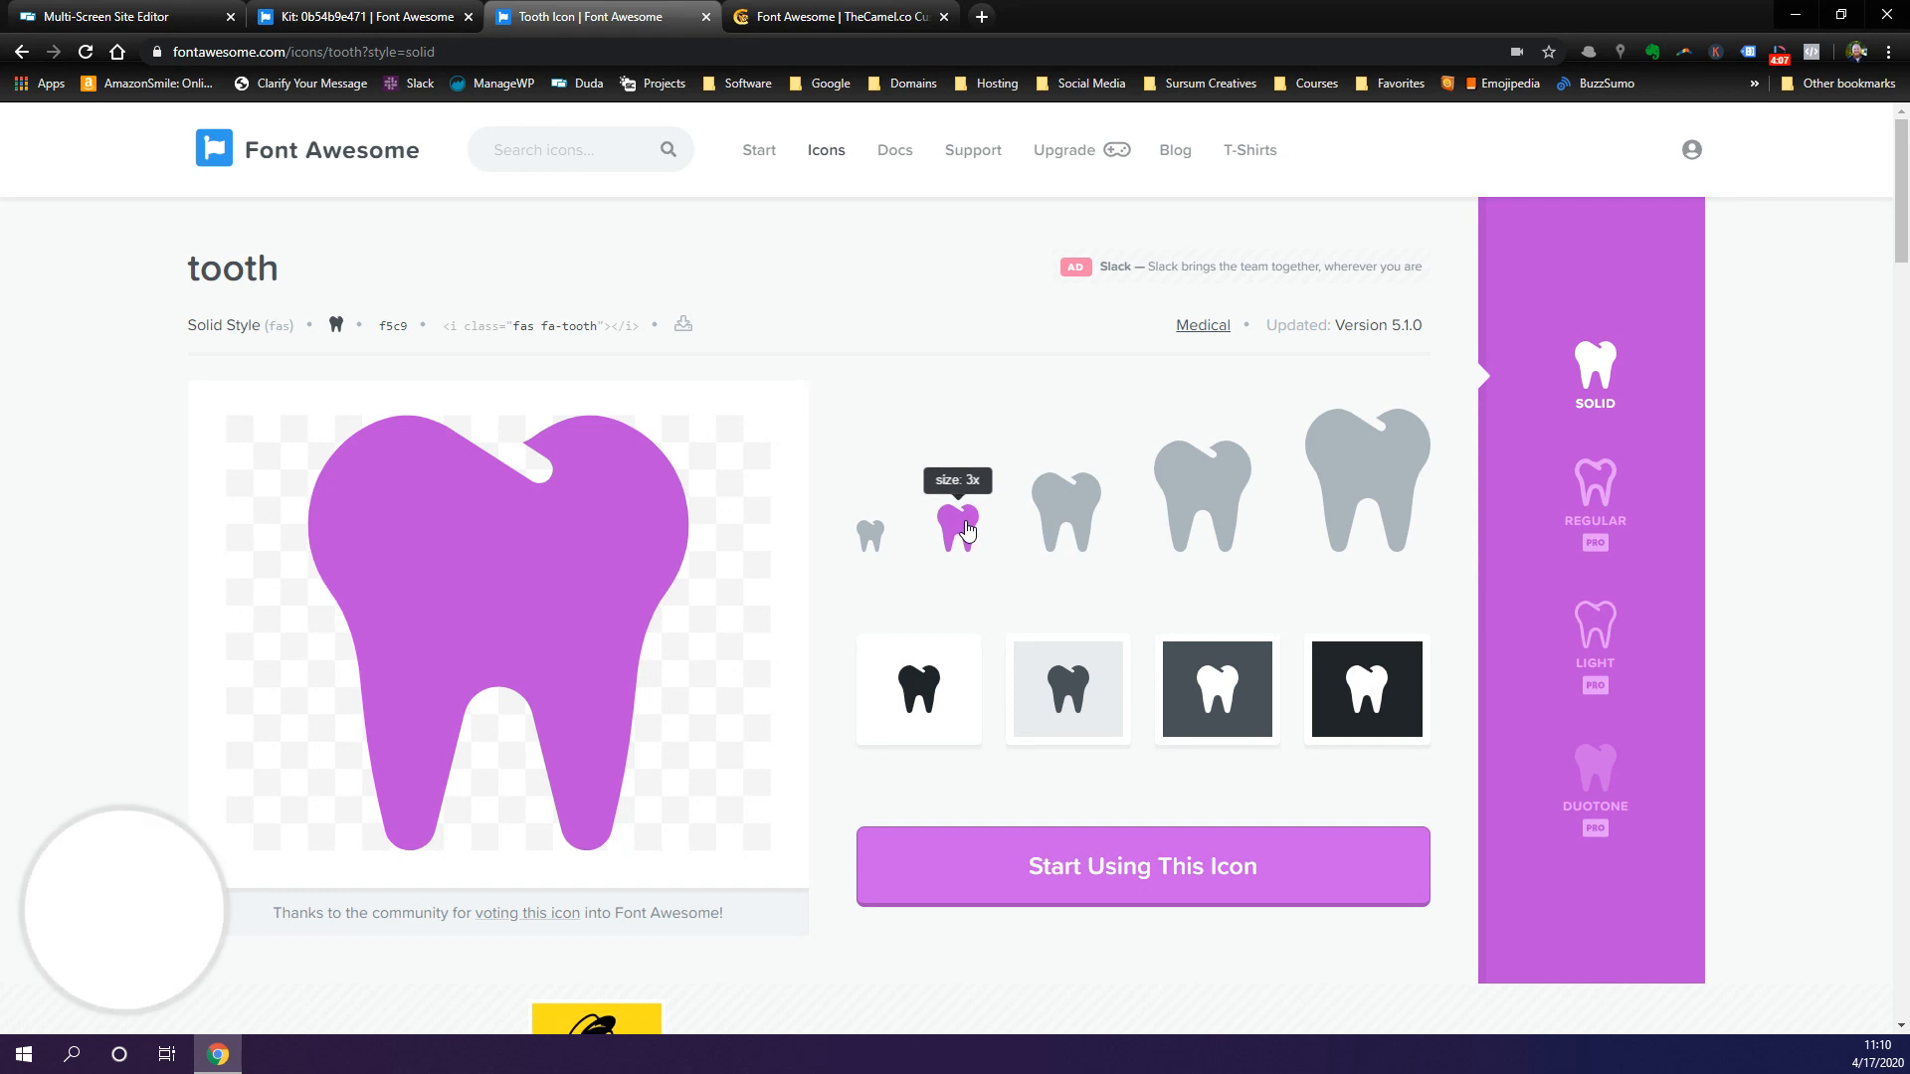
mouse_move(889, 417)
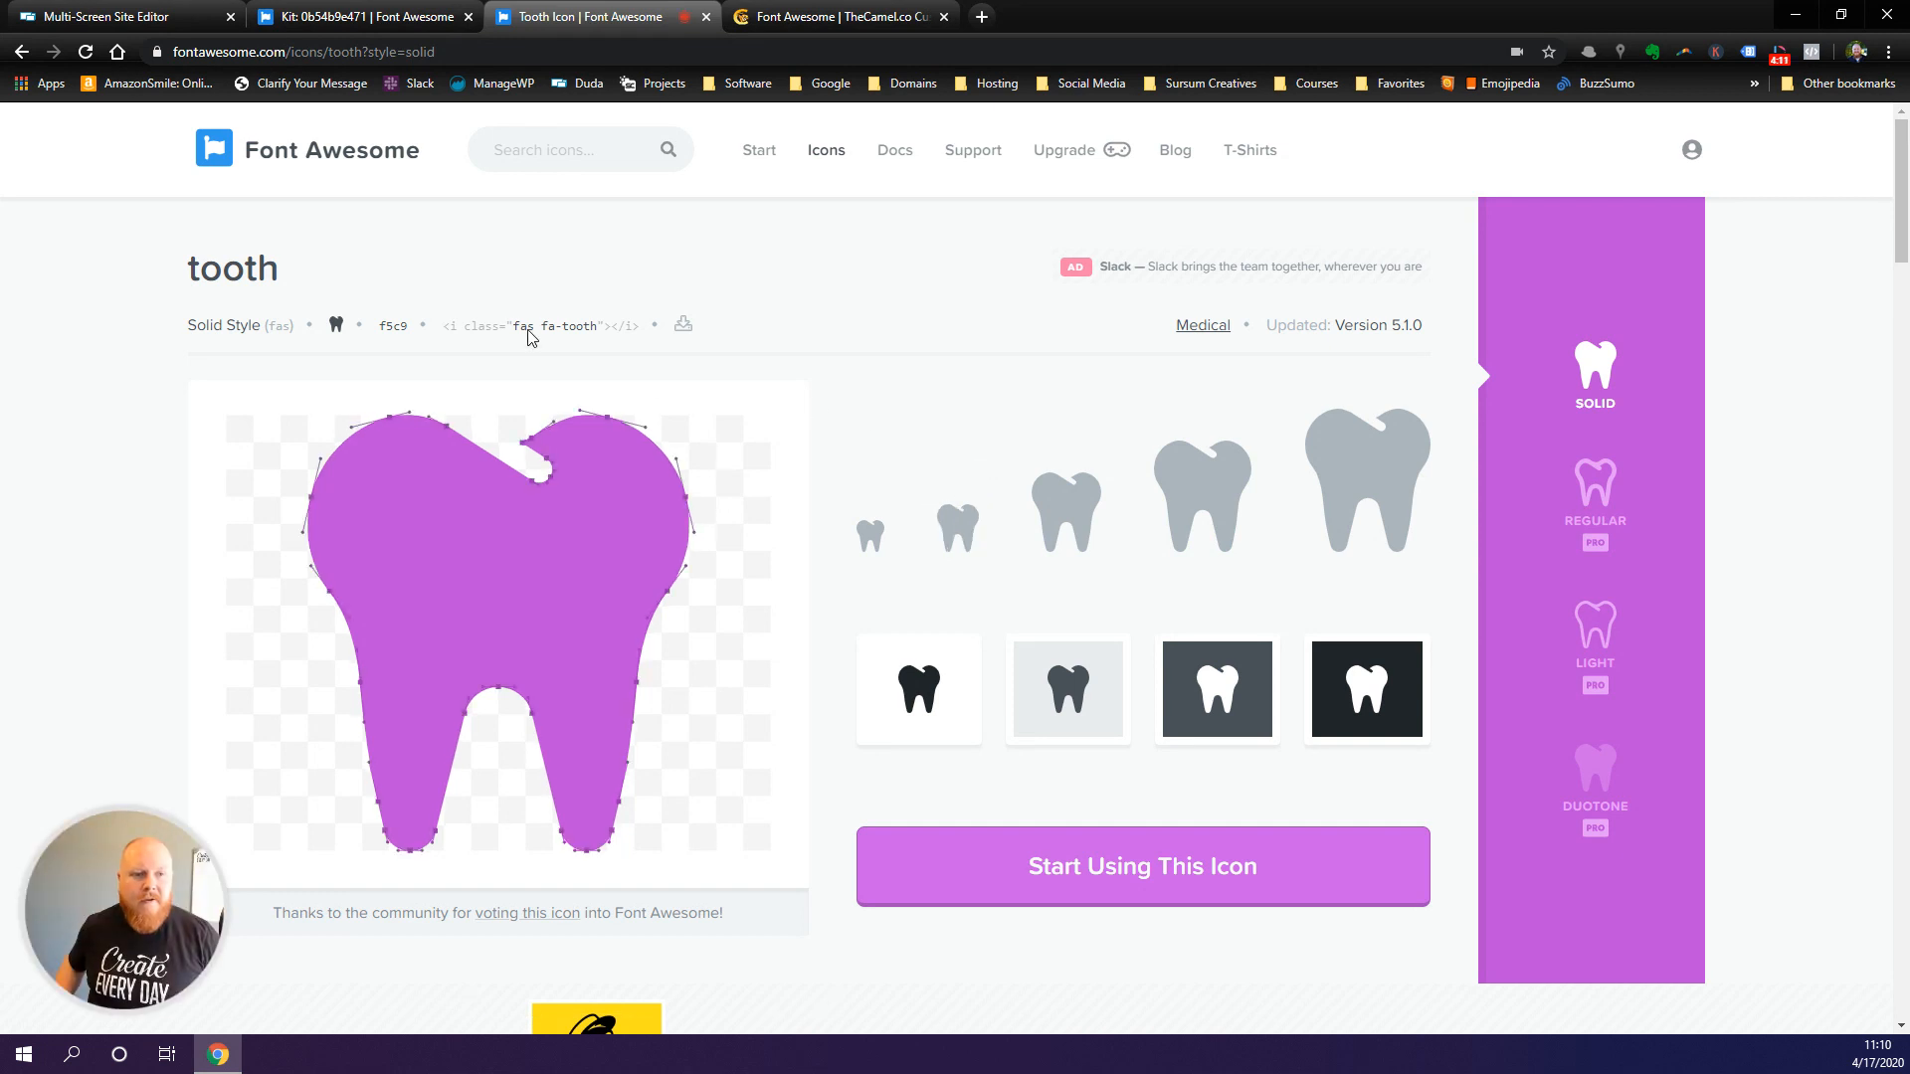
mouse_move(542, 324)
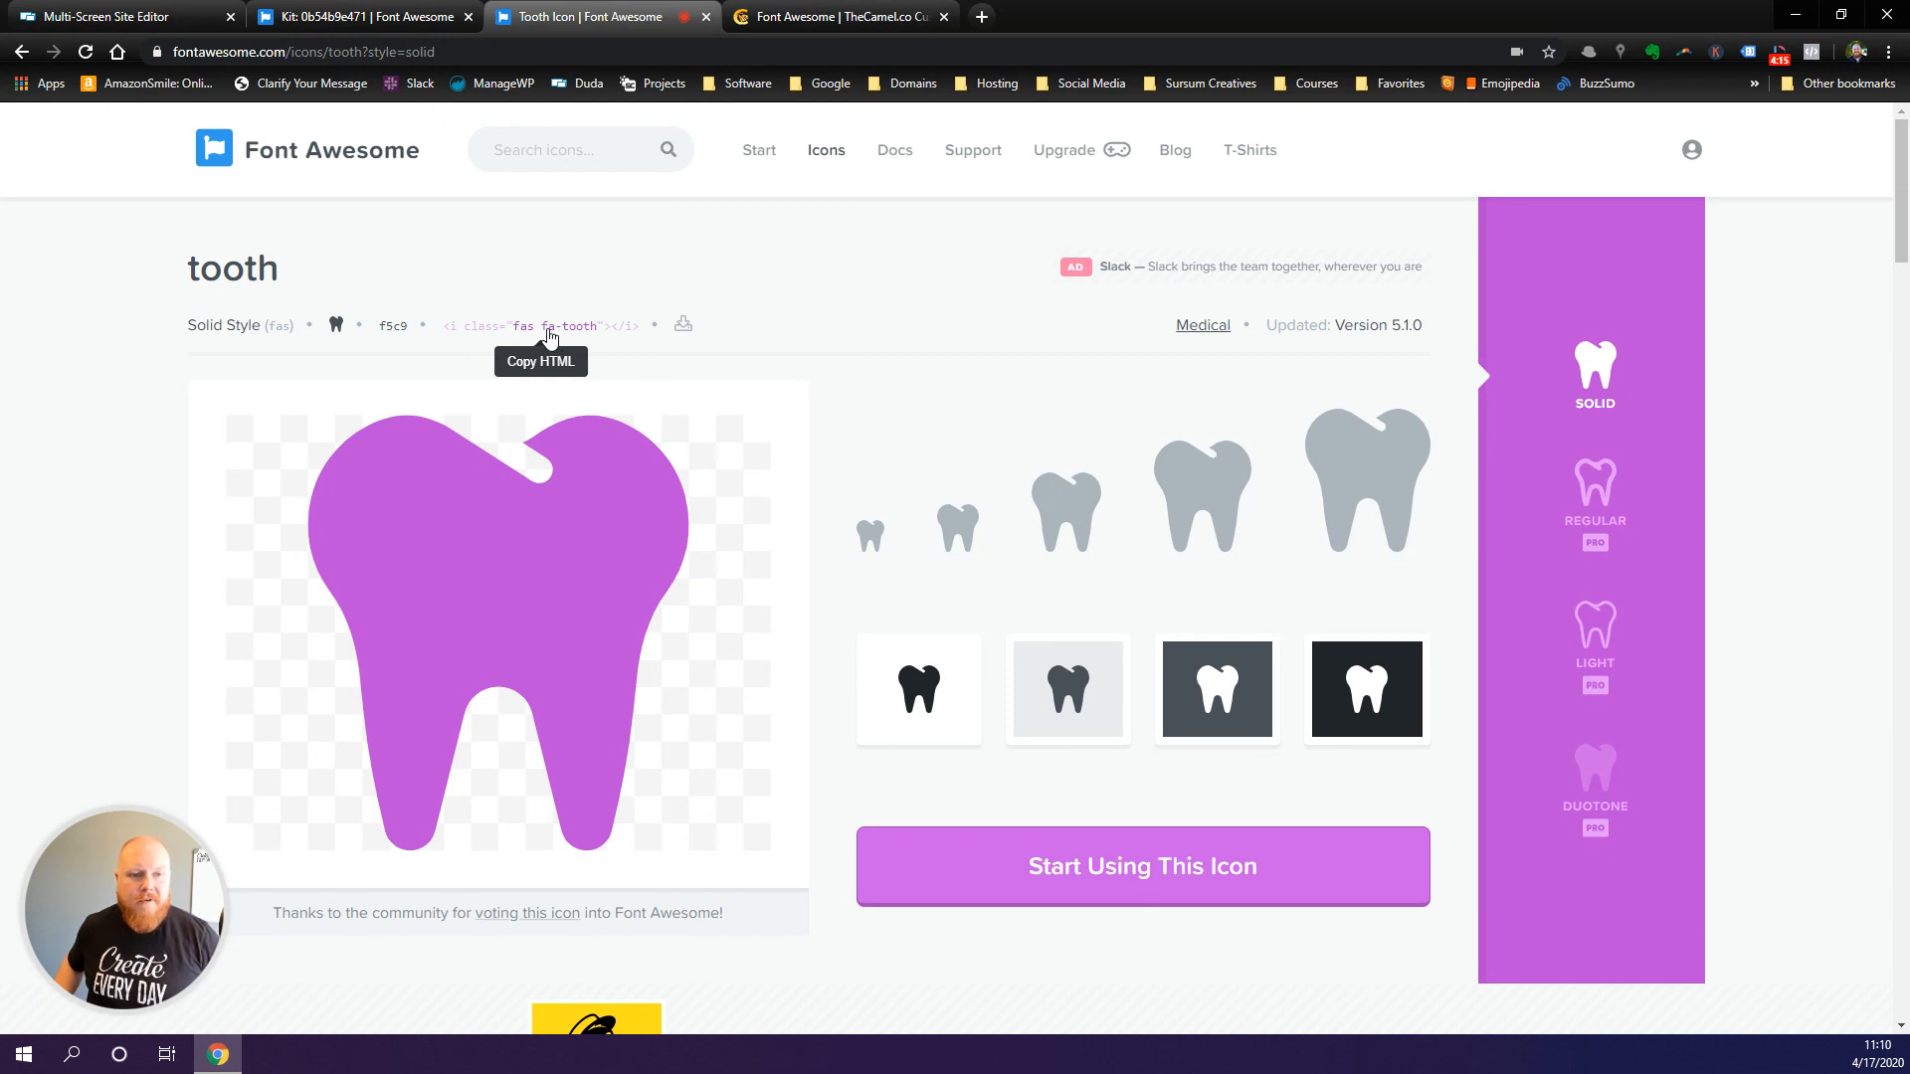
left_click(541, 324)
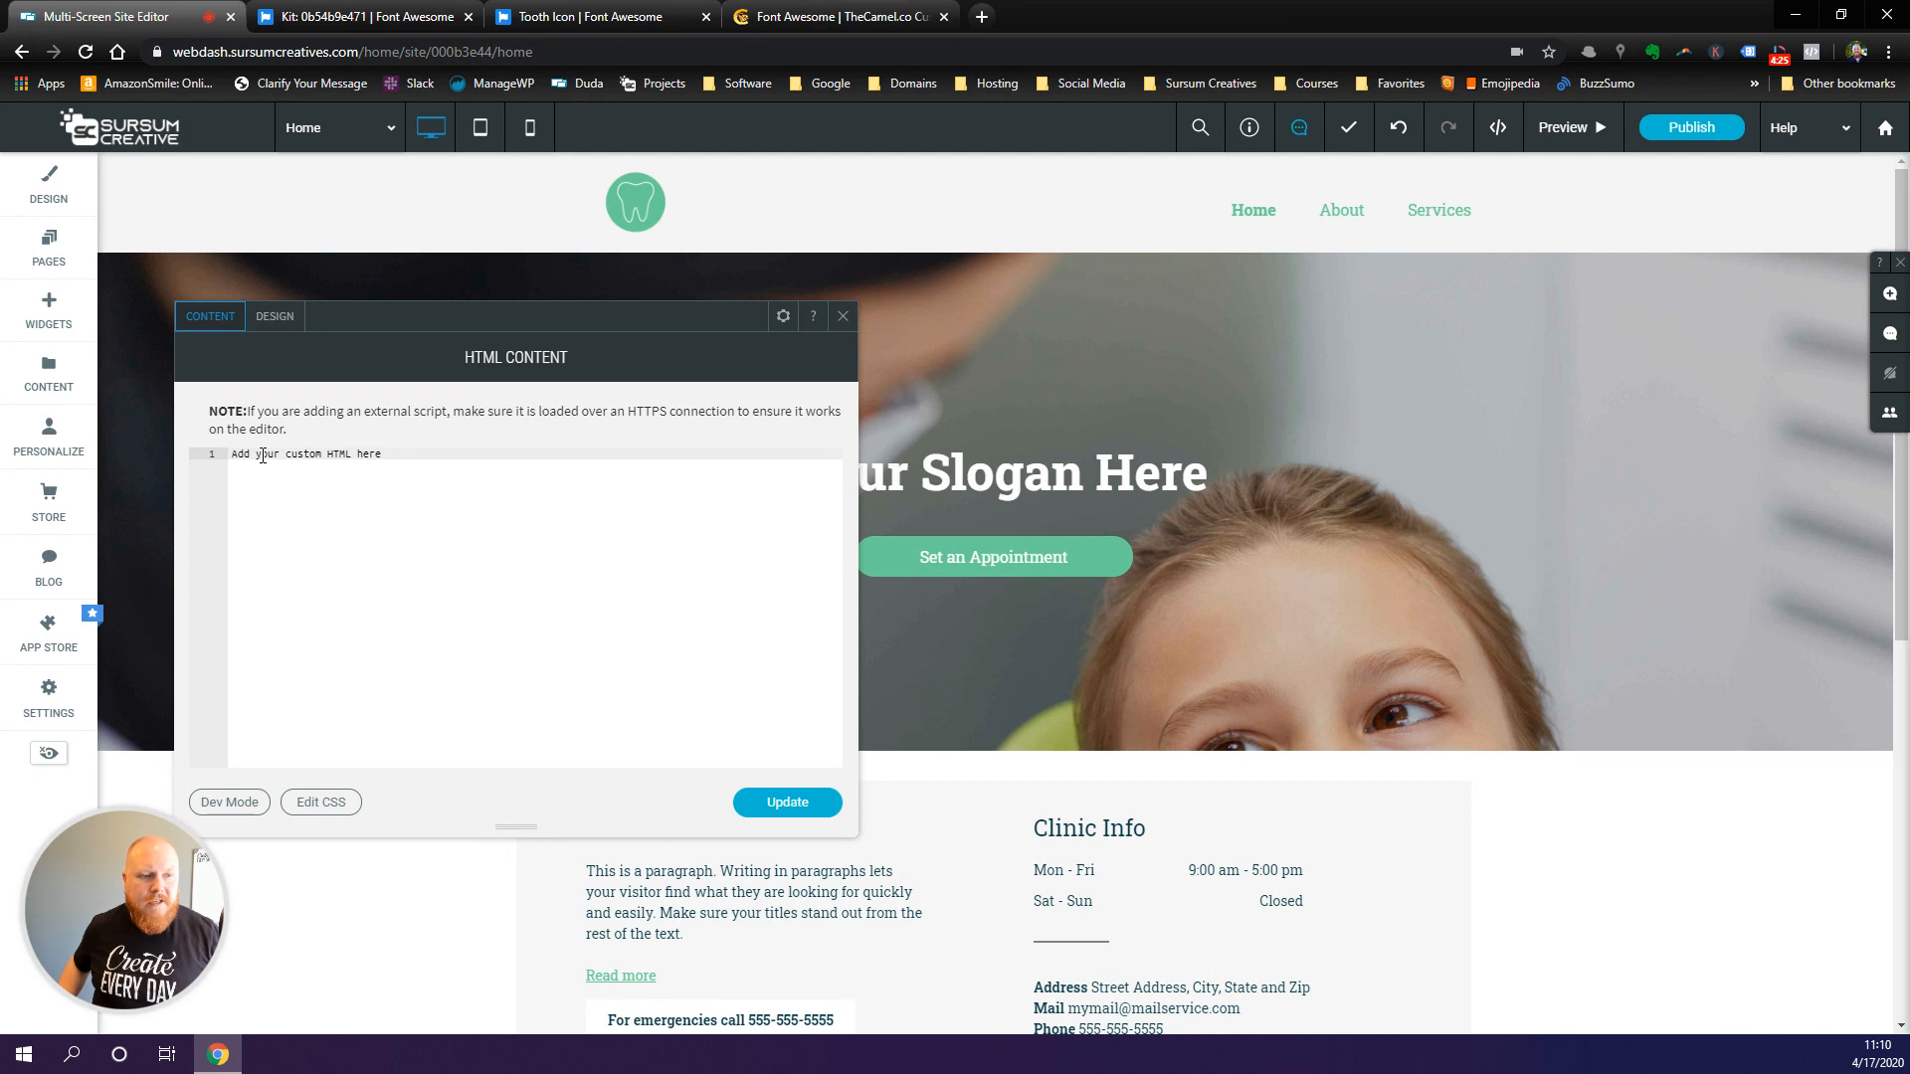
- Paste <i class="fas fa-tooth"></i> into the HTML widget and update it
type("<i class=\"fas fa-tooth\"></i>")
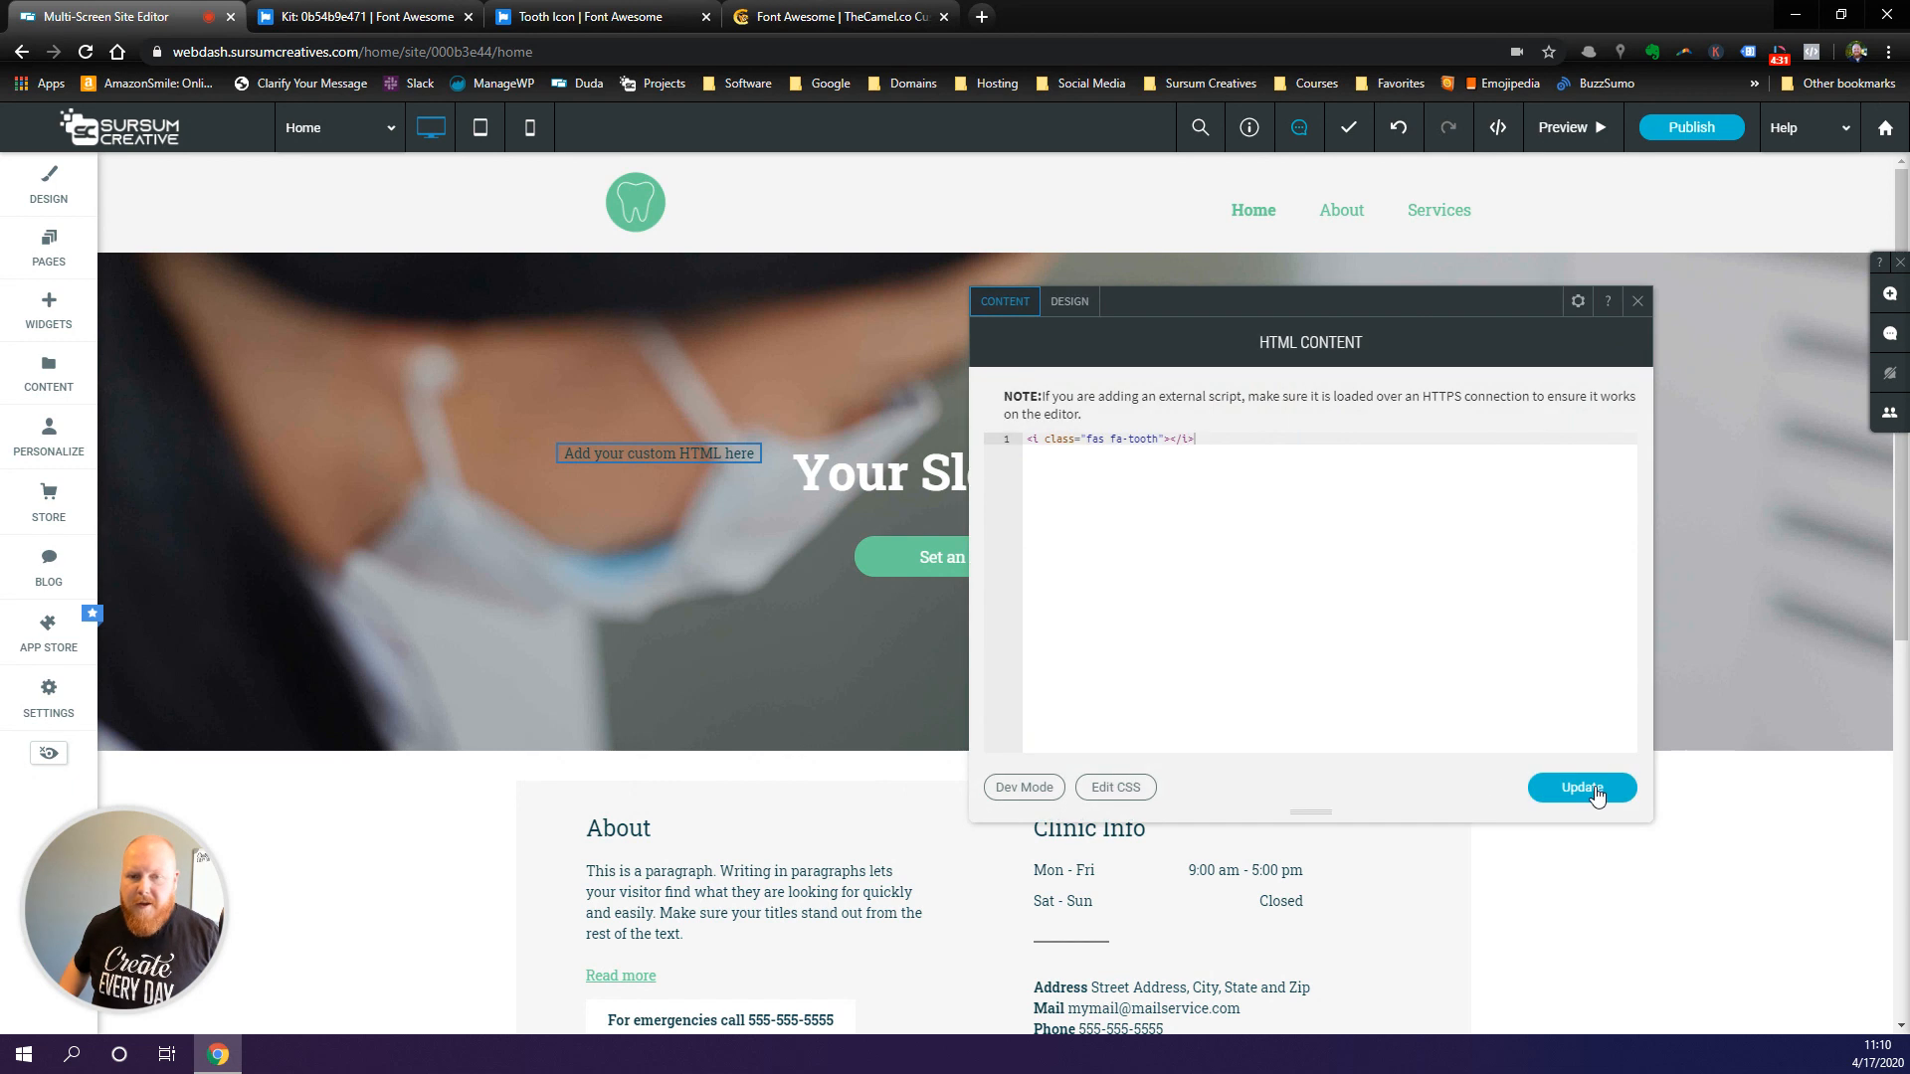
left_click(1582, 788)
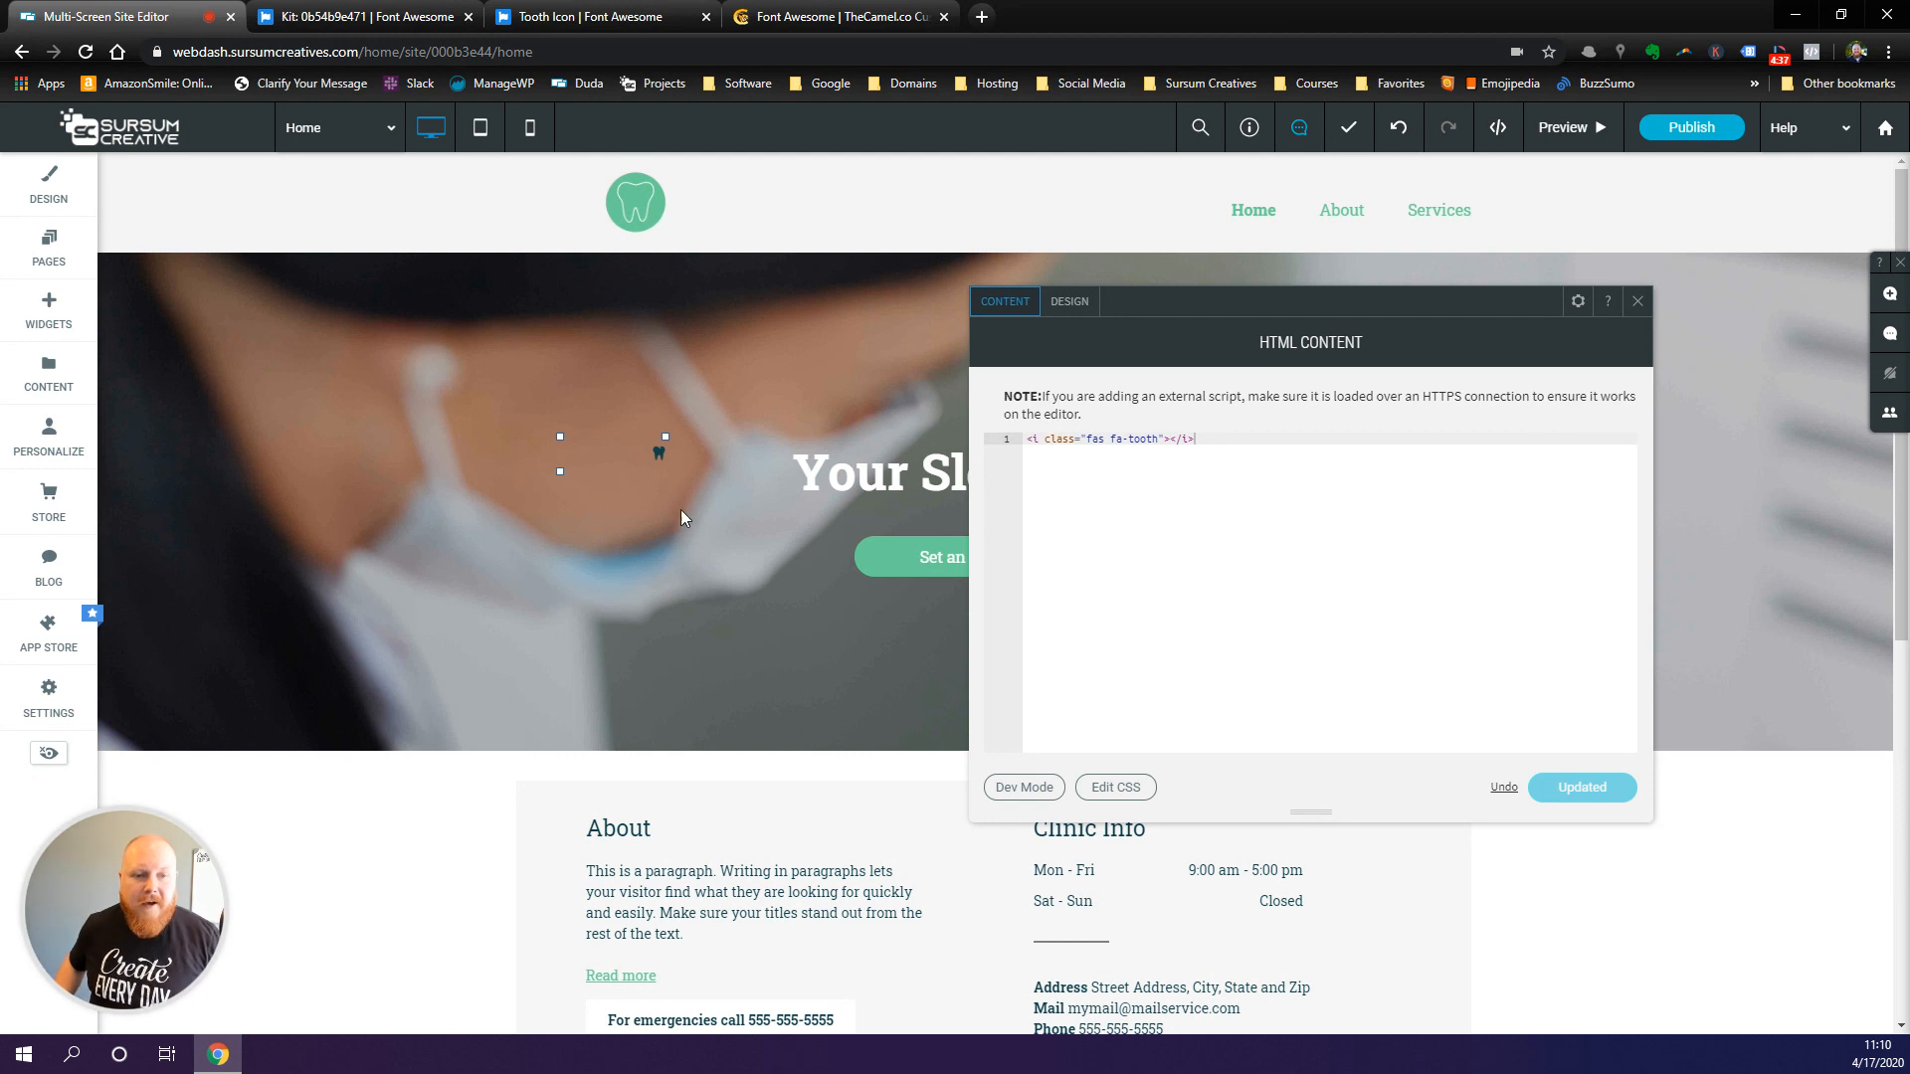
mouse_move(792, 512)
type("<span style=\"font-size: 48px; color: white;\">")
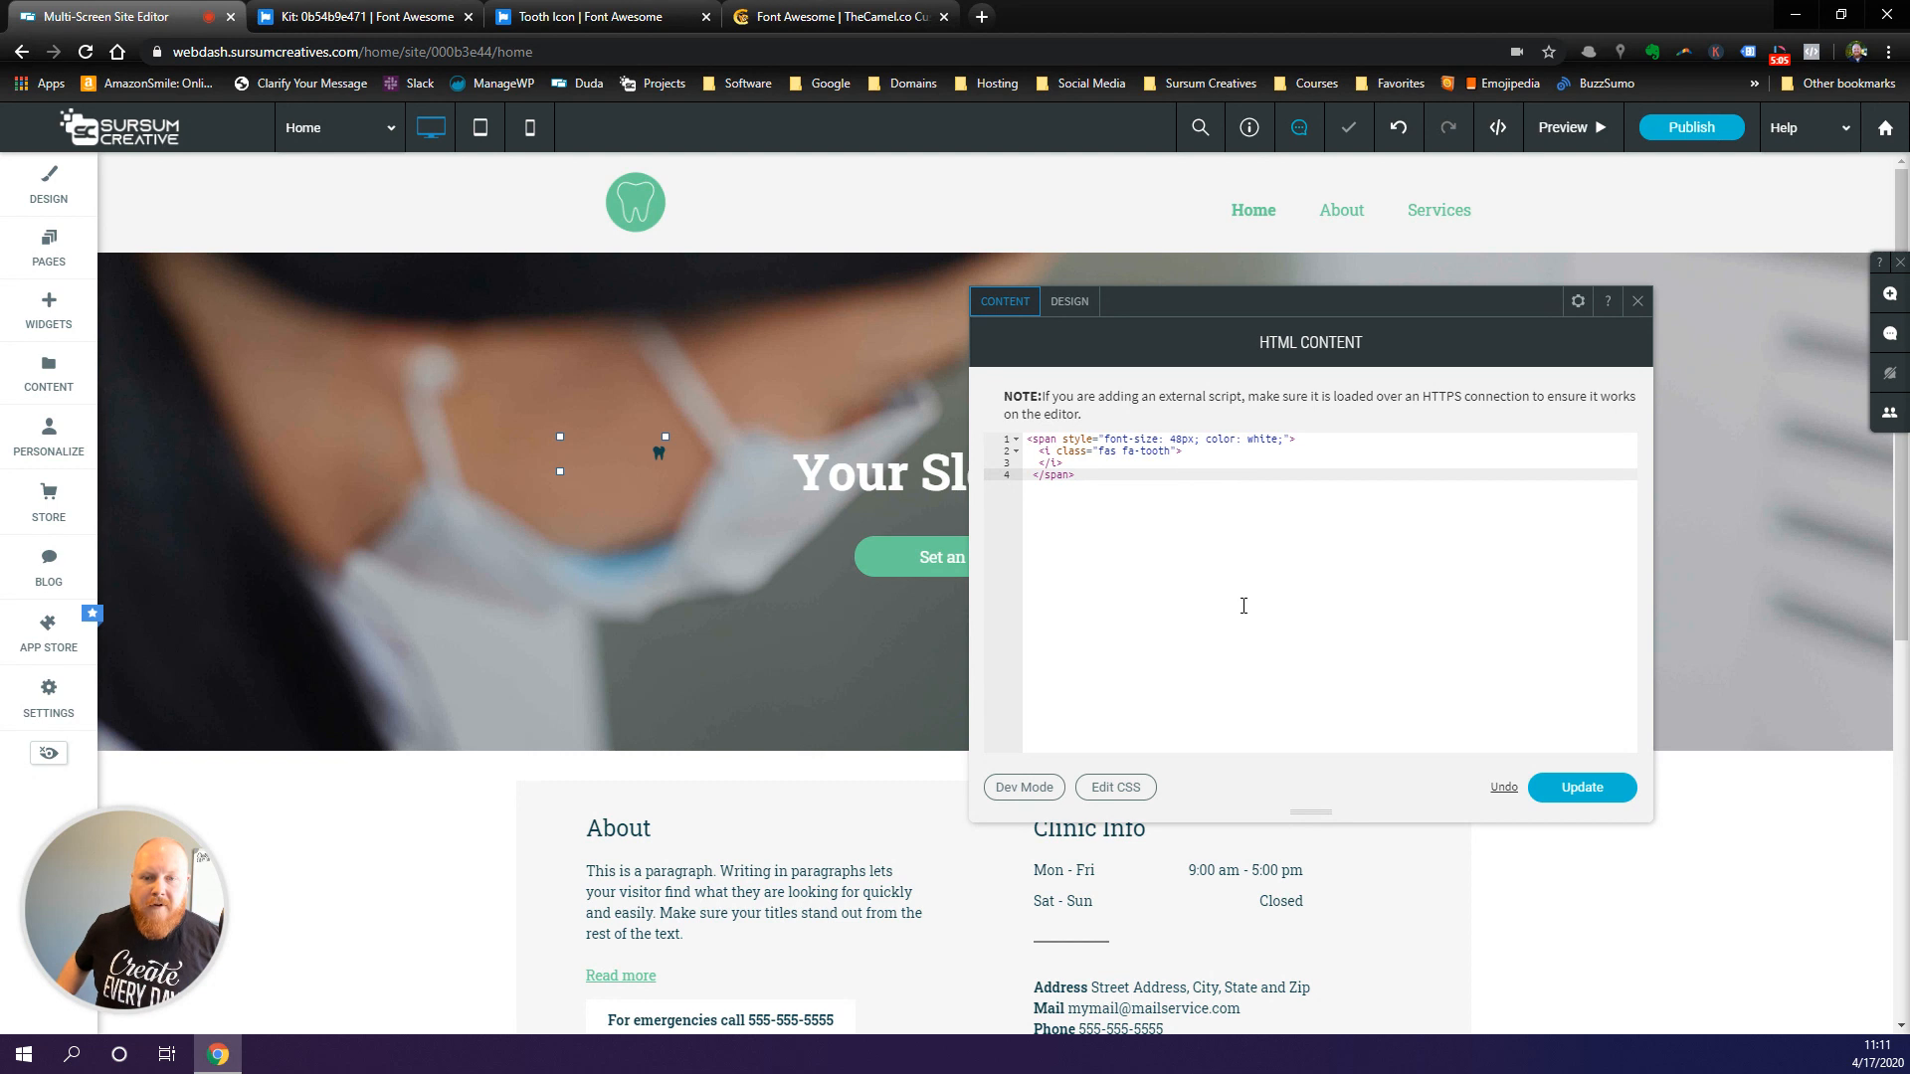
- Wrap the icon in a span styled font-size: 48px; color: white; and update the widget
left_click(1074, 476)
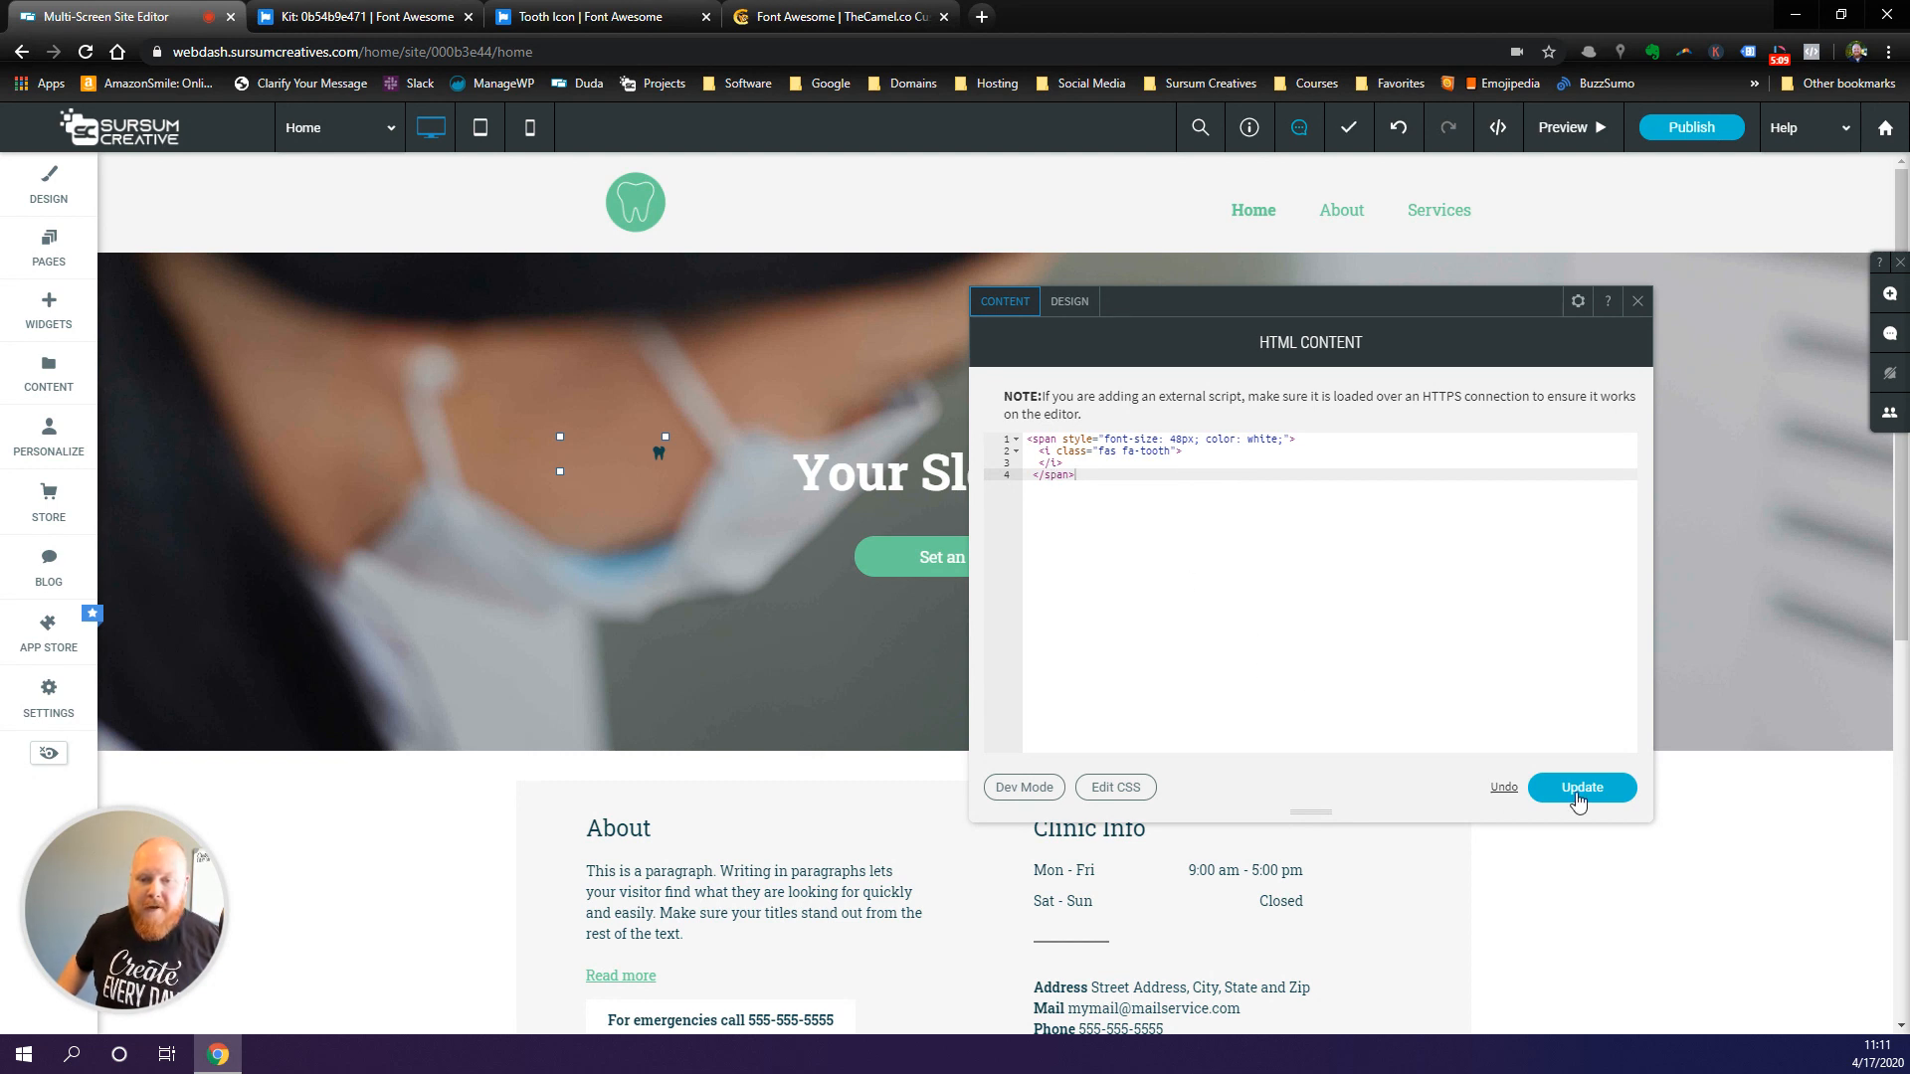
left_click(1582, 788)
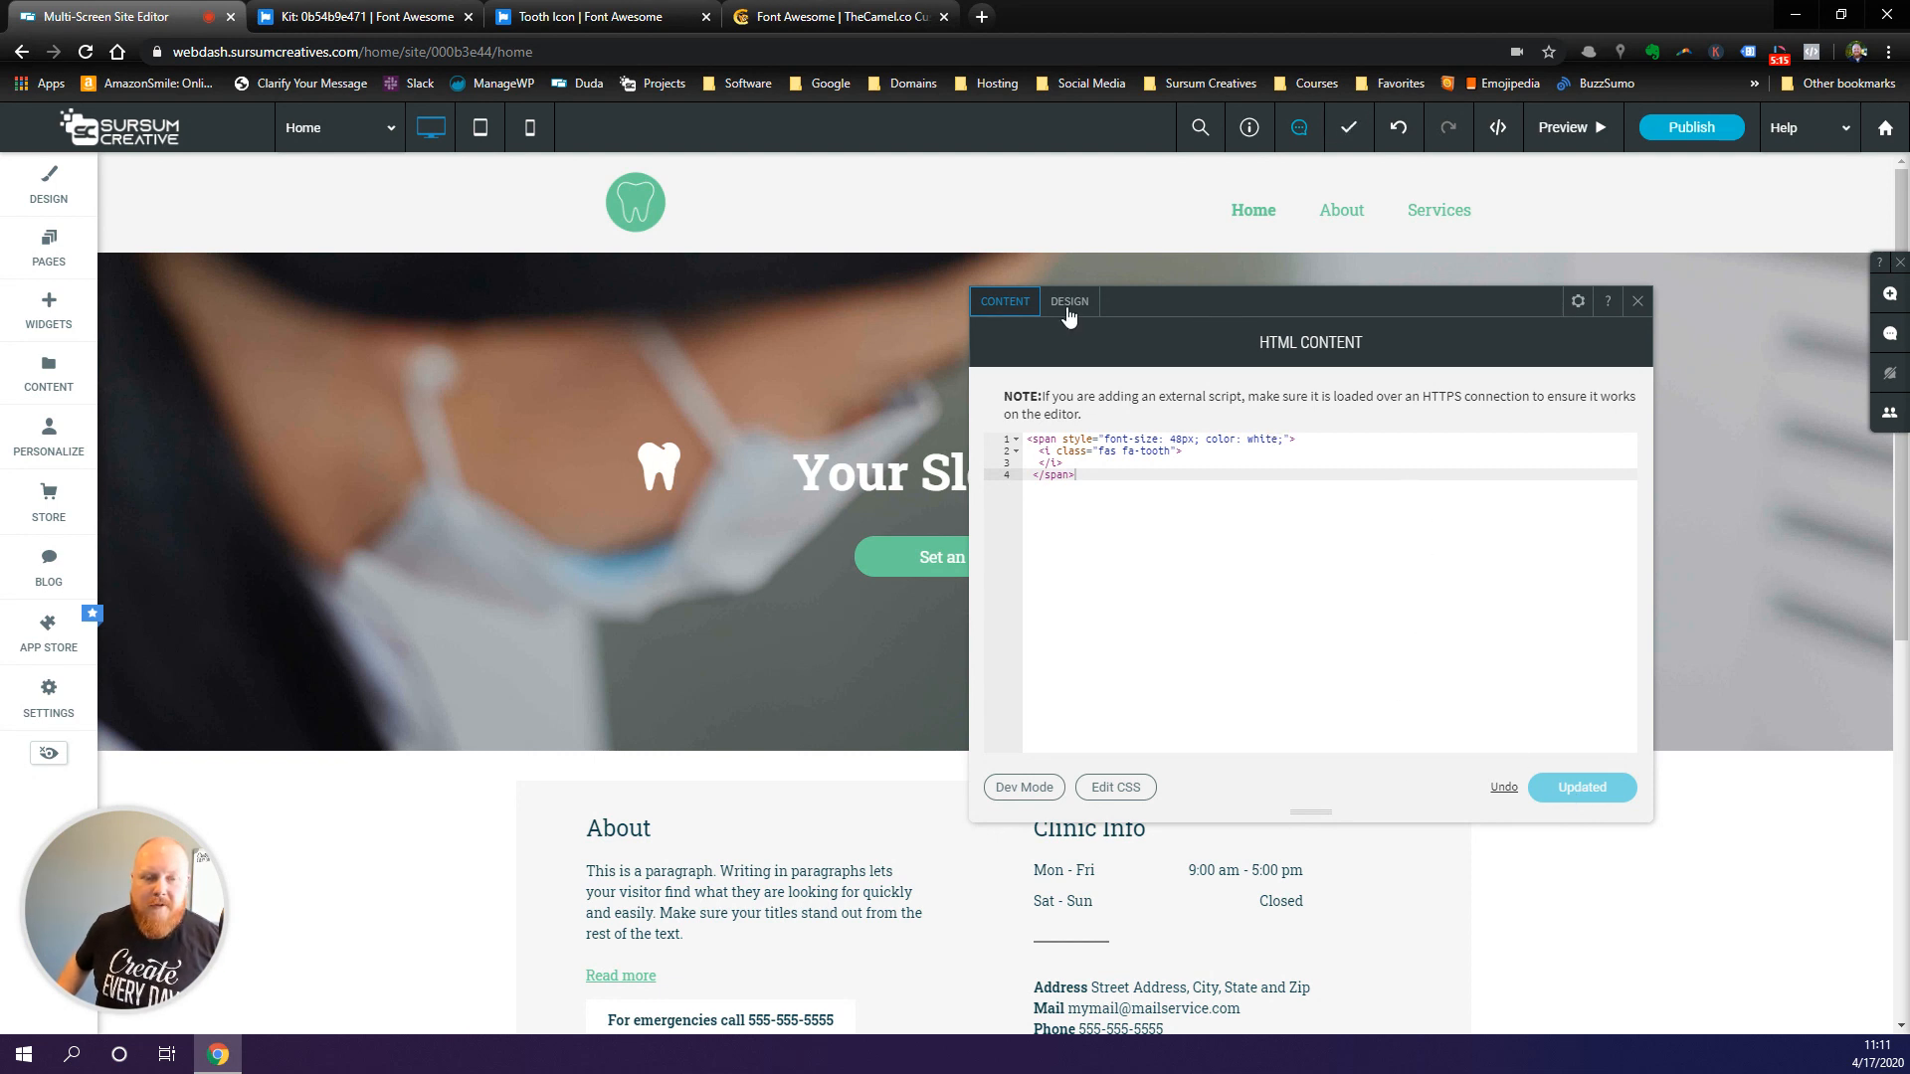
- Set the tooth widget's spacing to 150px left margin and 15px top margin
left_click(1068, 302)
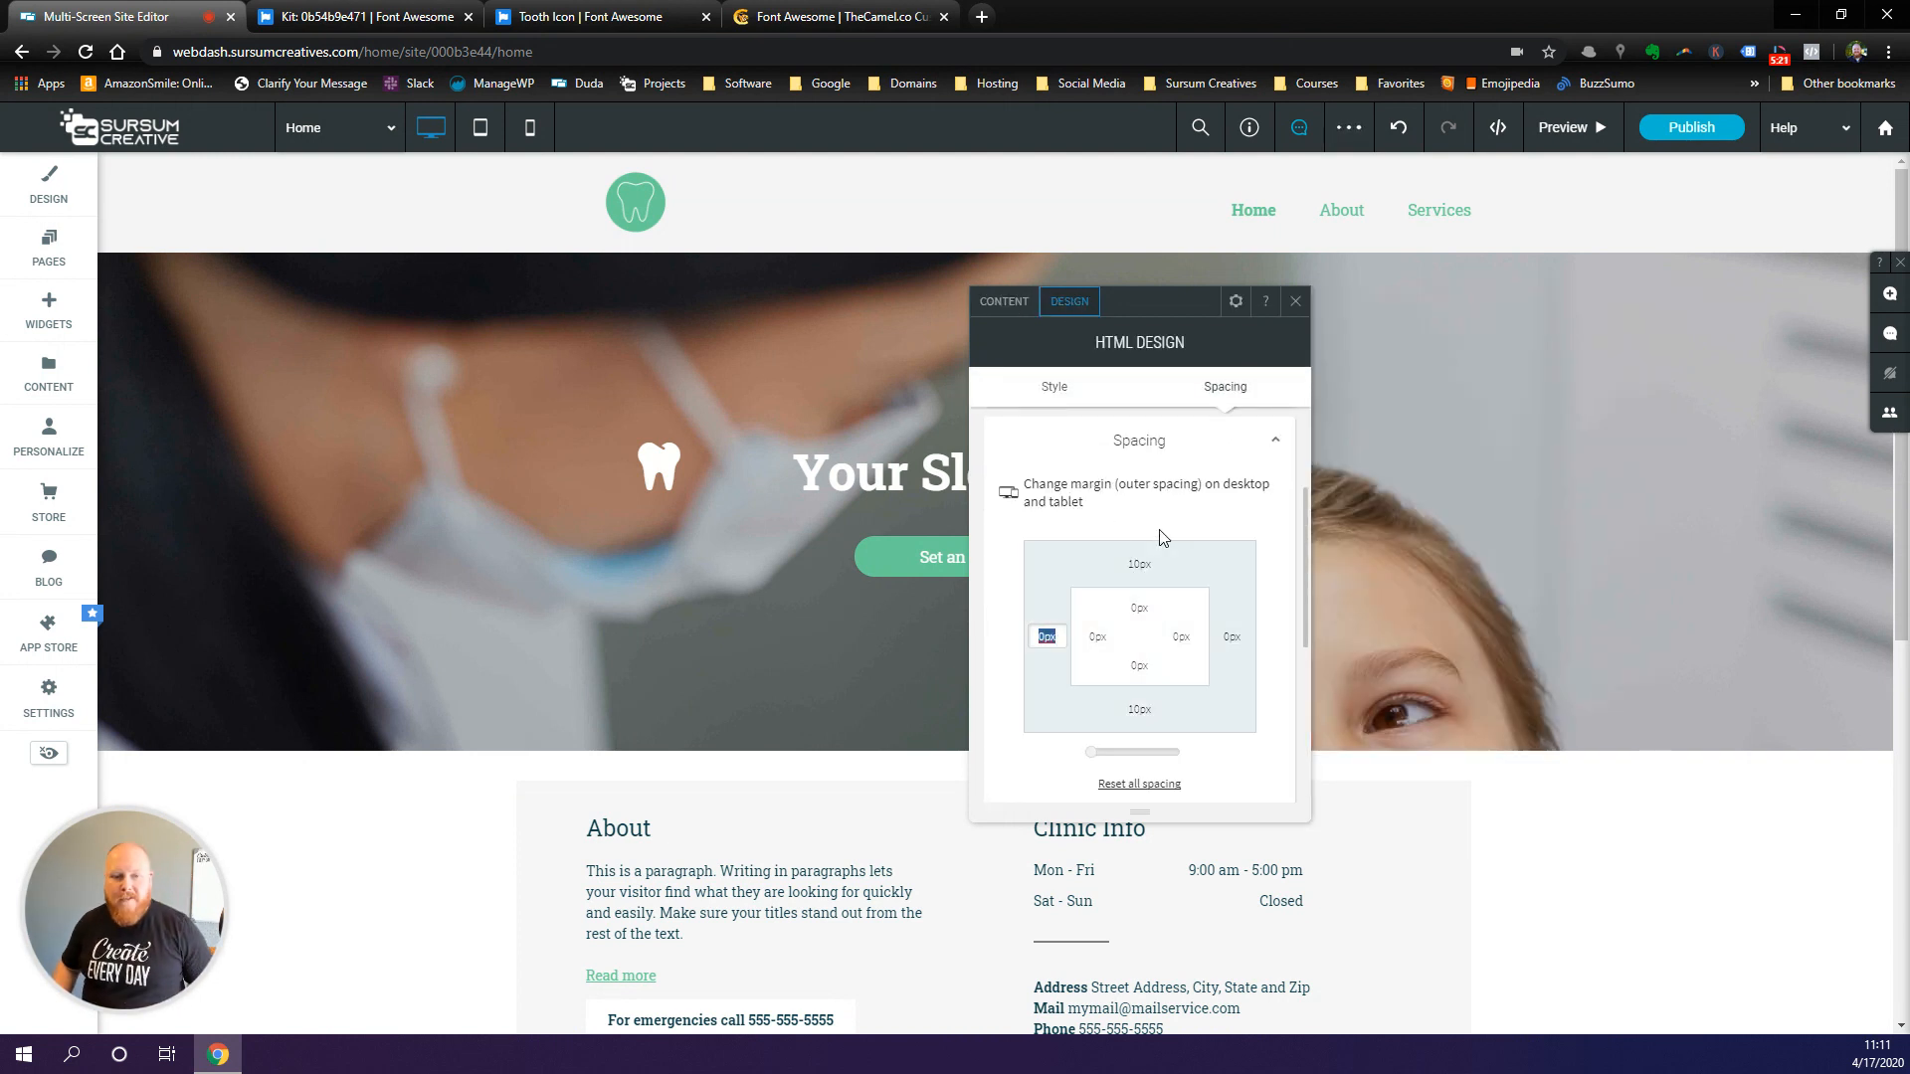
type("150")
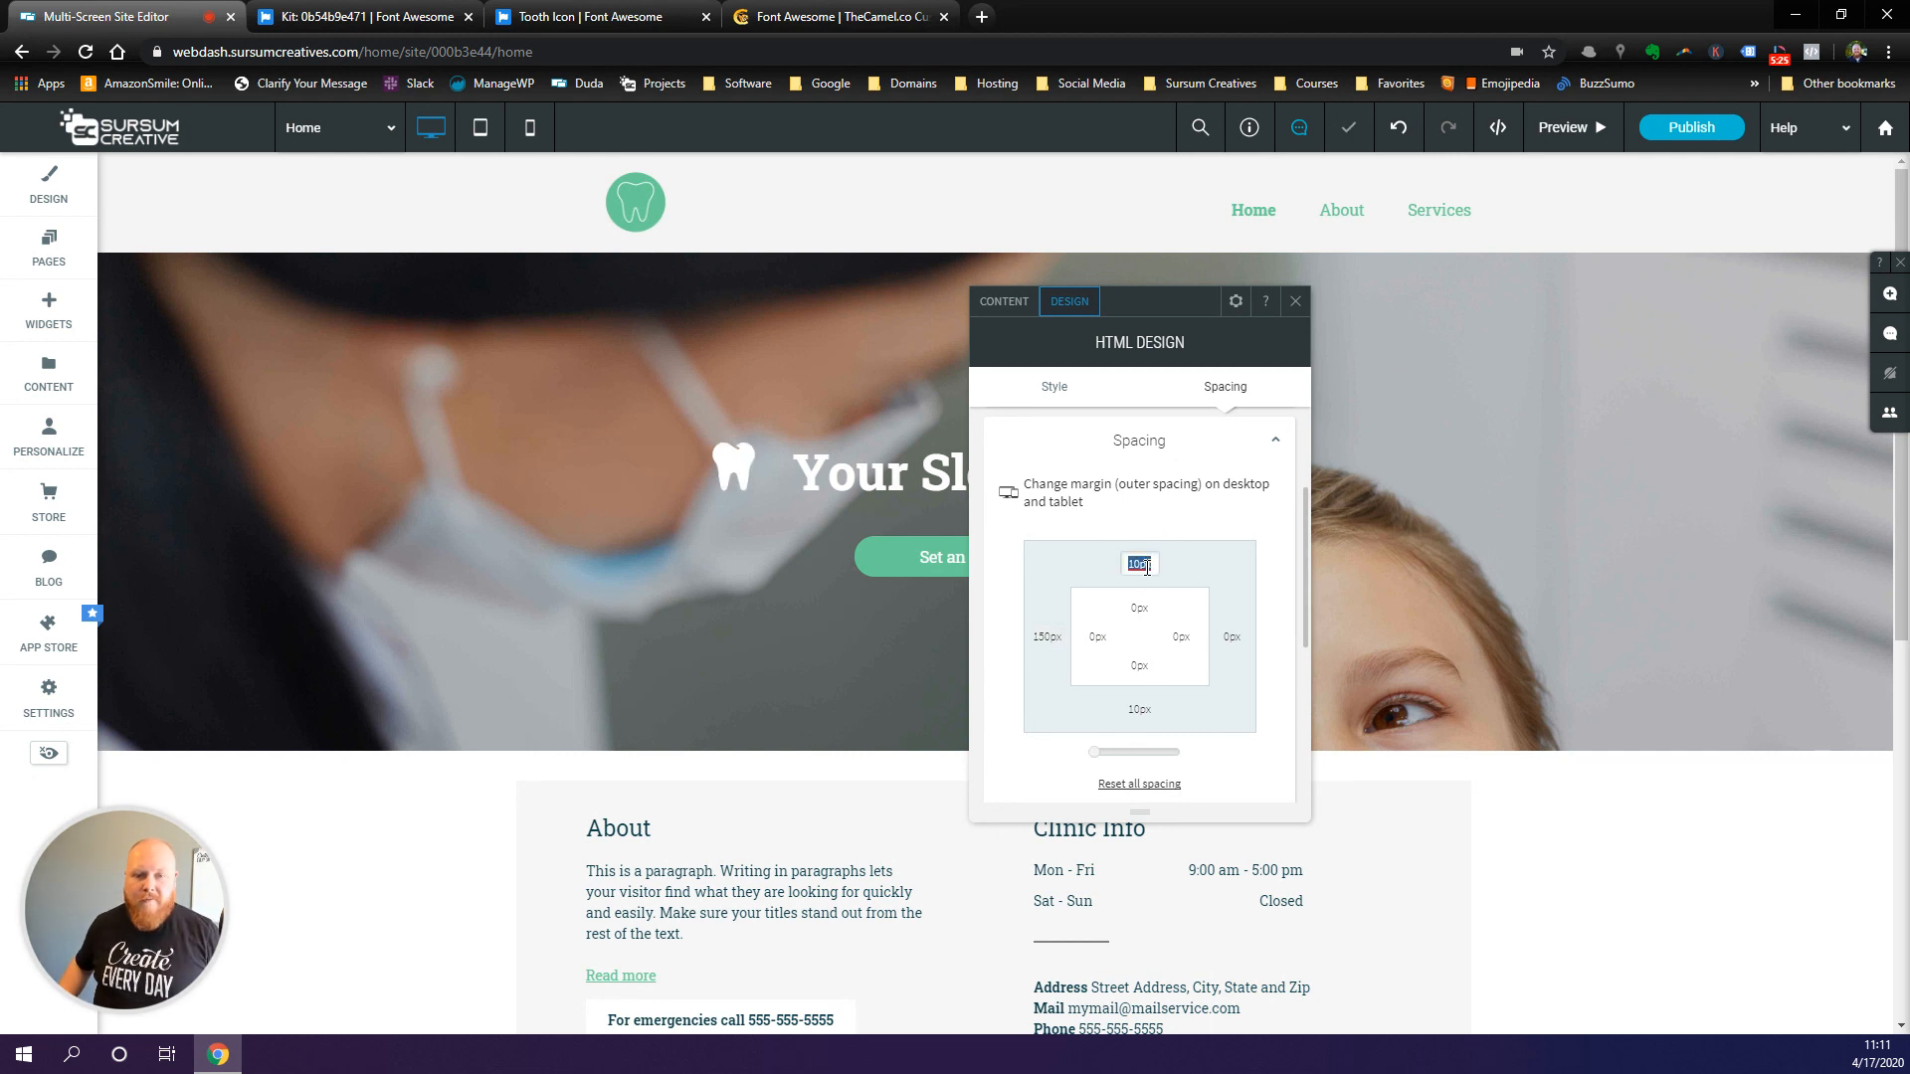
type("15")
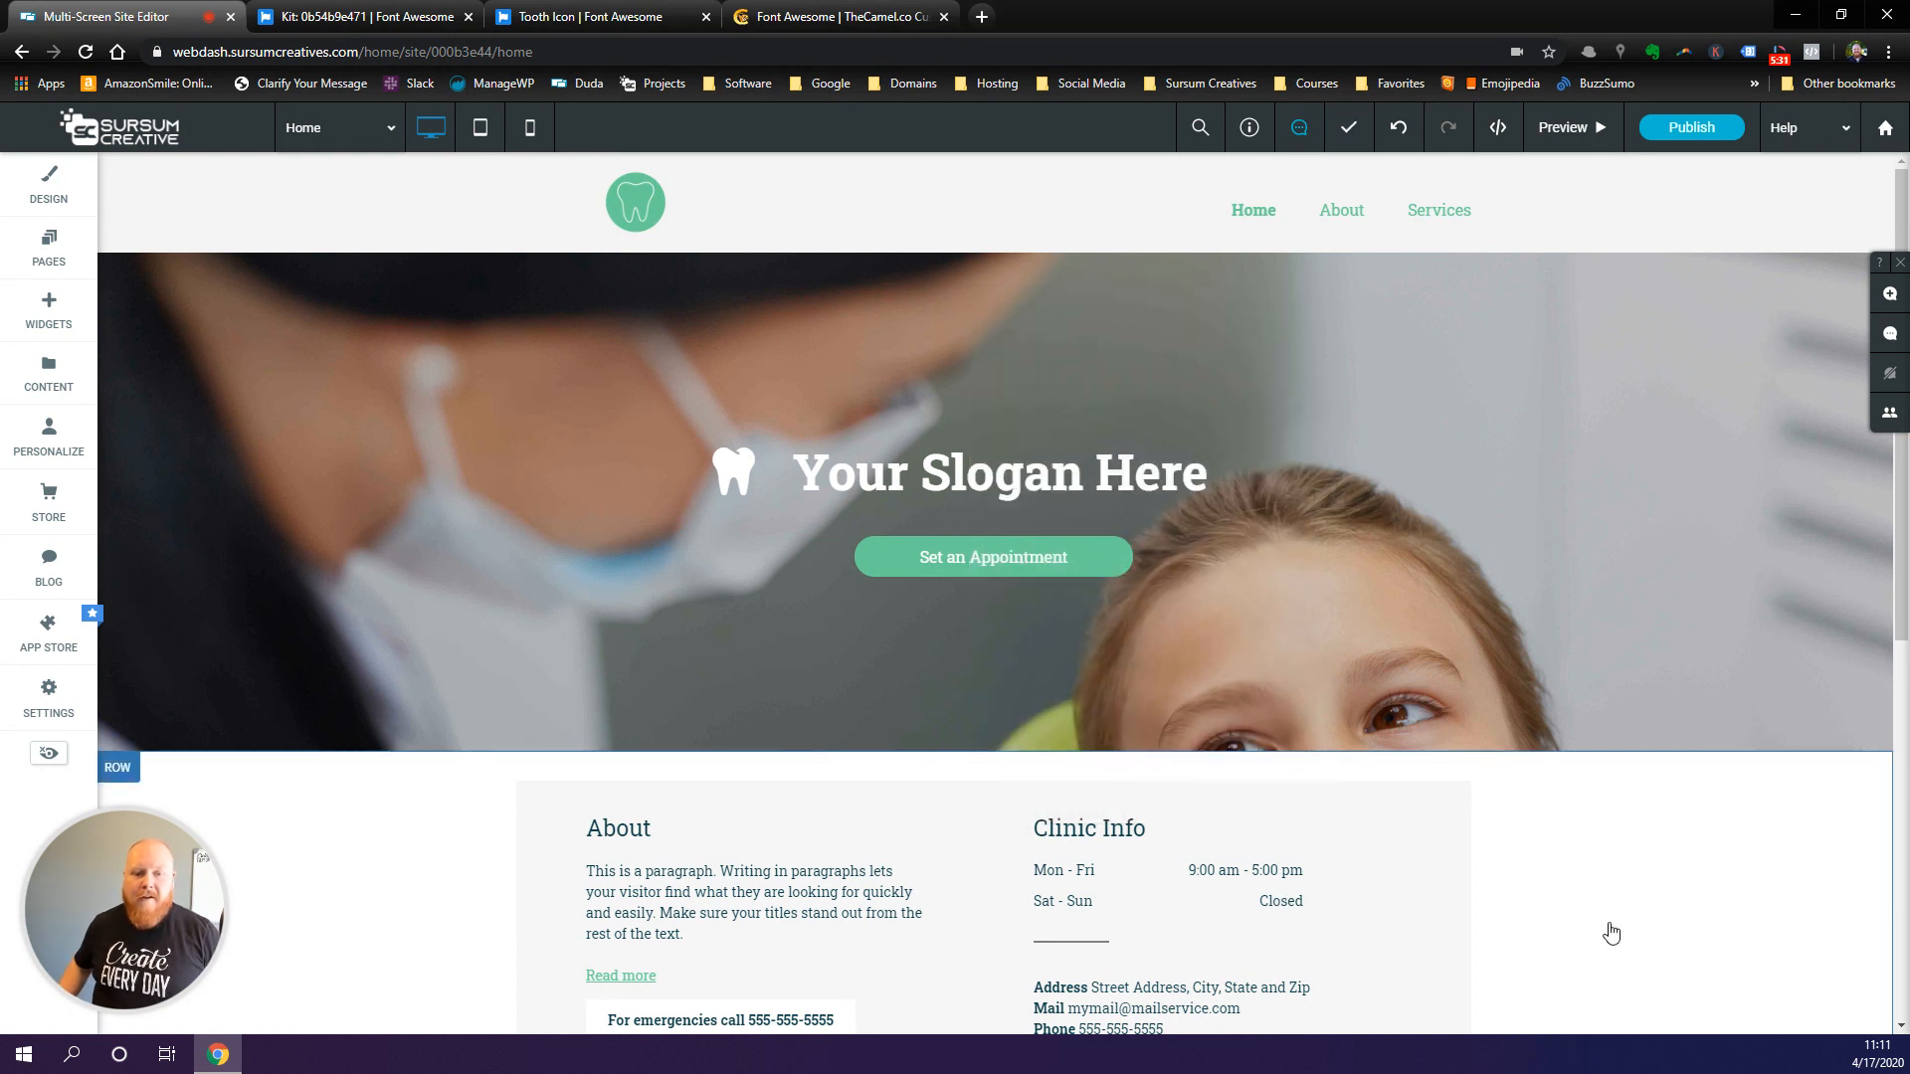
mouse_move(1501, 796)
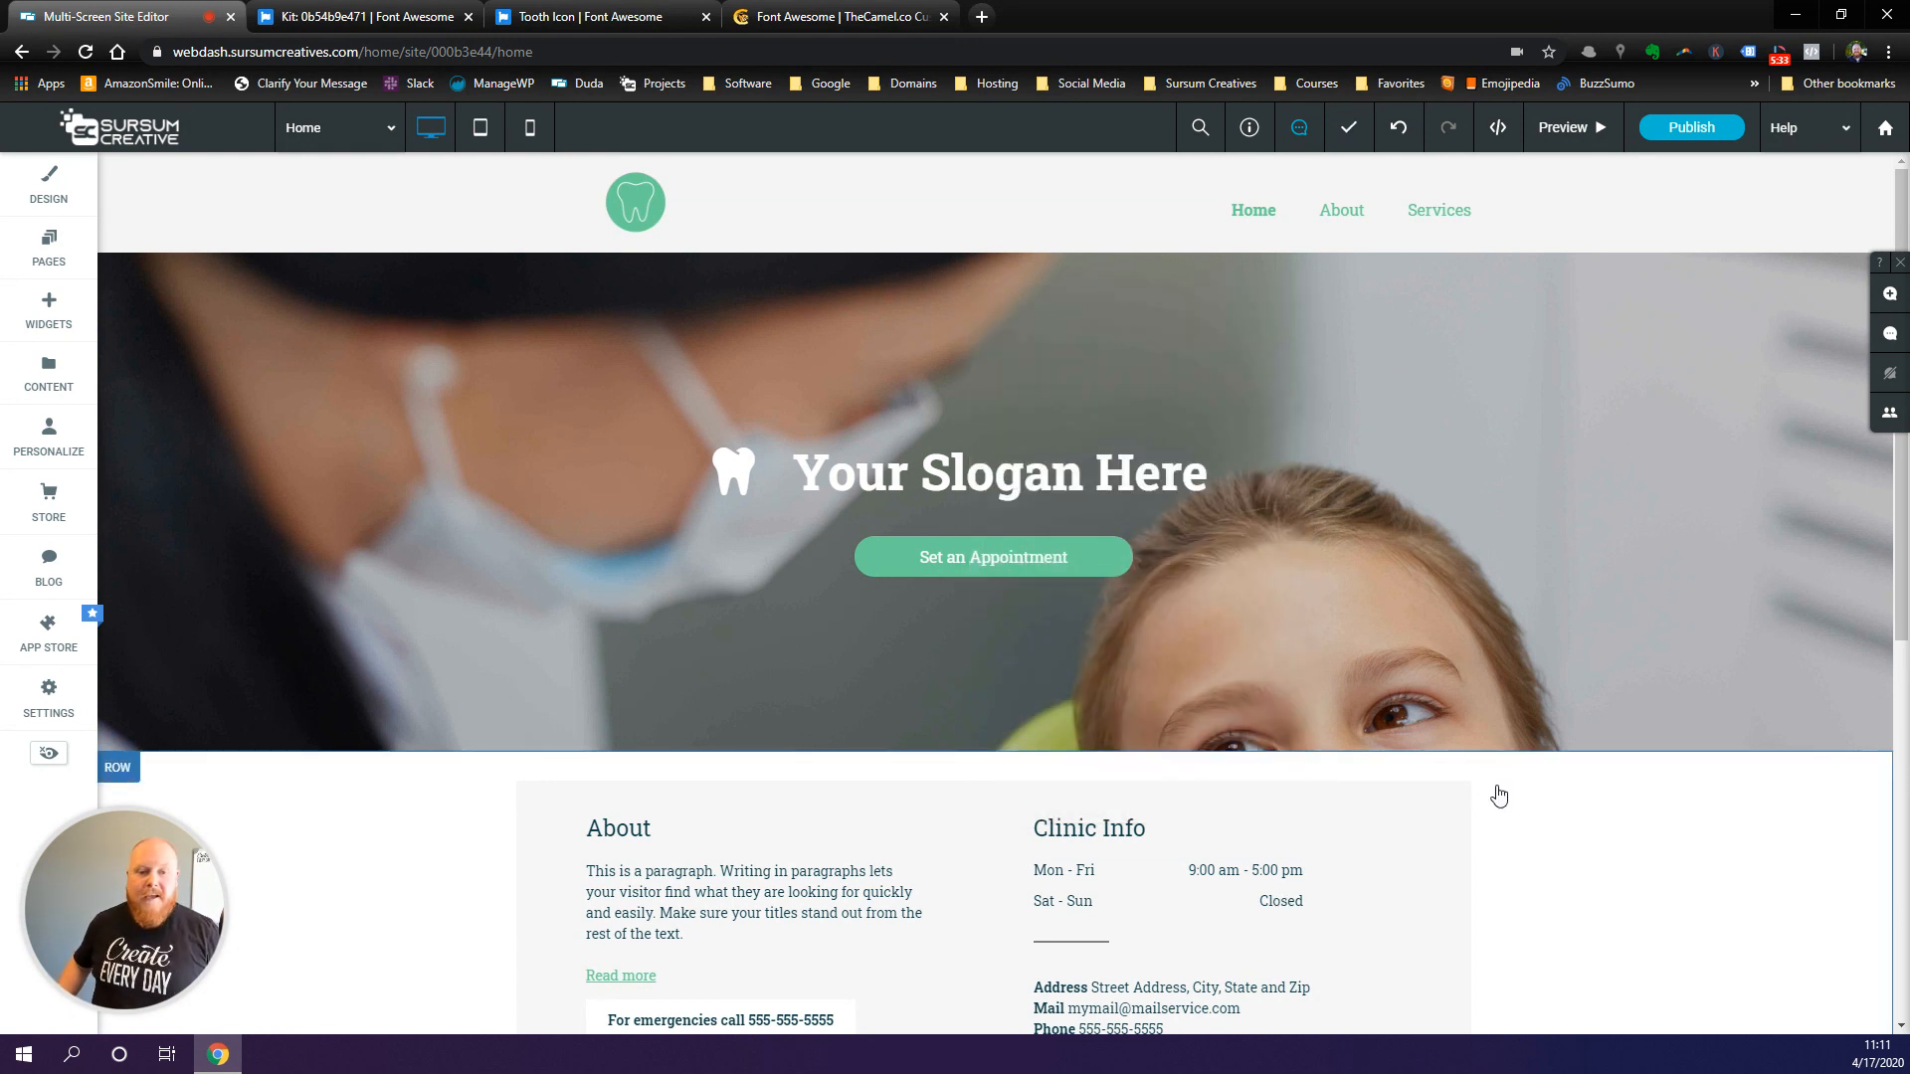
mouse_move(1582, 854)
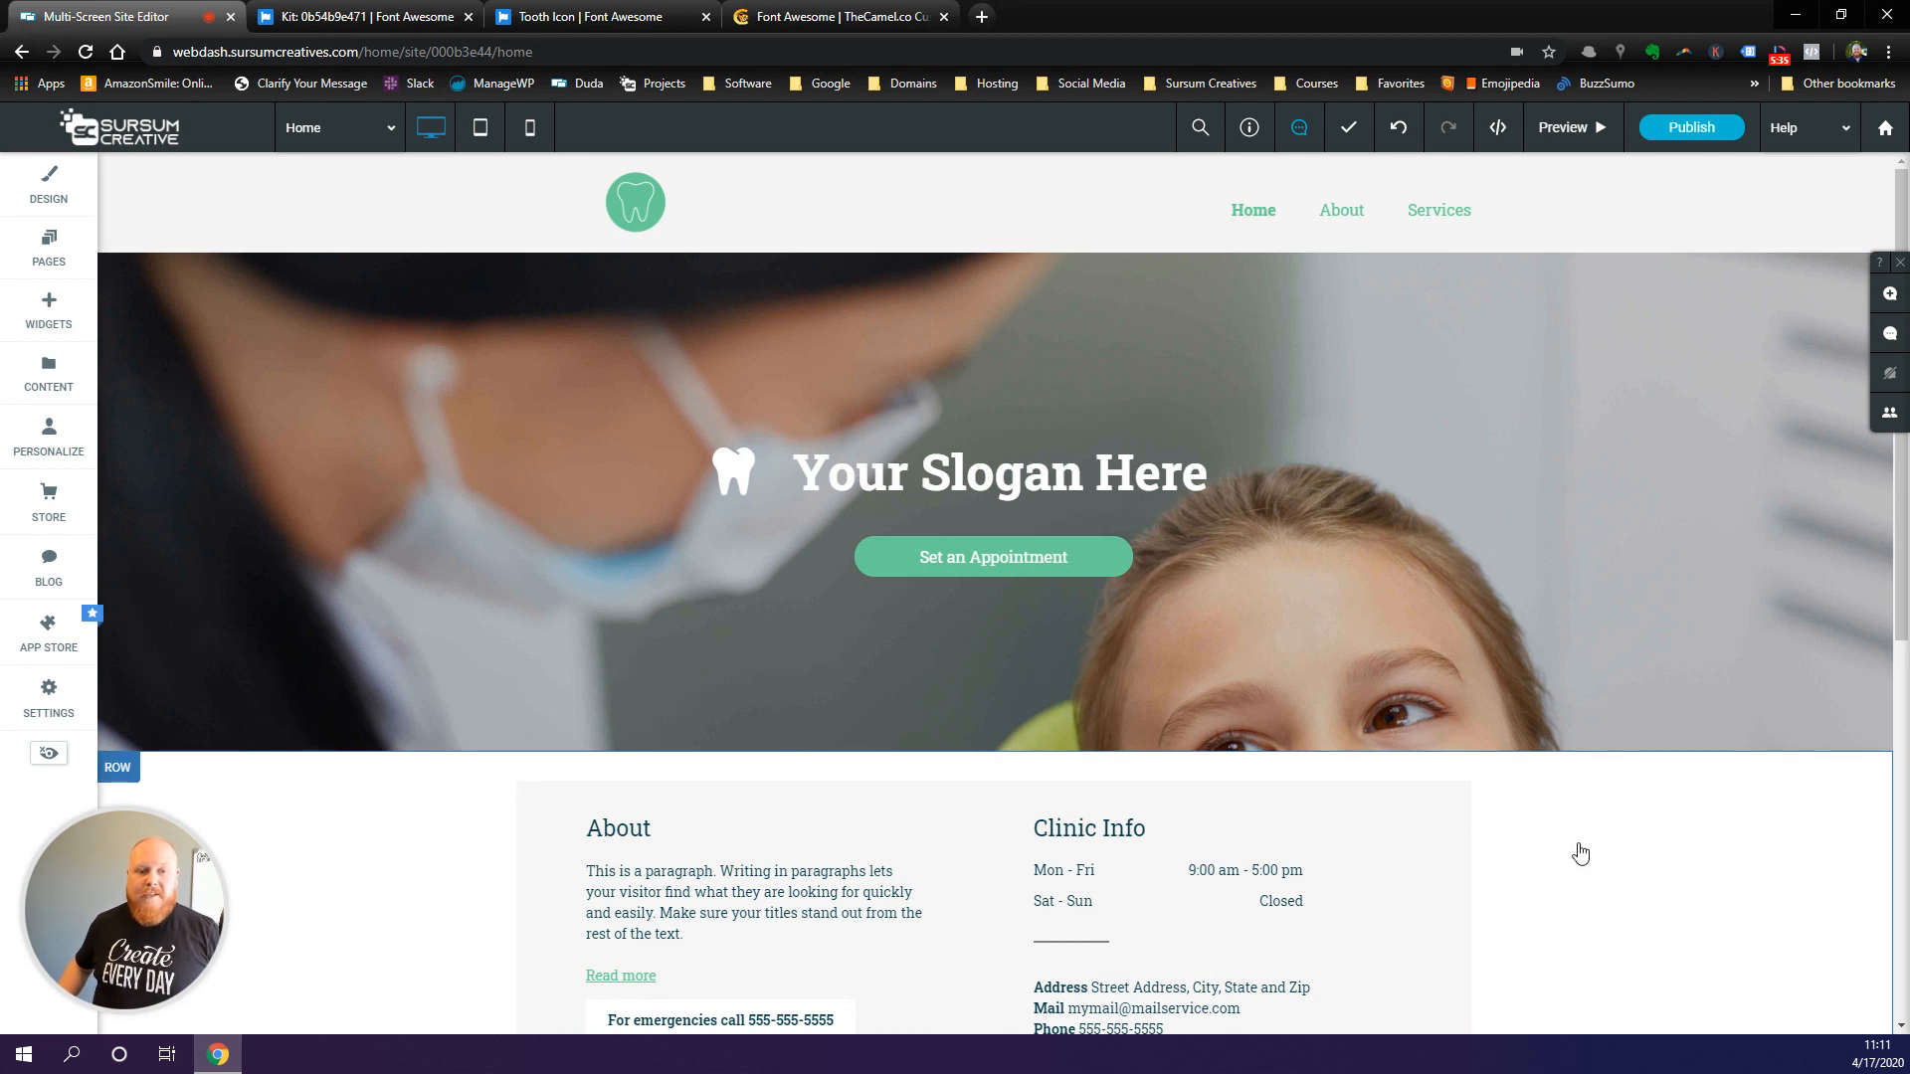
mouse_move(712, 475)
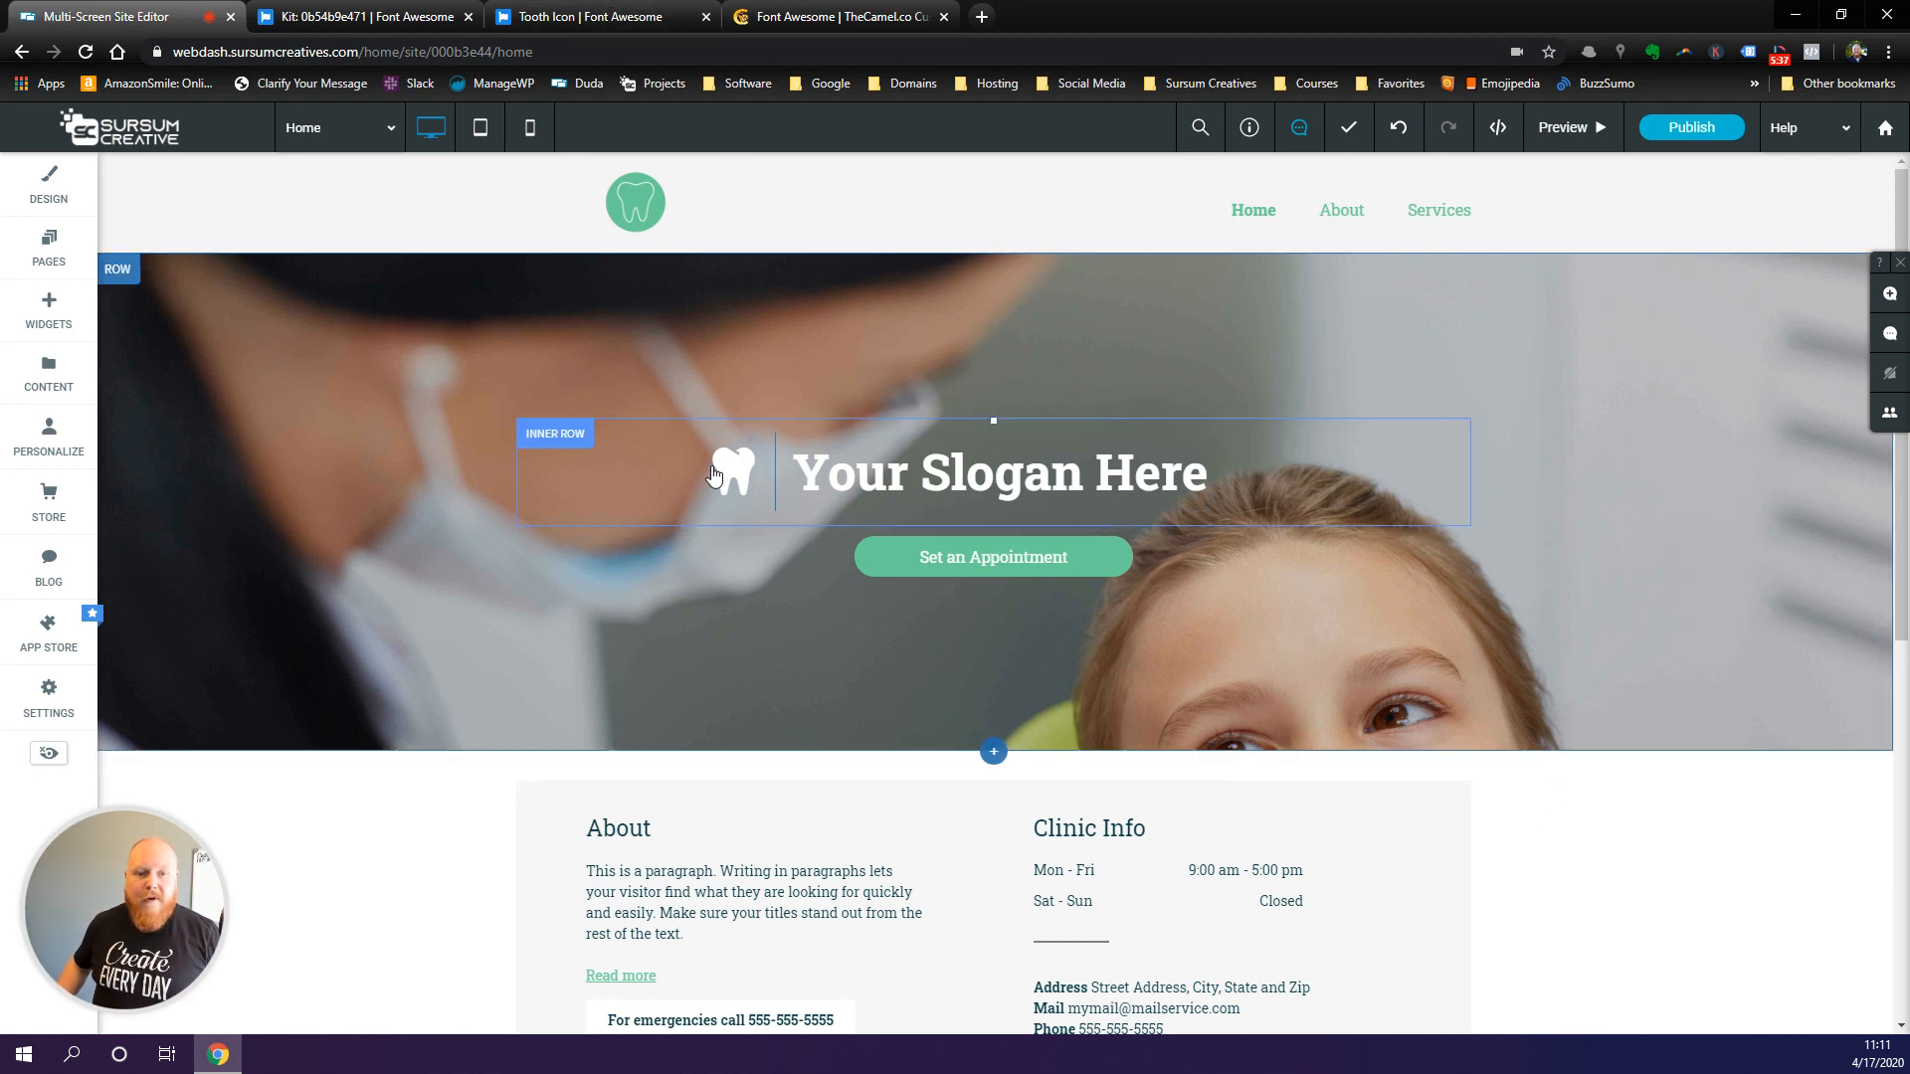
mouse_move(603, 18)
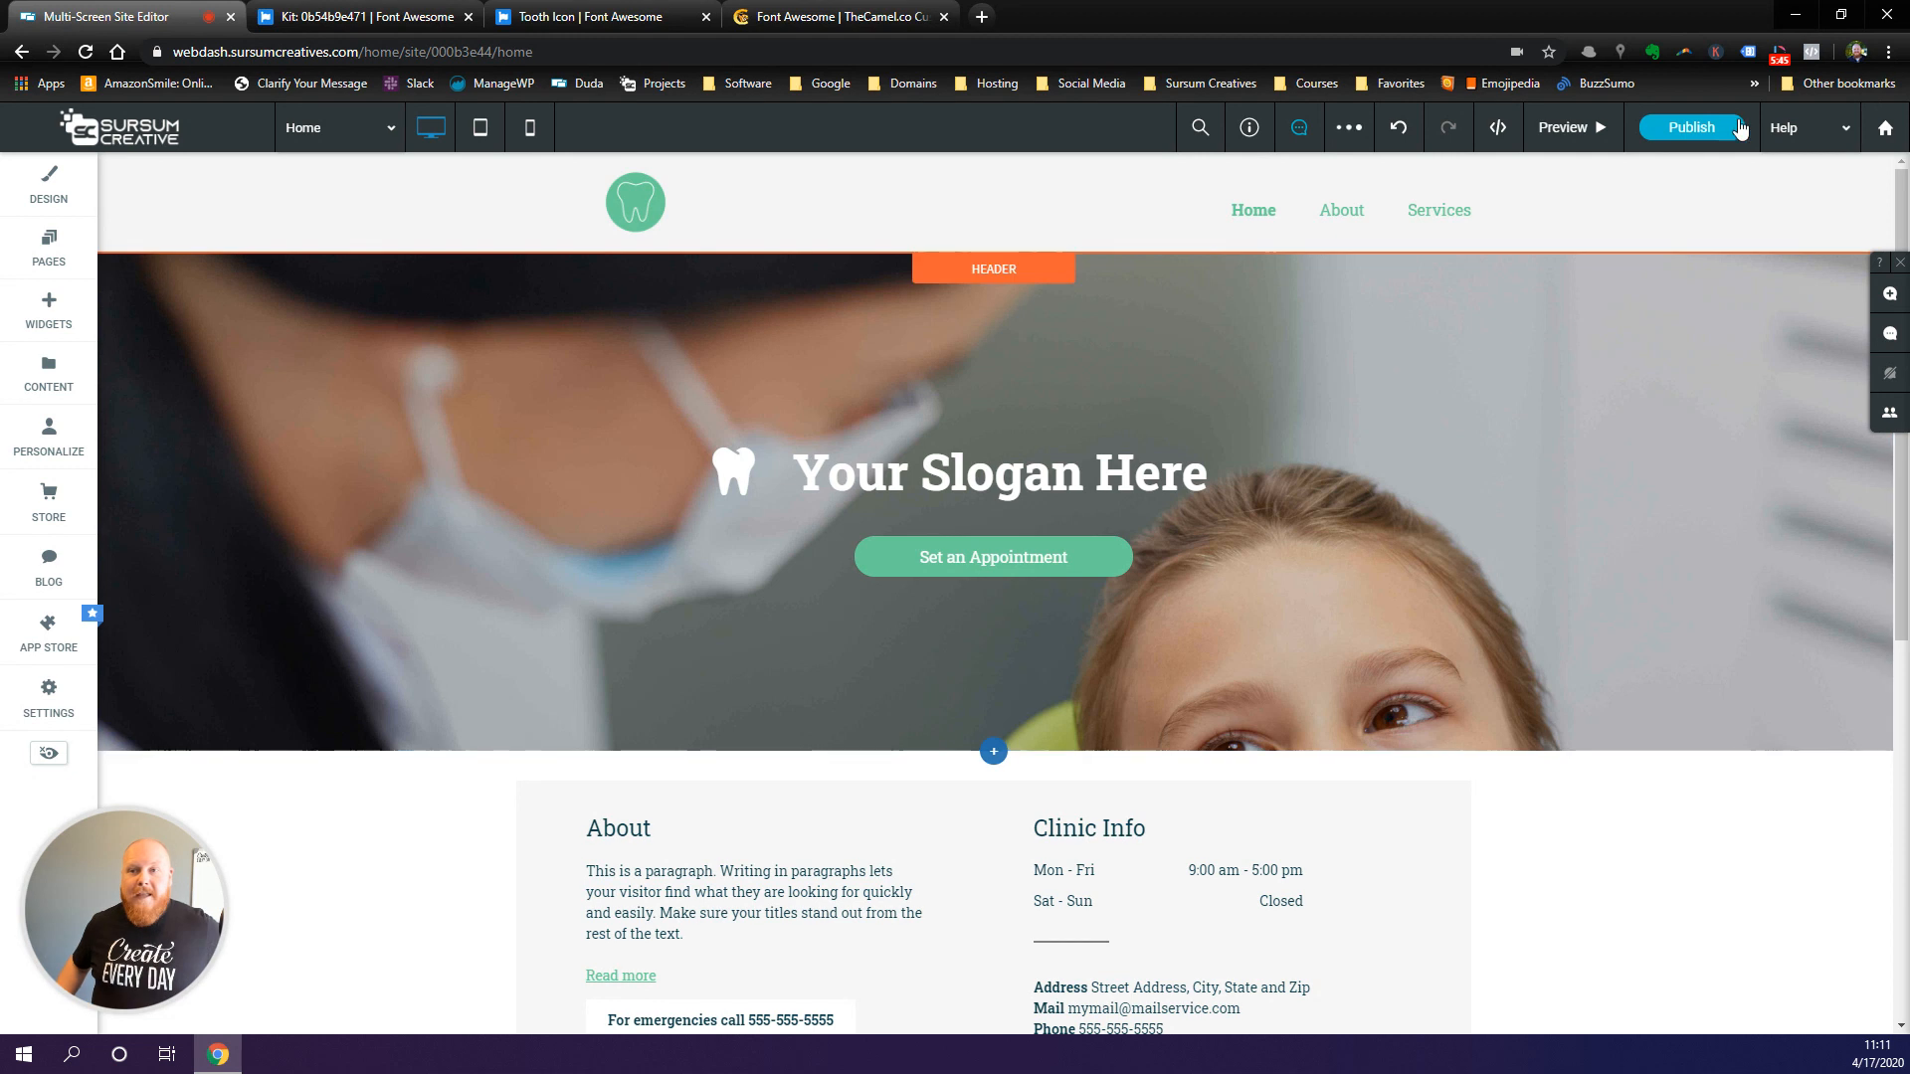
mouse_move(1692, 128)
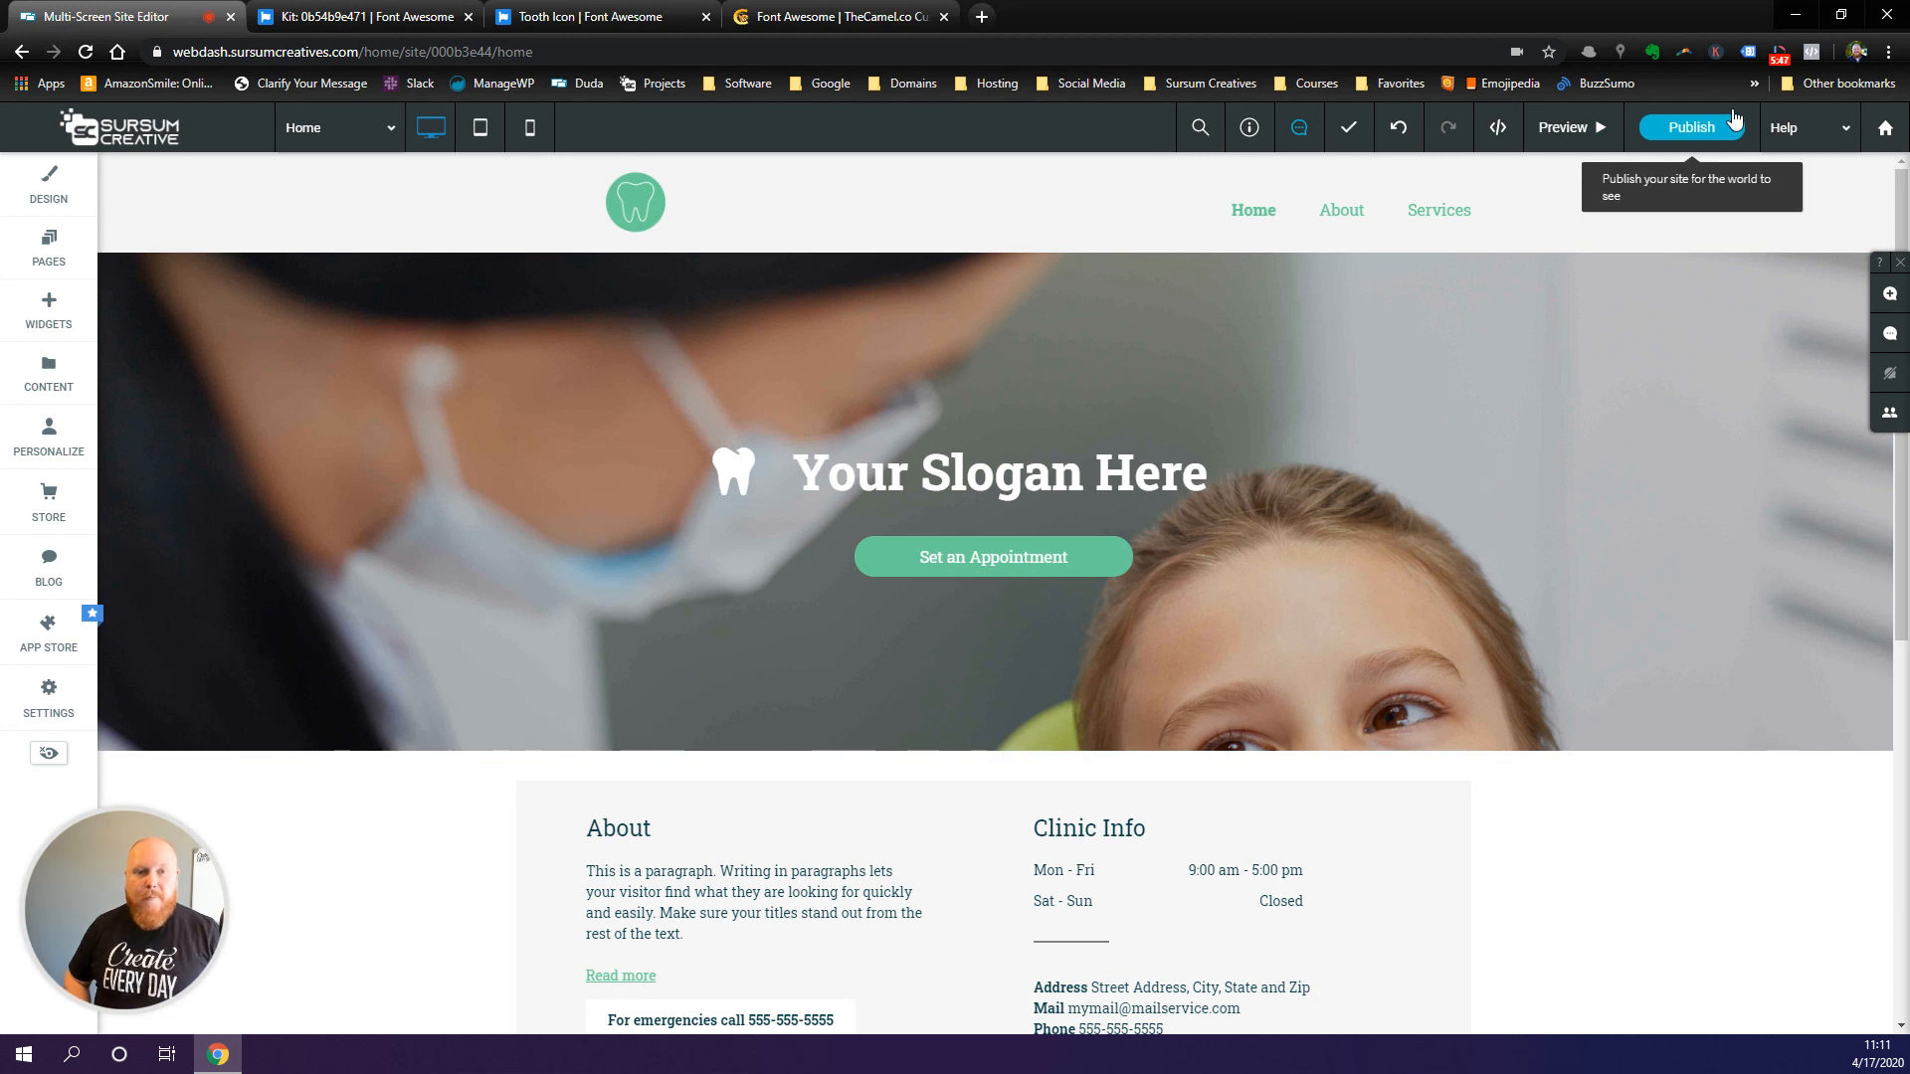